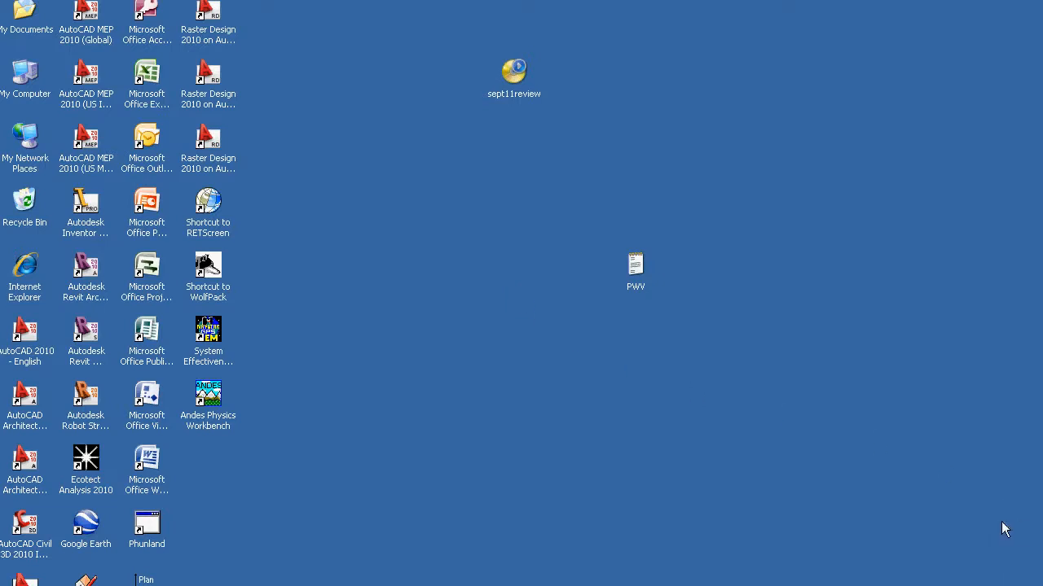
mouse_move(958, 531)
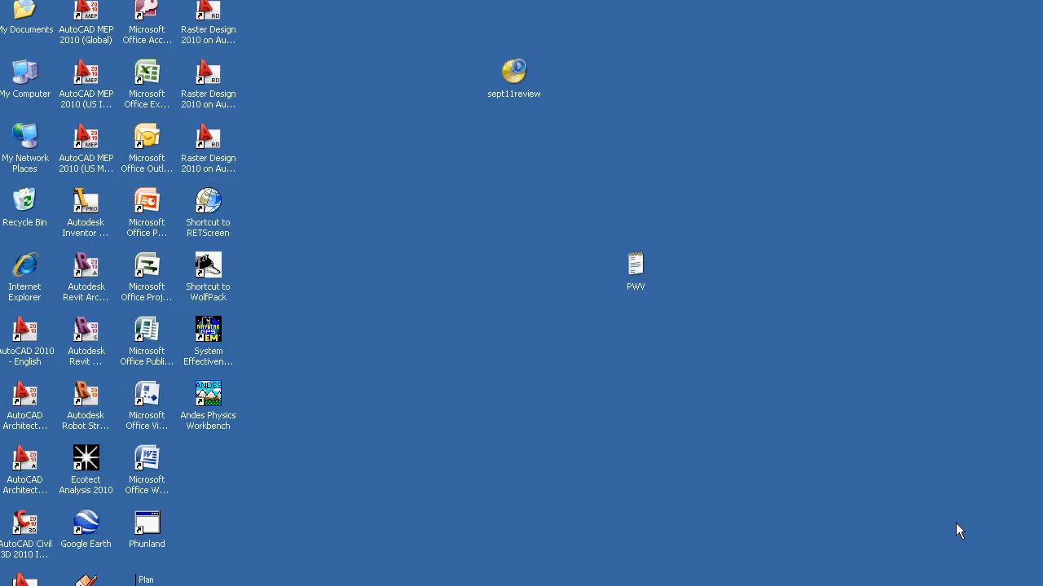
mouse_move(931, 524)
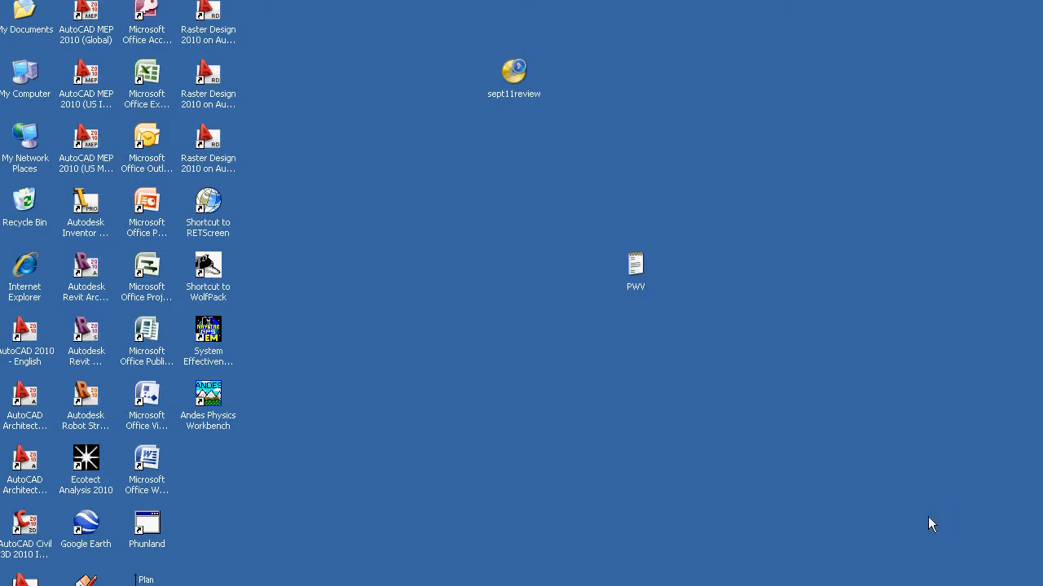
mouse_move(902, 528)
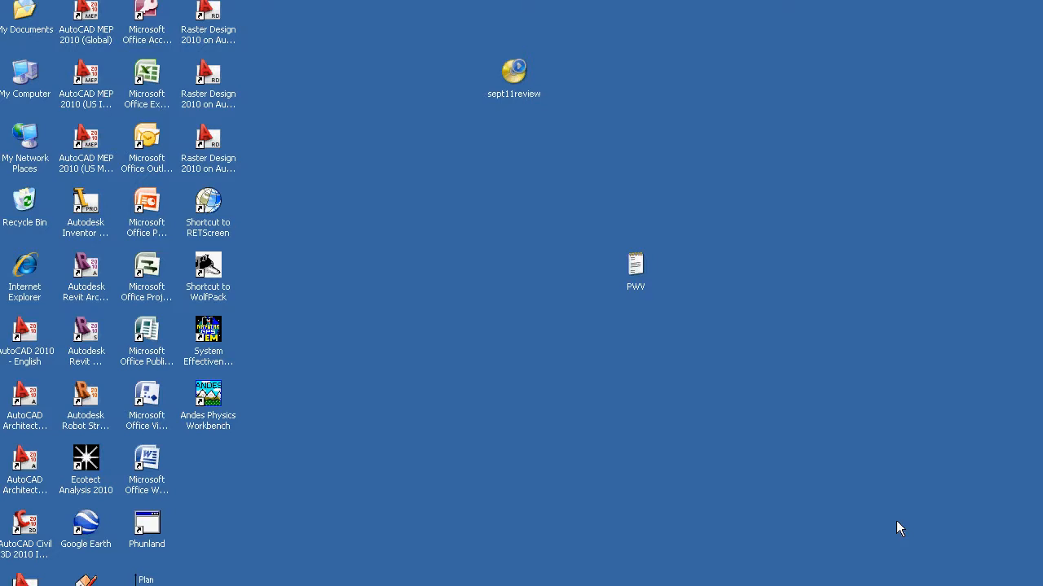
mouse_move(821, 514)
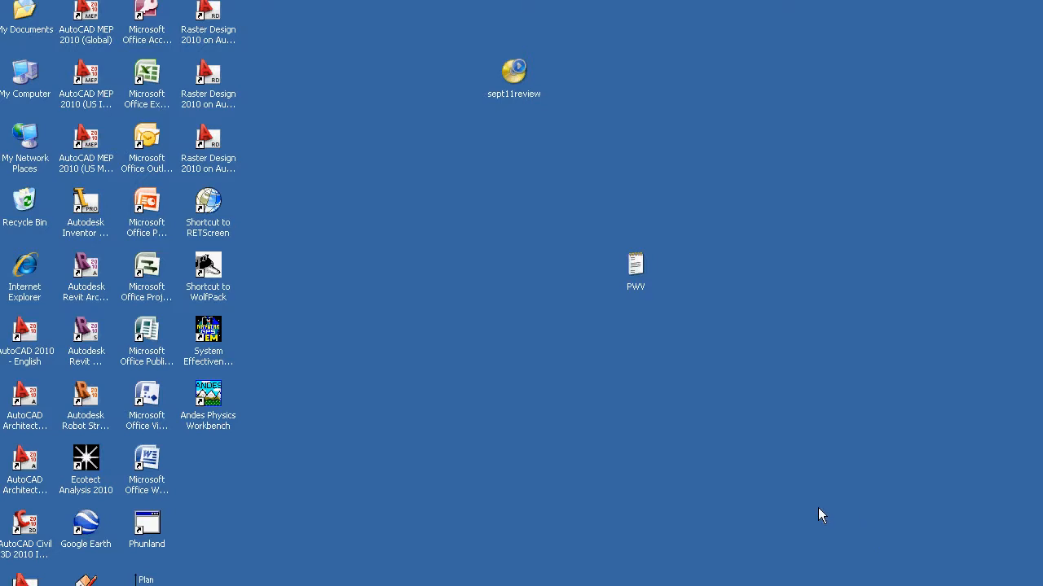
mouse_move(716, 458)
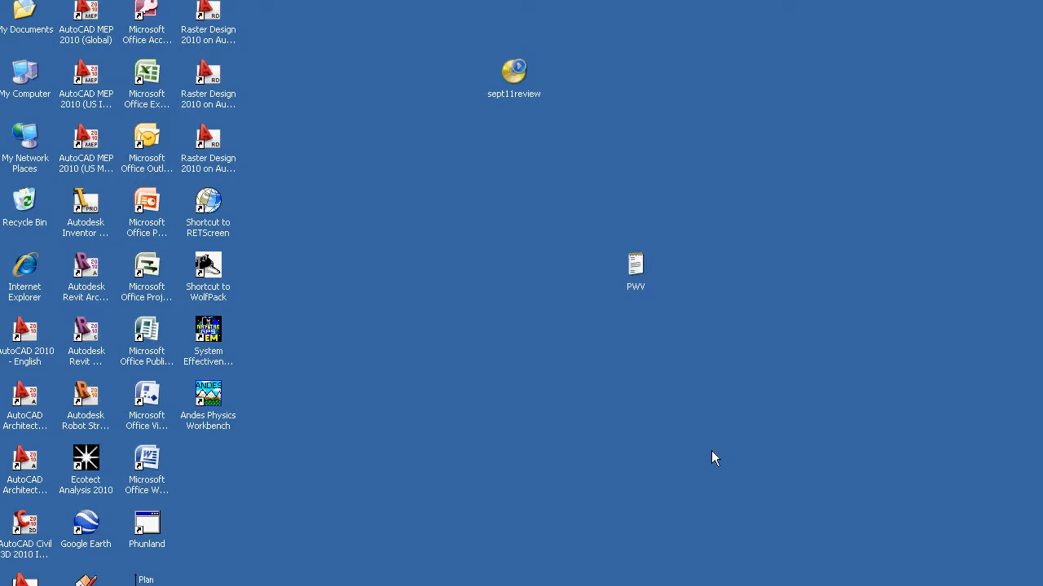
mouse_move(703, 453)
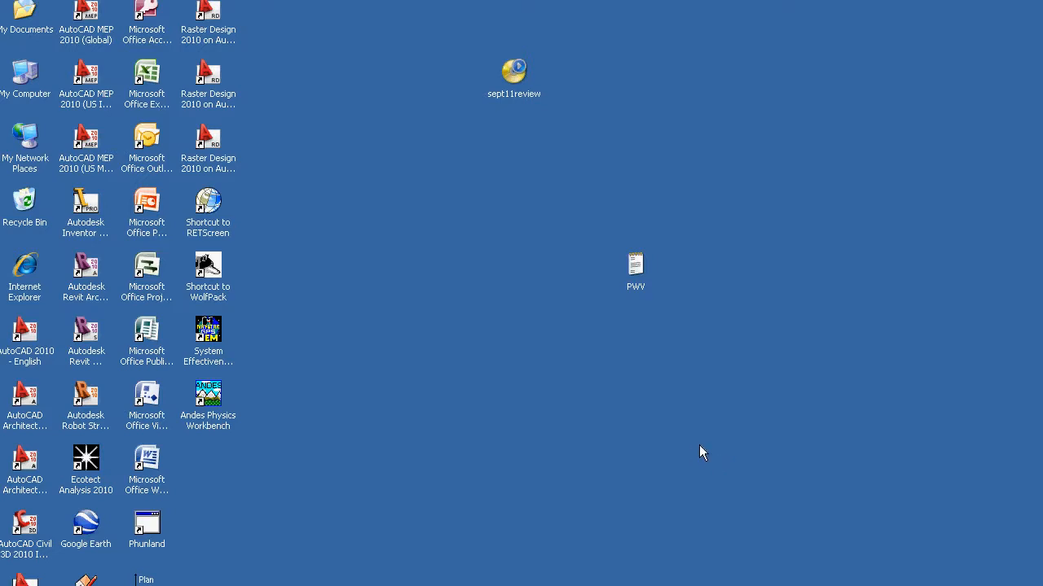
mouse_move(732, 450)
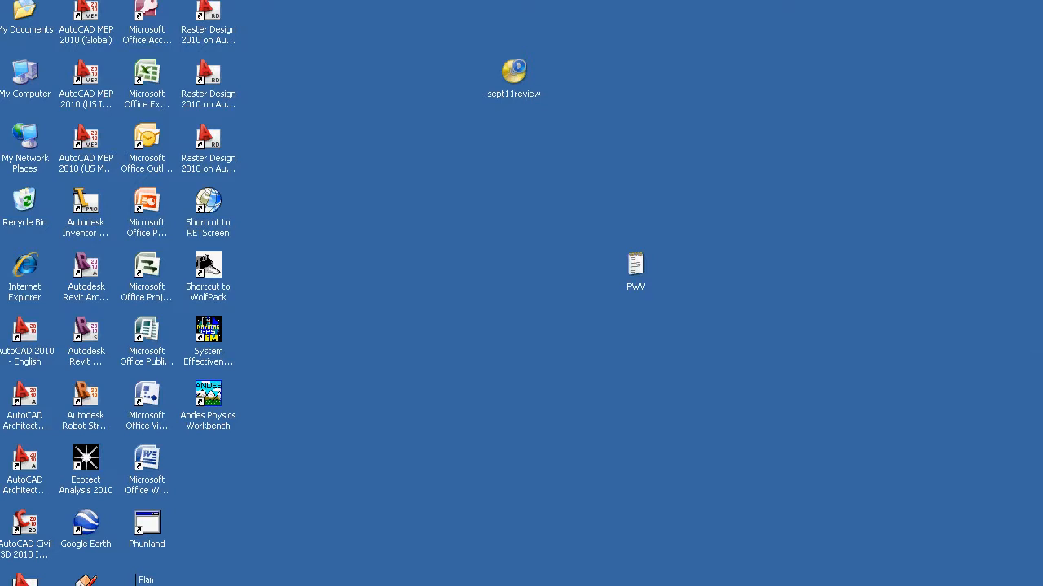
mouse_move(180, 202)
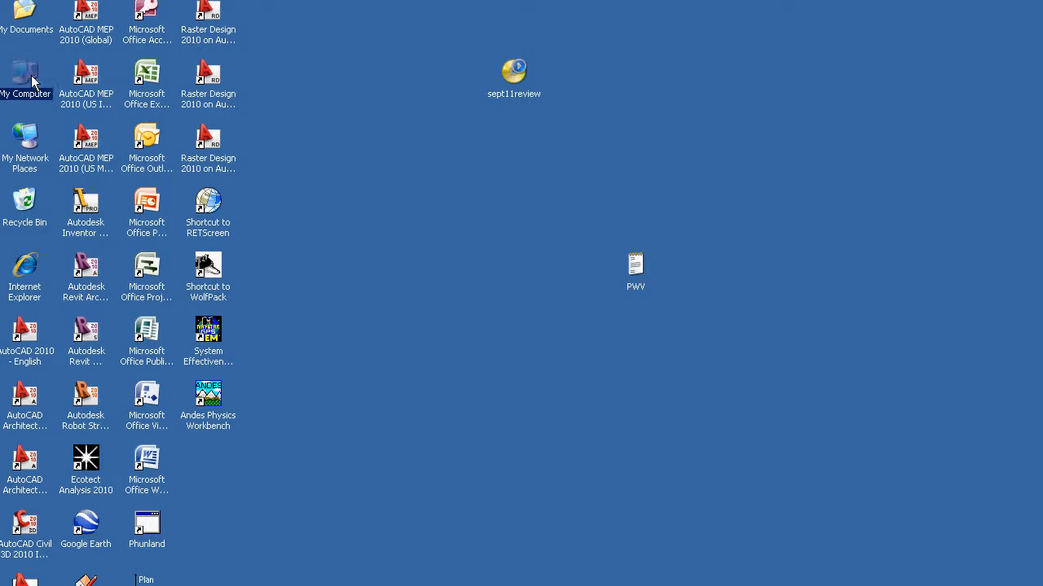
Step: Start Map Network Drive from My Computer's Tools menu
double_click(26, 75)
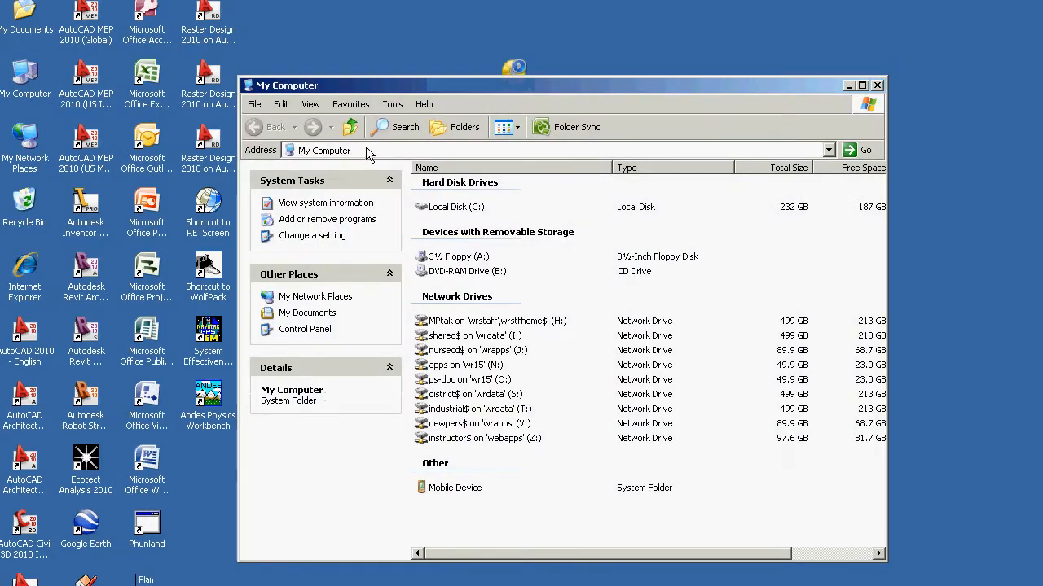
click(391, 105)
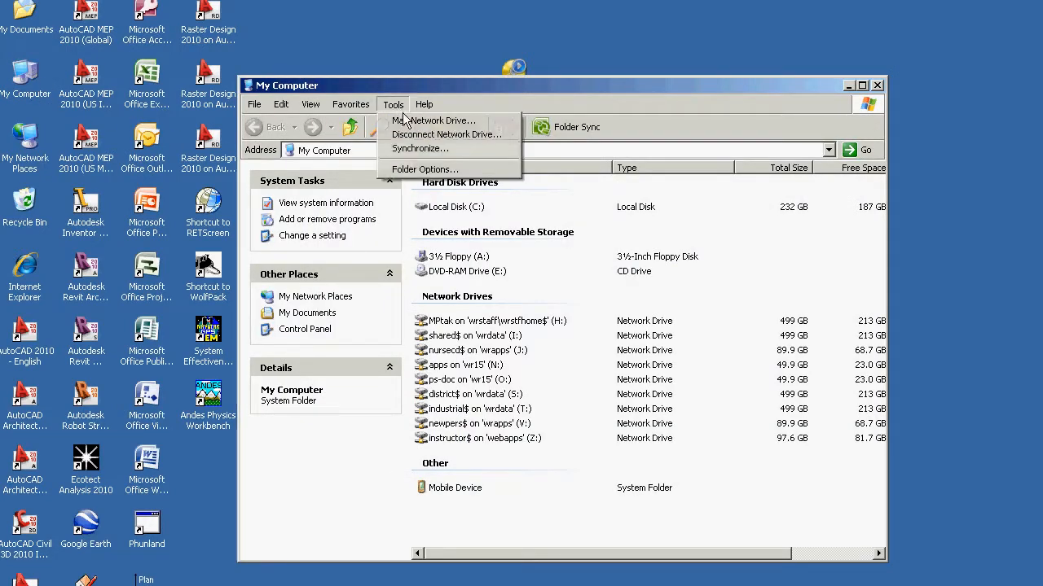
click(440, 121)
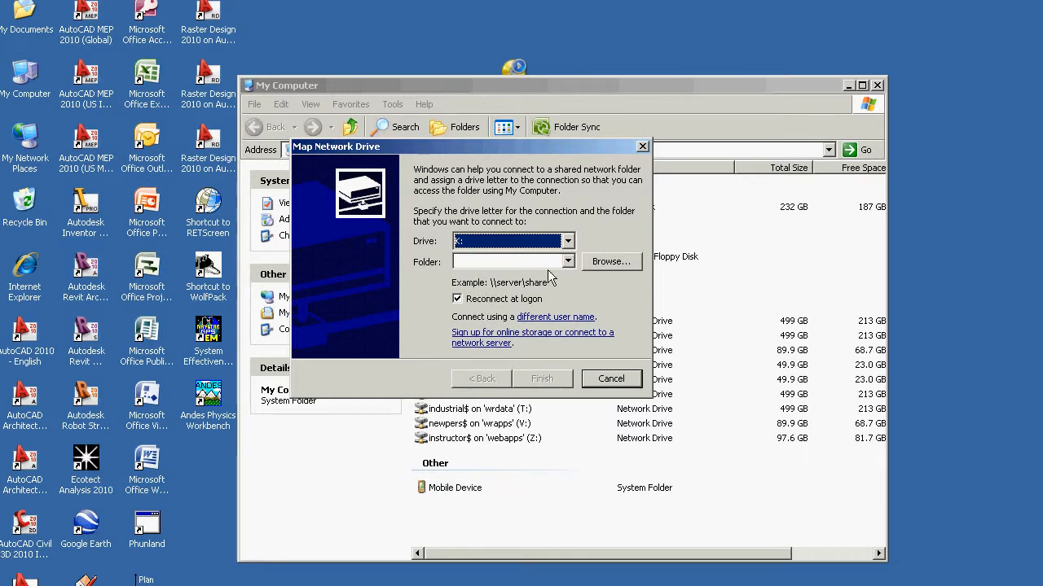
Step: Keep drive K: and enter the \\wdata\shared$\students_read_write_delete\civiltech folder path
click(508, 261)
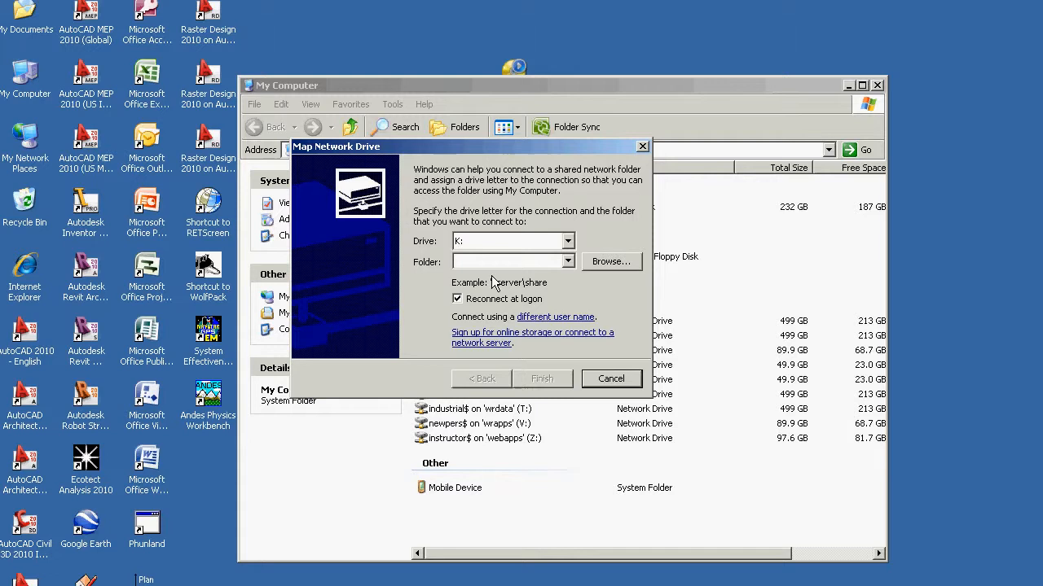
click(505, 260)
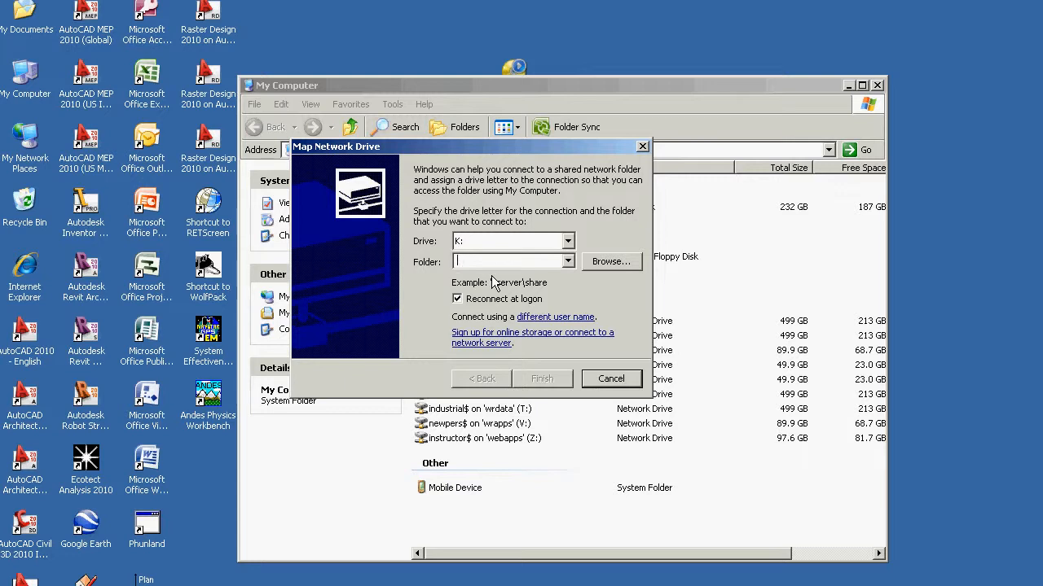
text(\\wr)
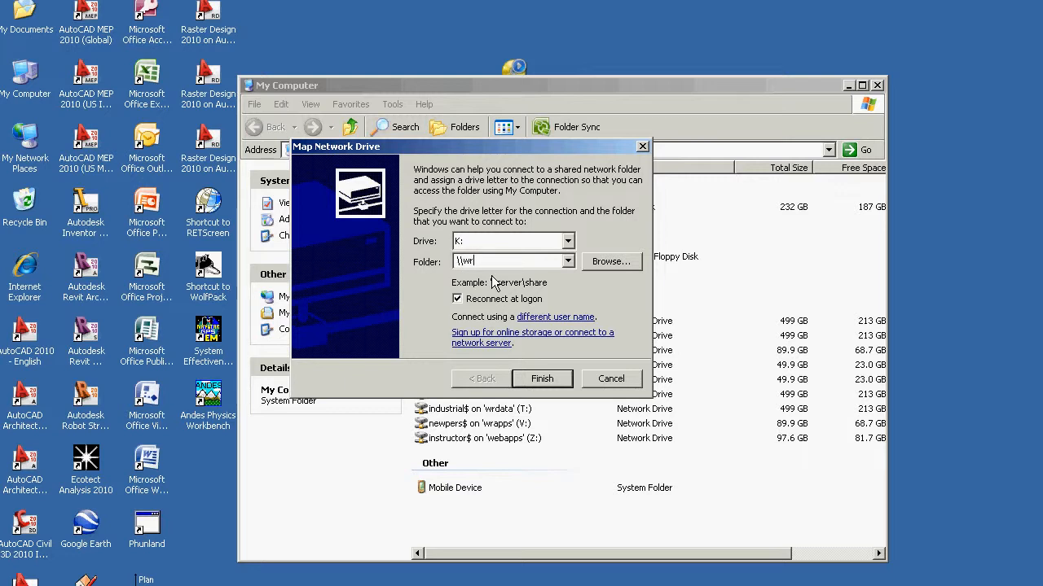
text(data)
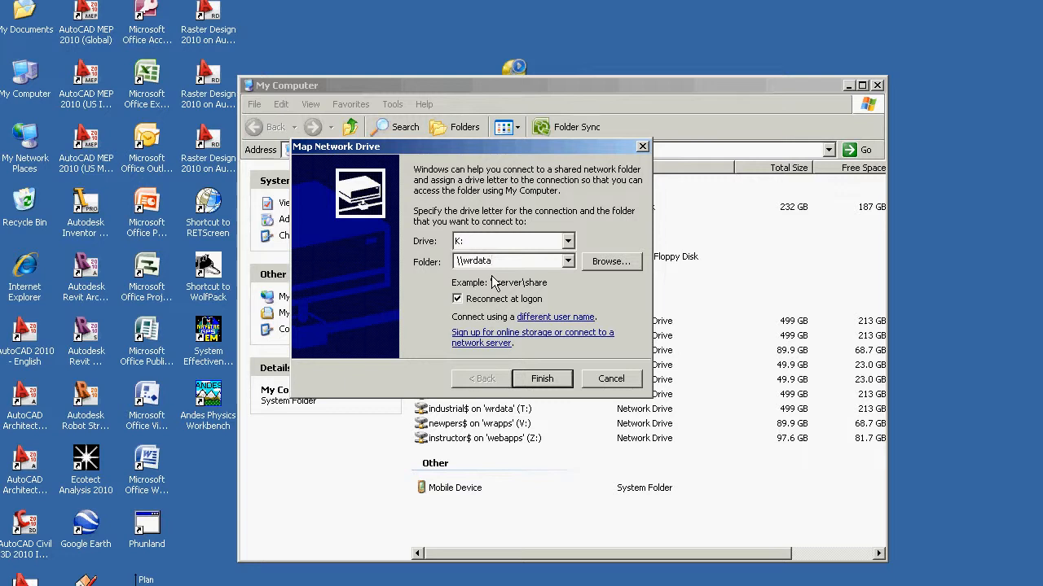
text(\sha)
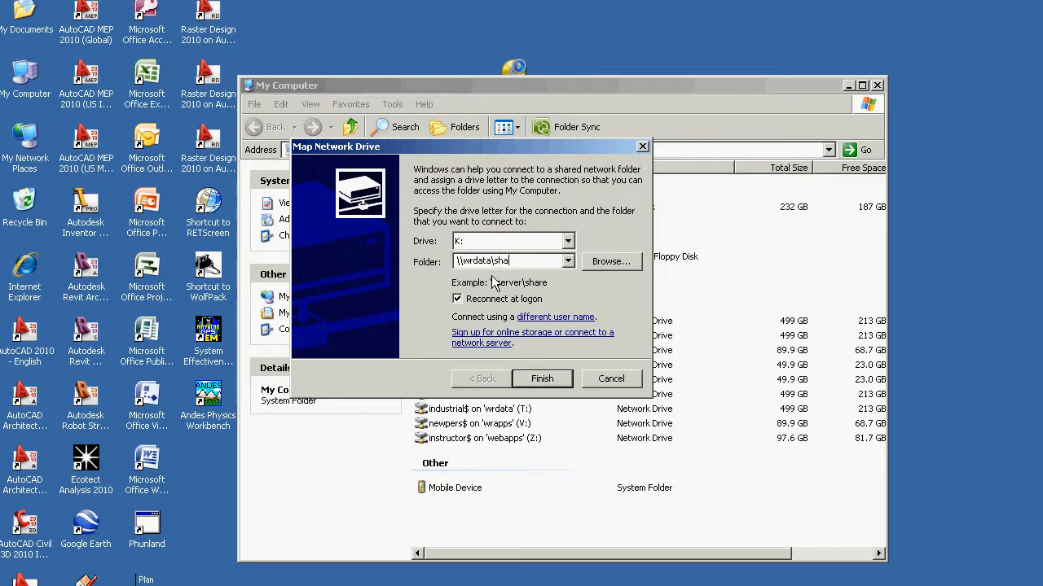
text(red$)
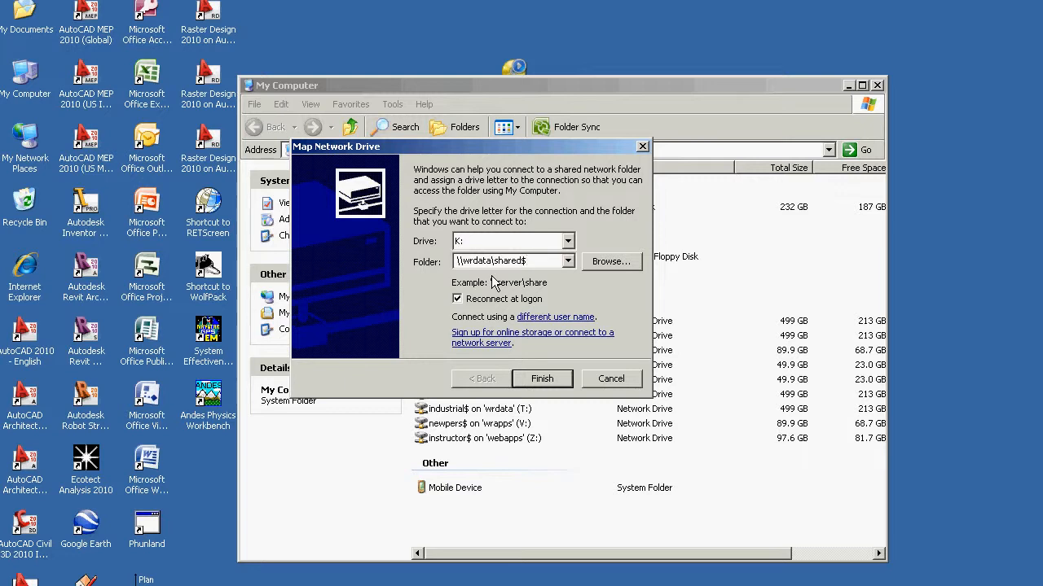
text(\stu)
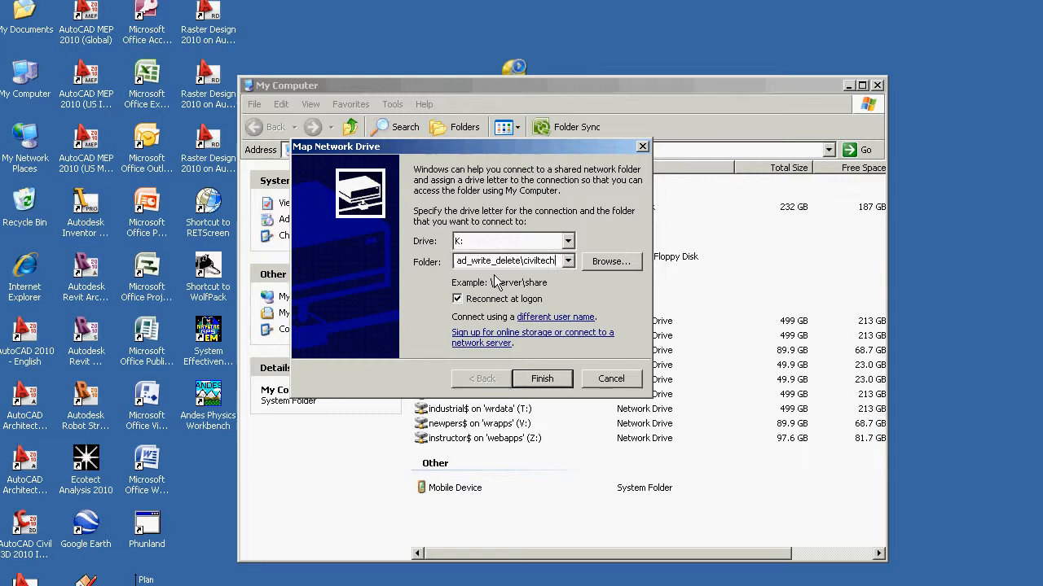
Step: Finish mapping K: to the civiltech share and close the K: window that opens
click(541, 378)
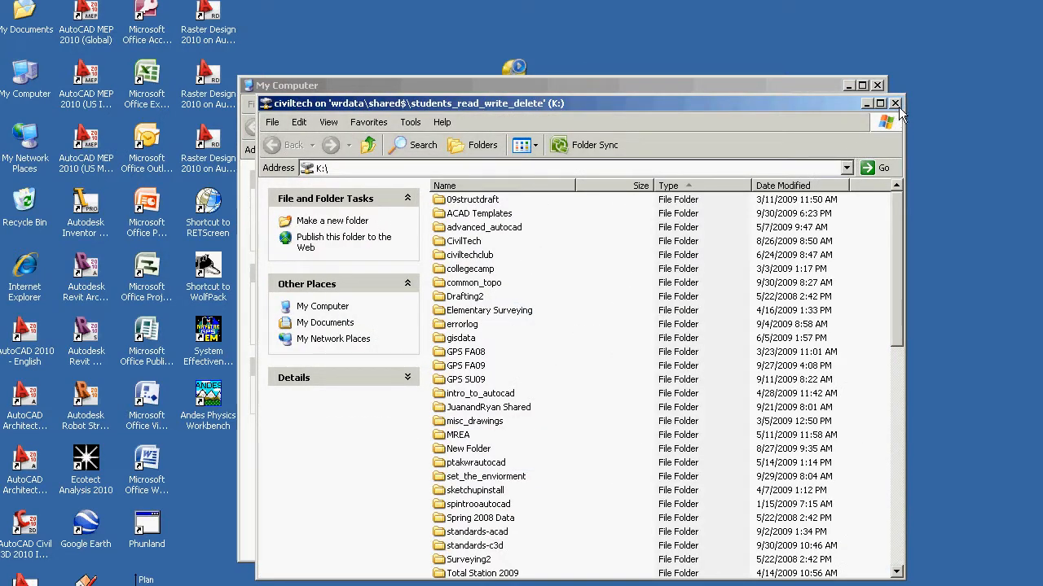
mouse_move(896, 104)
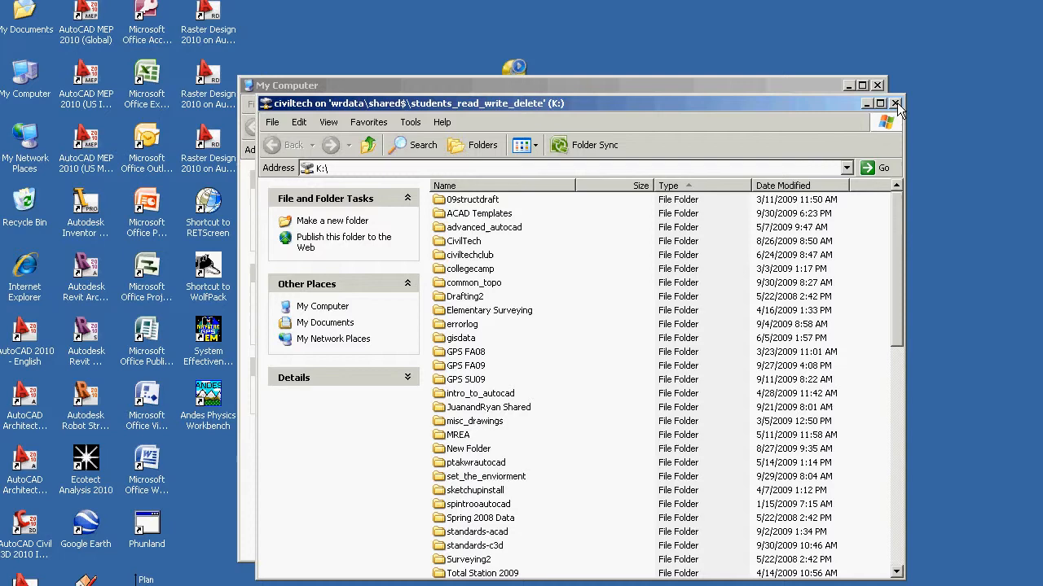
click(896, 104)
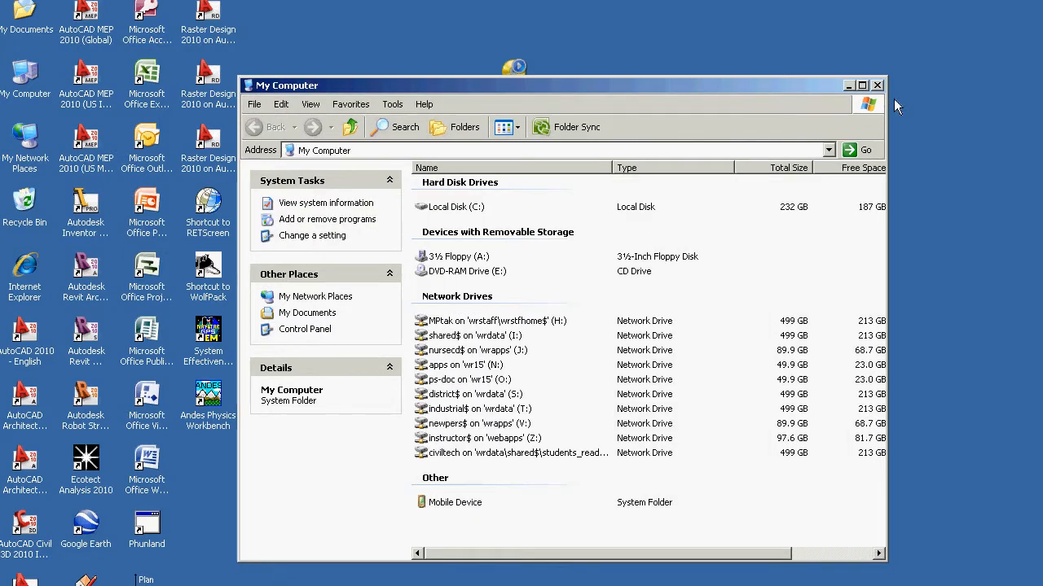
Step: Review the network drives offered for disconnecting in My Computer, then cancel without removing any
click(877, 85)
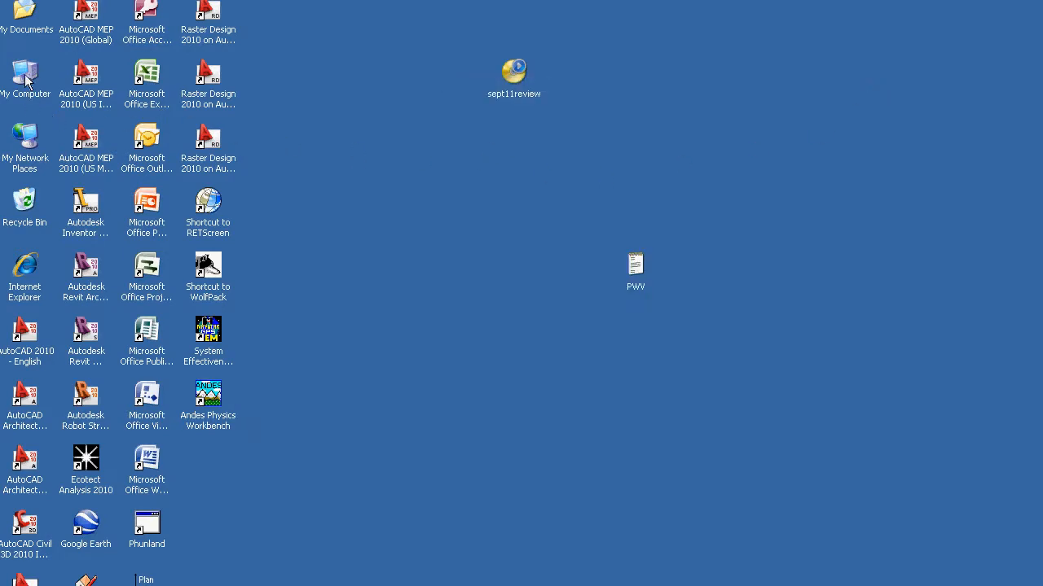
click(393, 104)
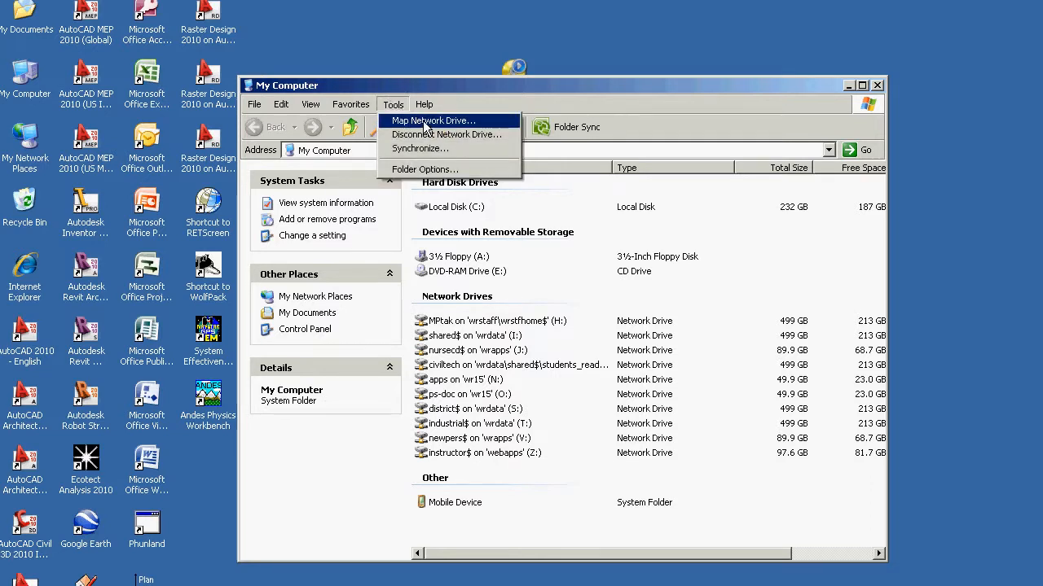
click(446, 133)
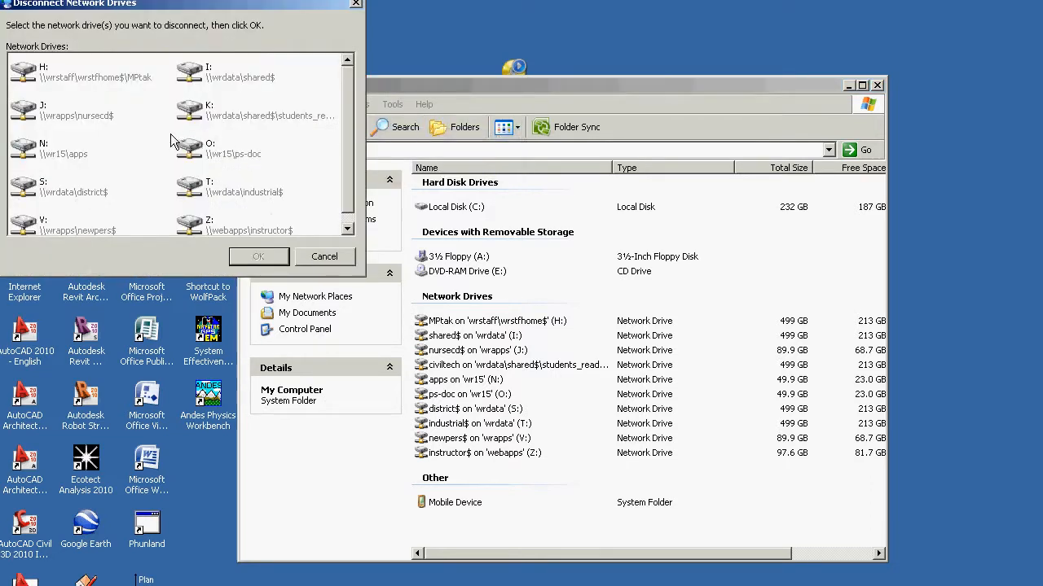
mouse_move(73, 121)
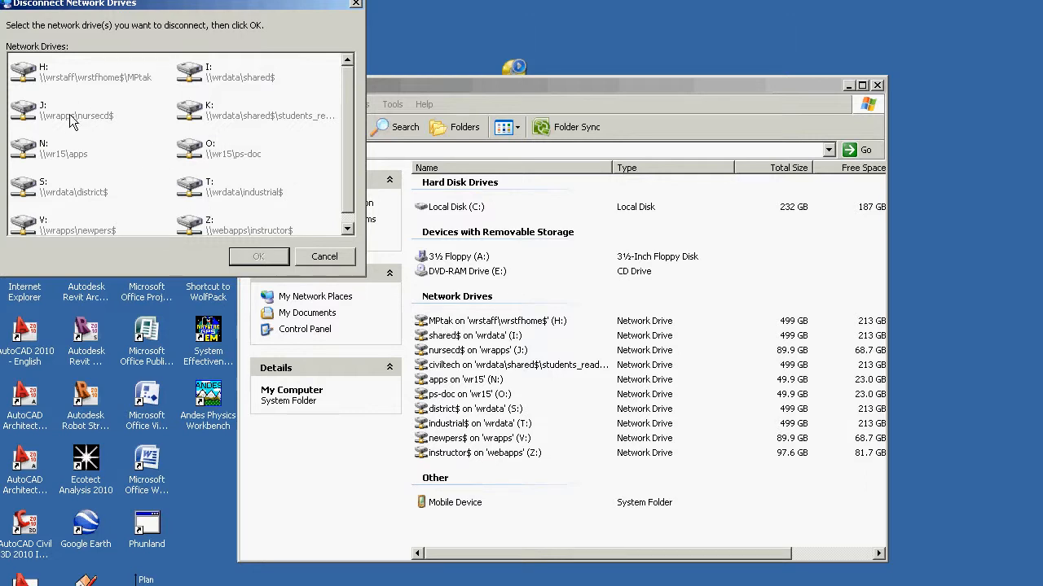
mouse_move(247, 124)
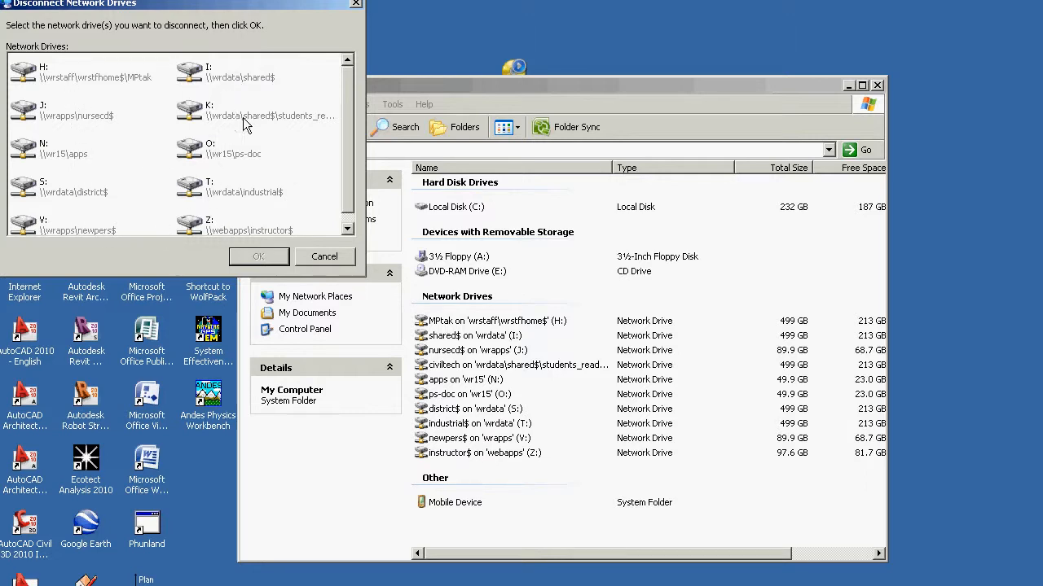
click(325, 256)
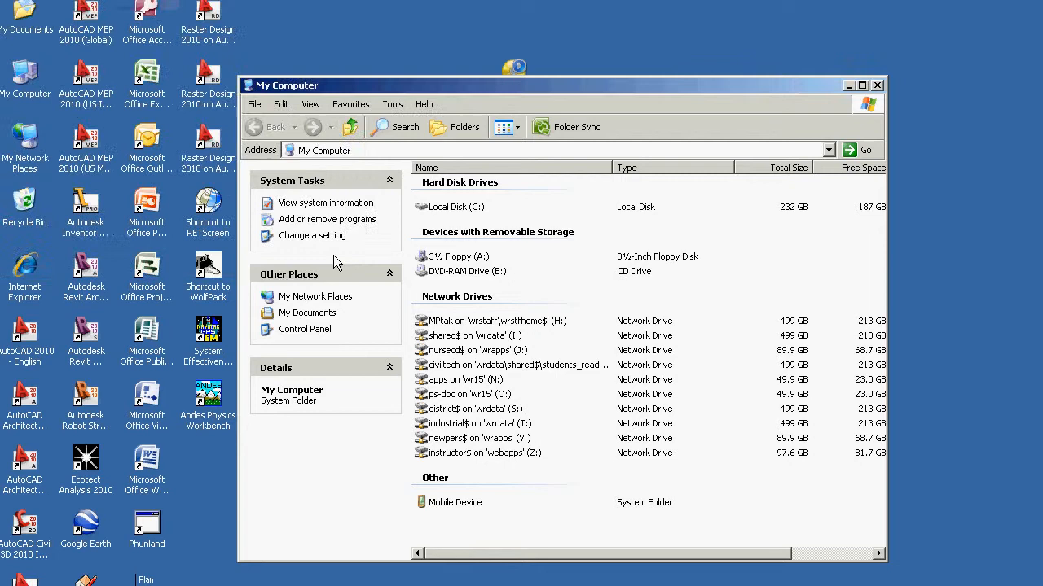
mouse_move(453, 440)
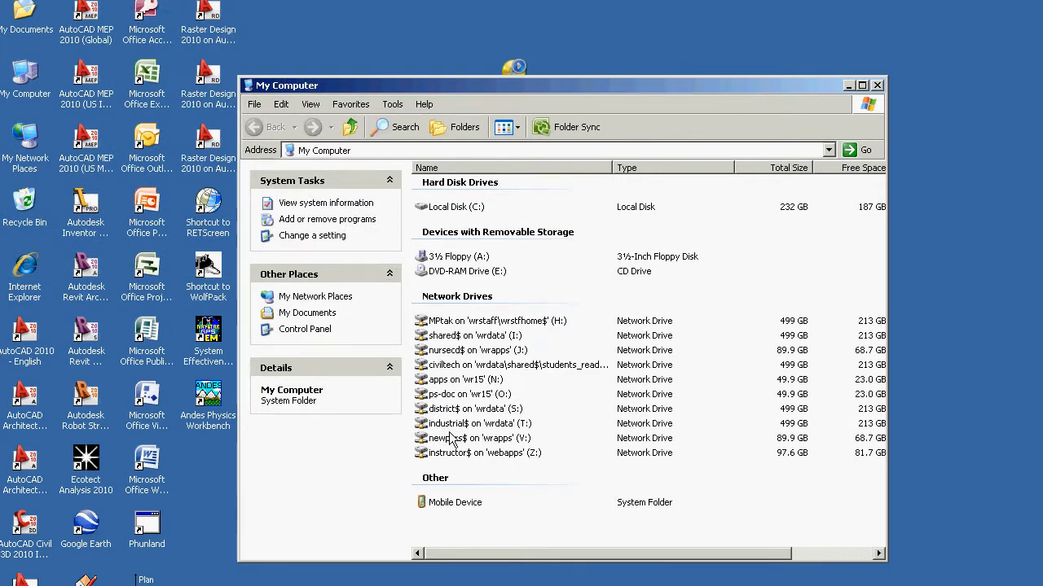
mouse_move(649, 346)
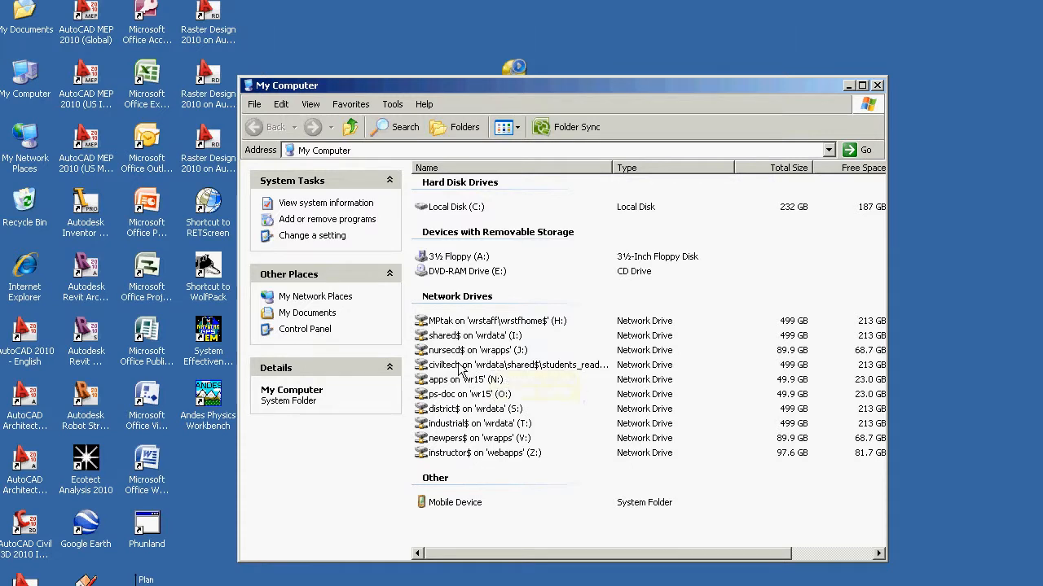
mouse_move(469, 335)
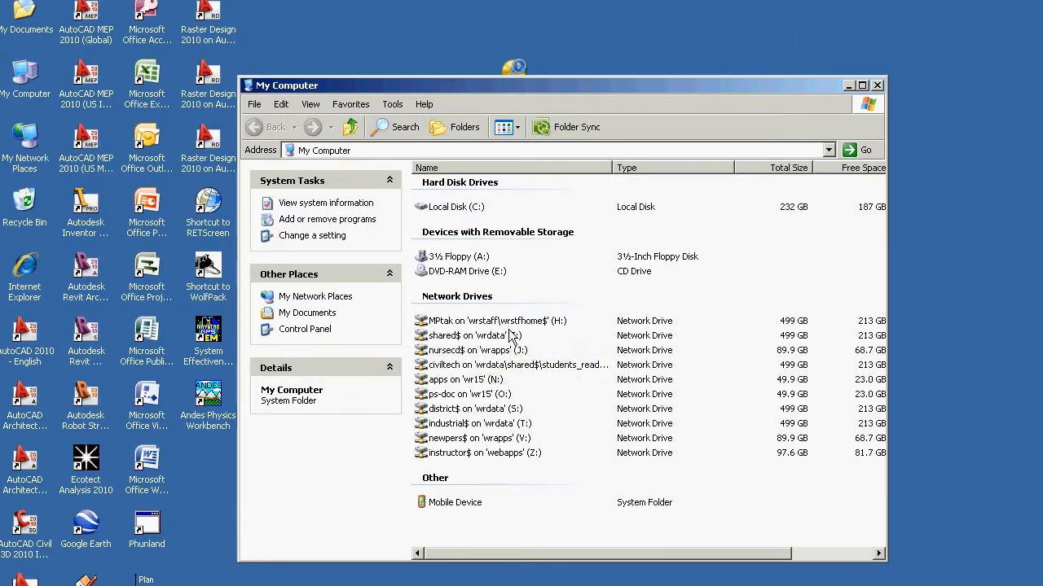
mouse_move(534, 336)
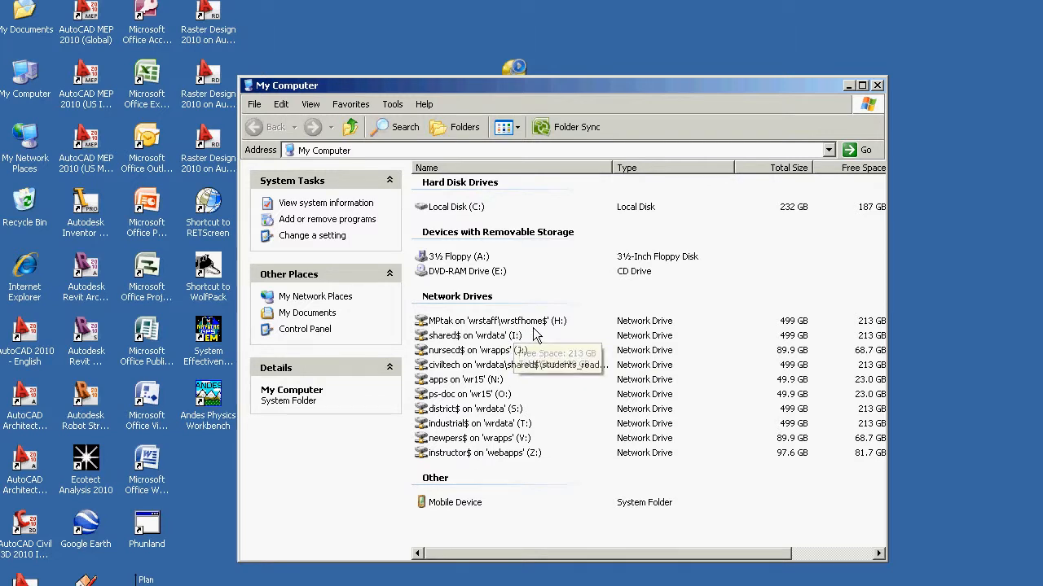
mouse_move(482, 333)
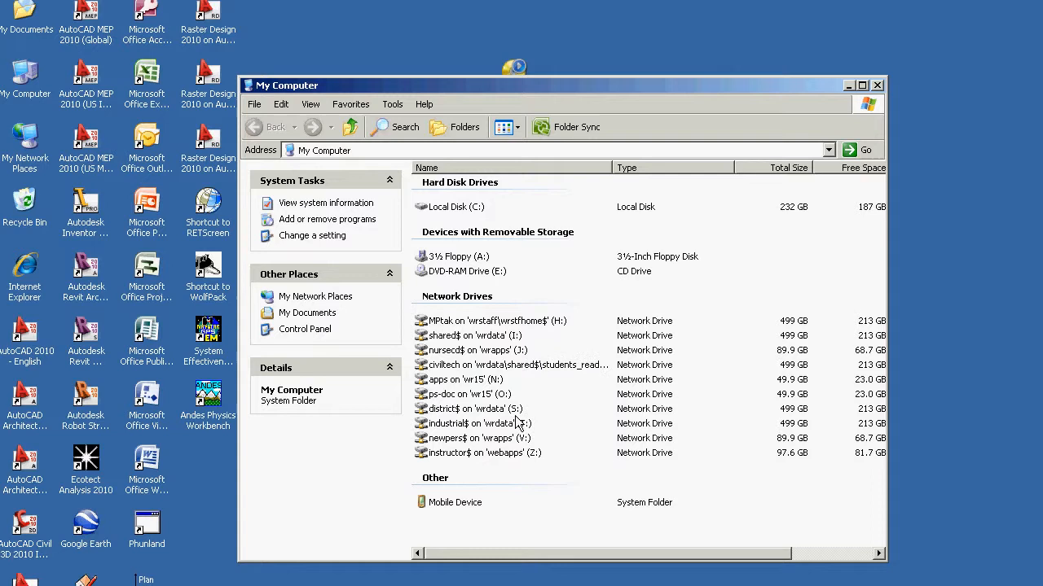
mouse_move(464, 383)
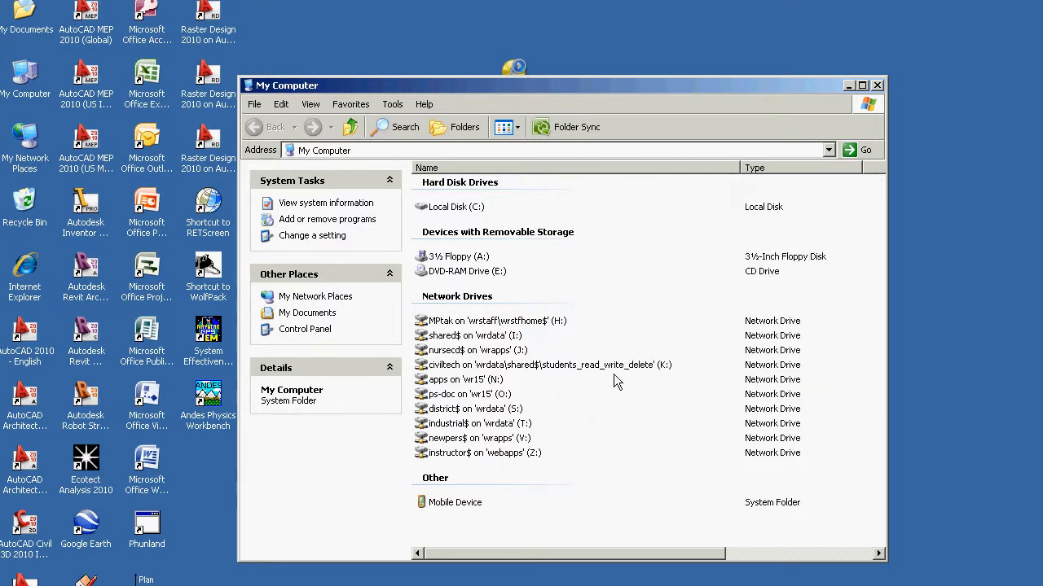
mouse_move(476, 378)
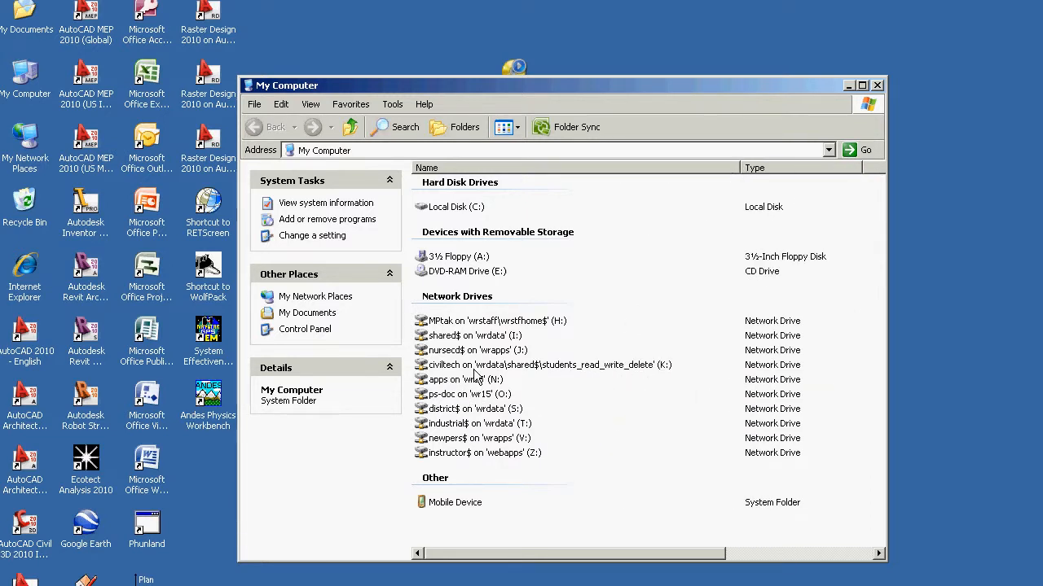
mouse_move(523, 382)
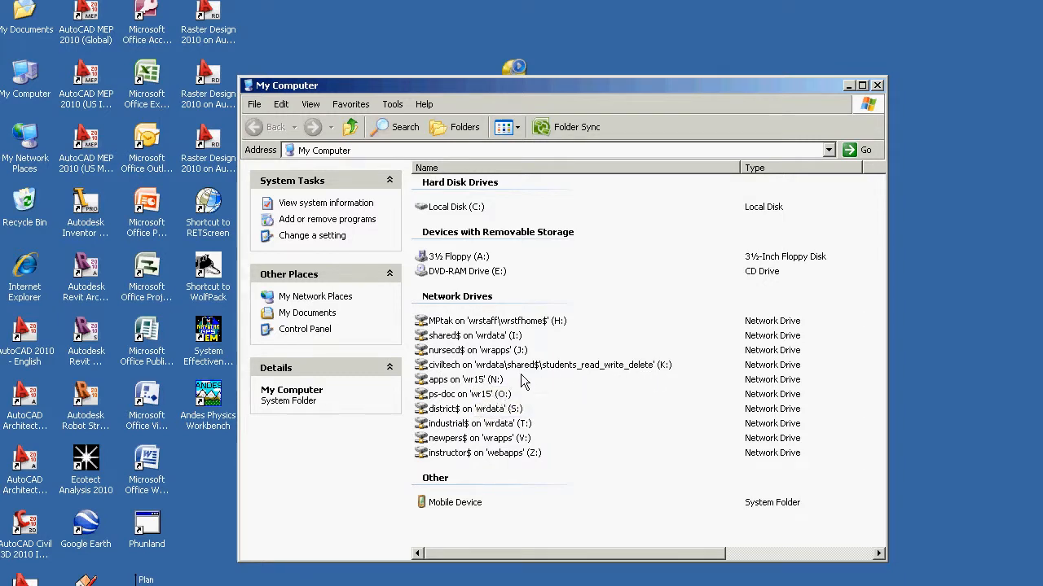
mouse_move(659, 365)
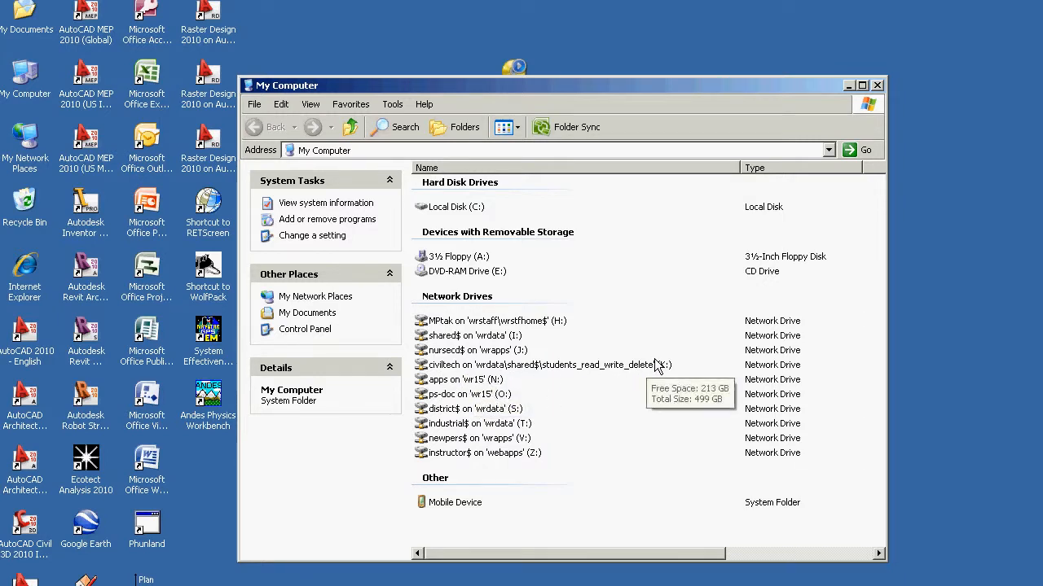
mouse_move(878, 90)
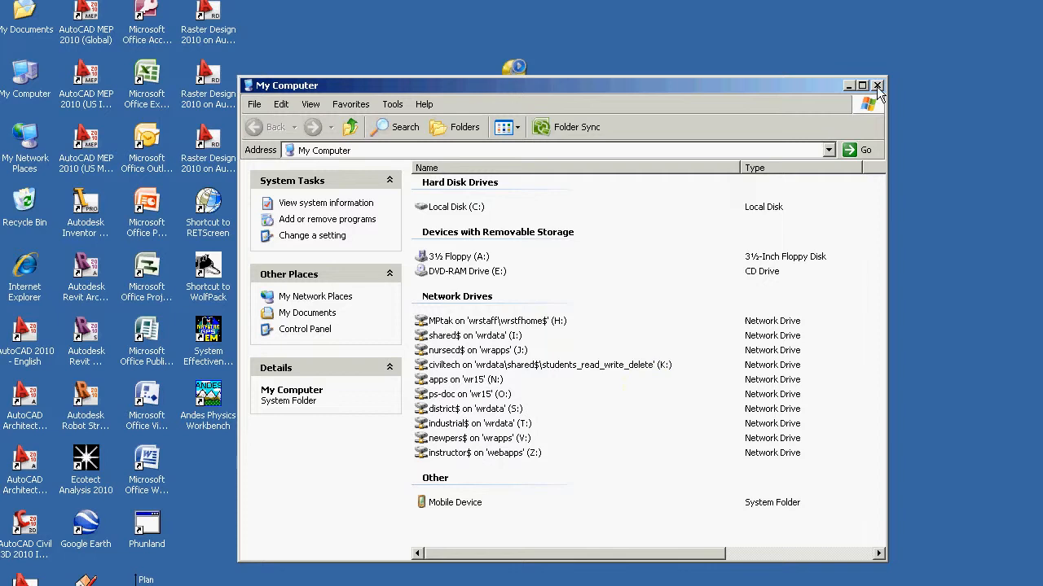
Step: Close My Computer and launch AutoCAD 2010 from its desktop shortcut
click(876, 85)
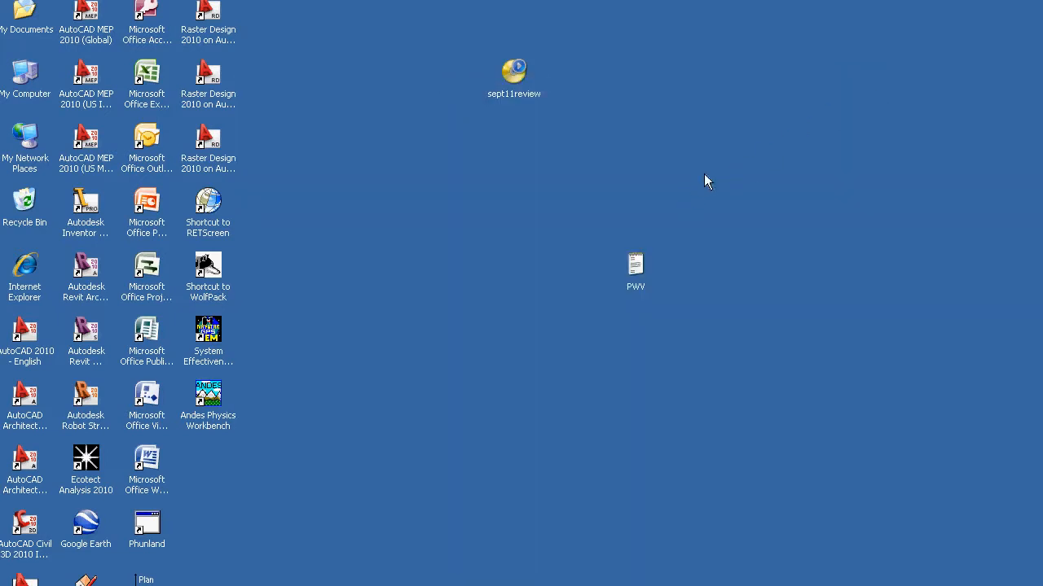
mouse_move(16, 337)
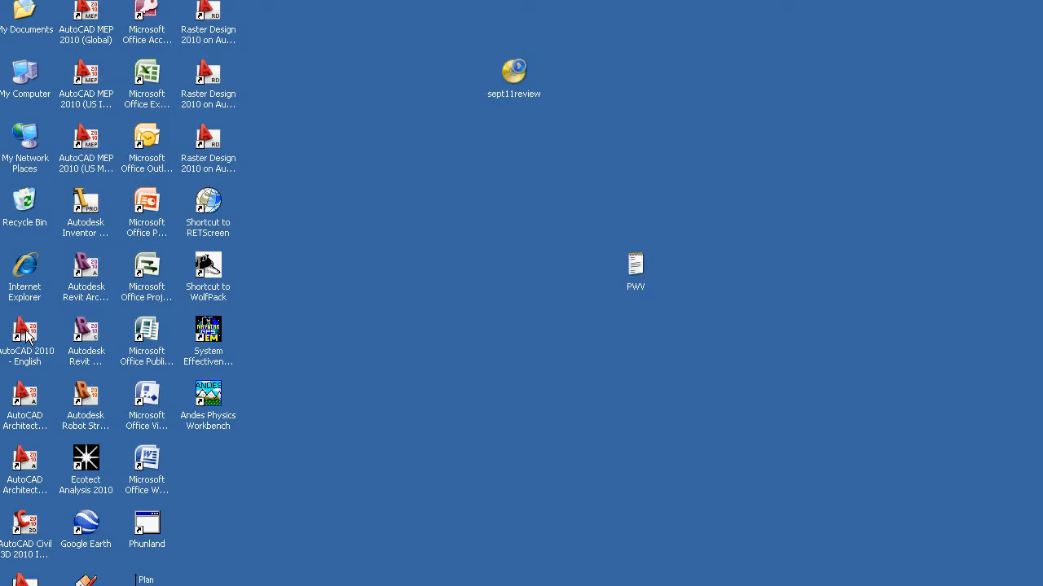
double_click(24, 331)
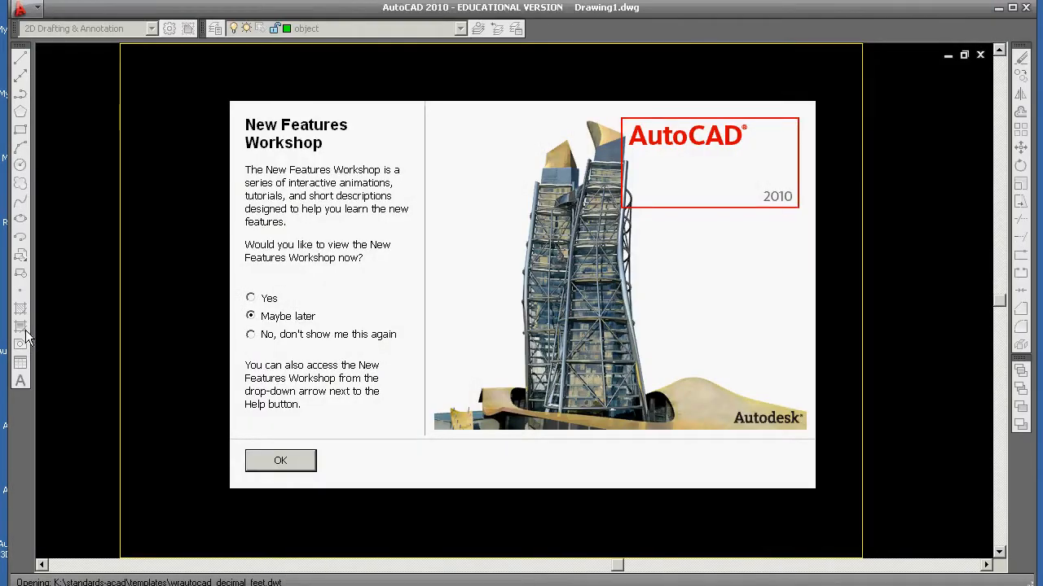
Step: Dismiss the New Features Workshop prompt and cancel the drawing-area shortcut menu
click(280, 459)
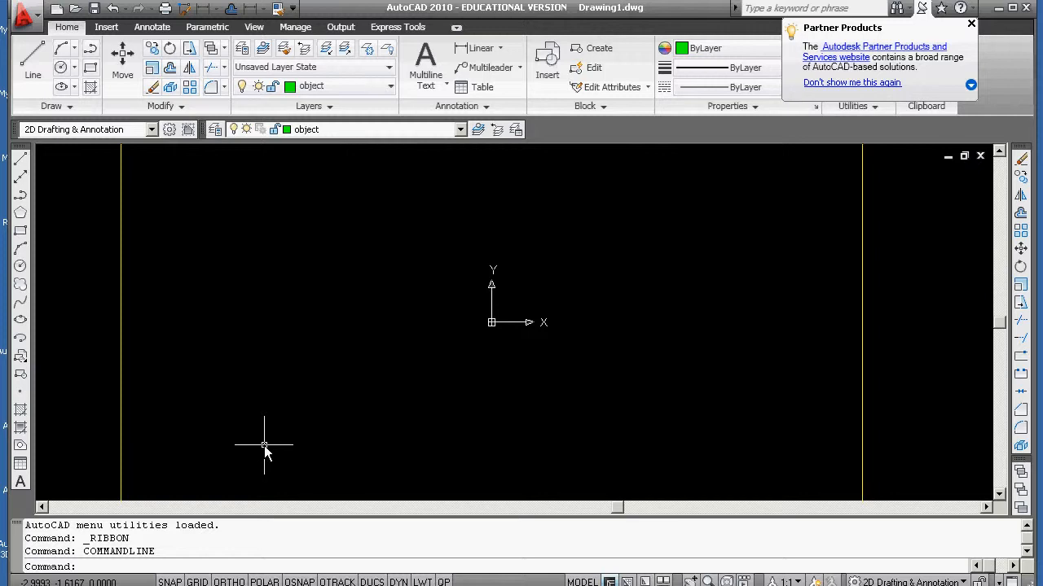
mouse_move(284, 241)
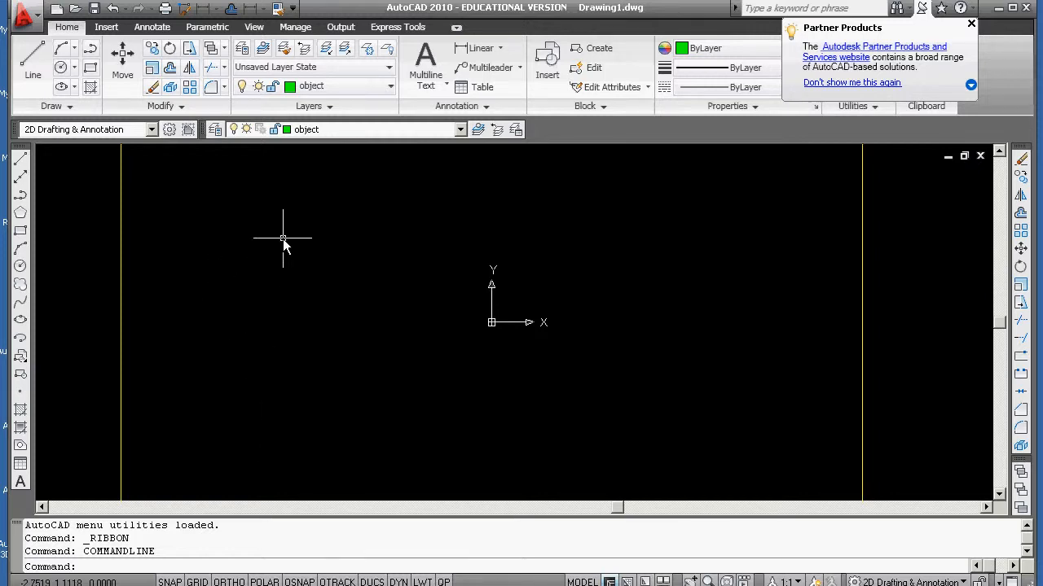
right_click(283, 241)
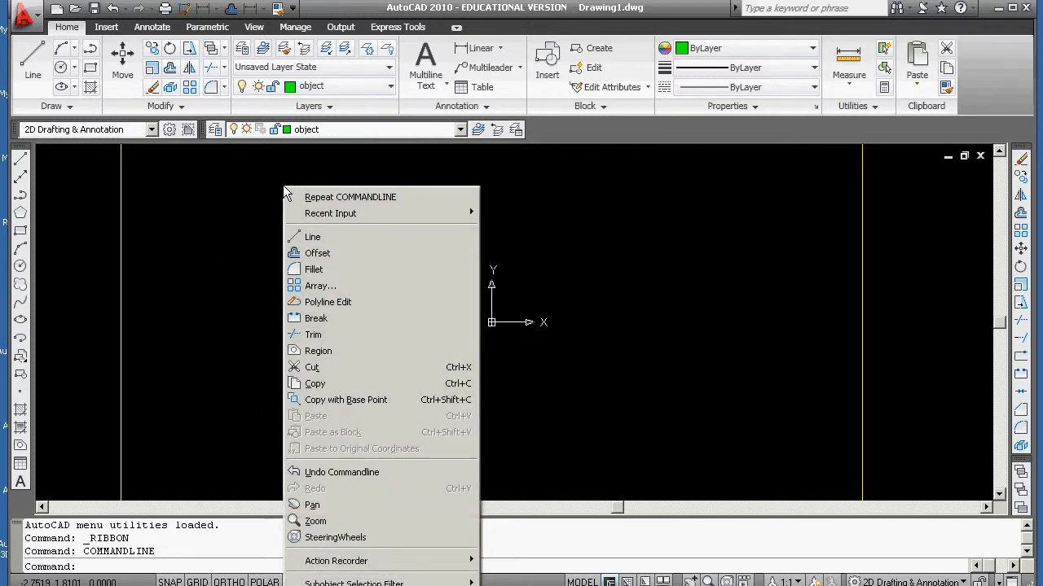
click(293, 163)
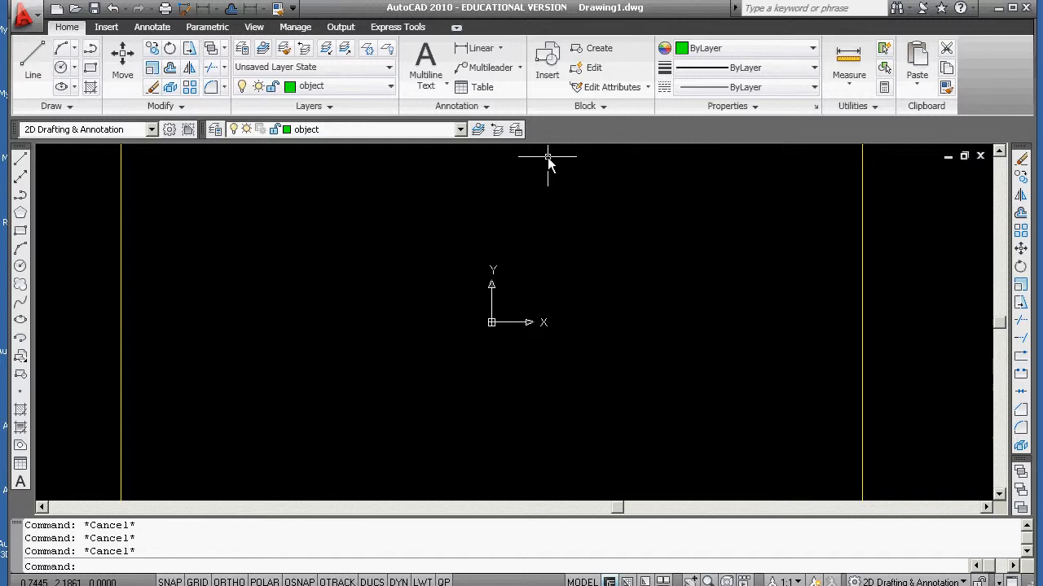
Step: In Options > Profiles, set the Unnamed Profile current and delete intro_to_autocad_ptak
right_click(548, 159)
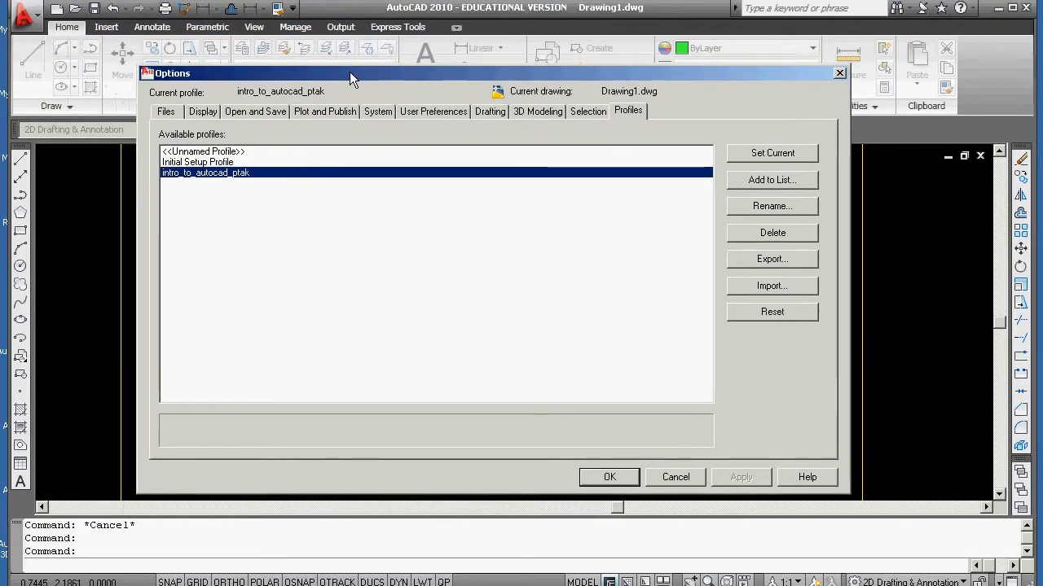
mouse_move(395, 192)
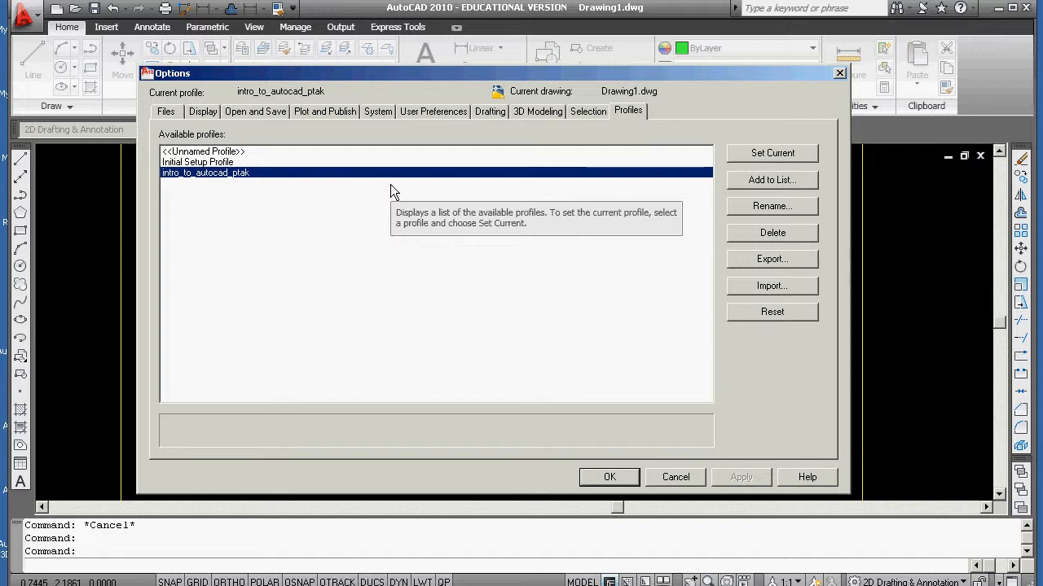
mouse_move(368, 295)
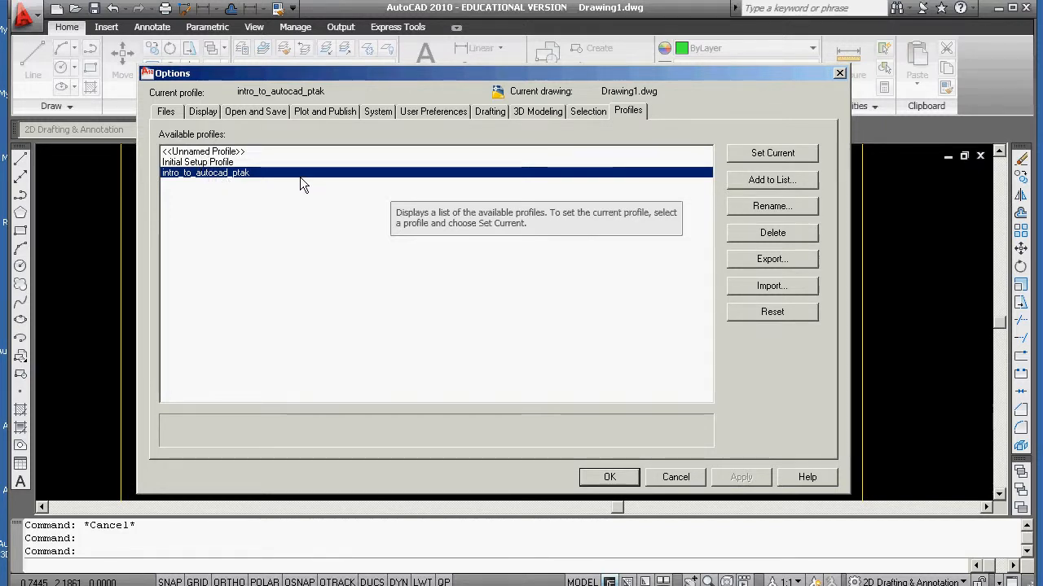
click(202, 152)
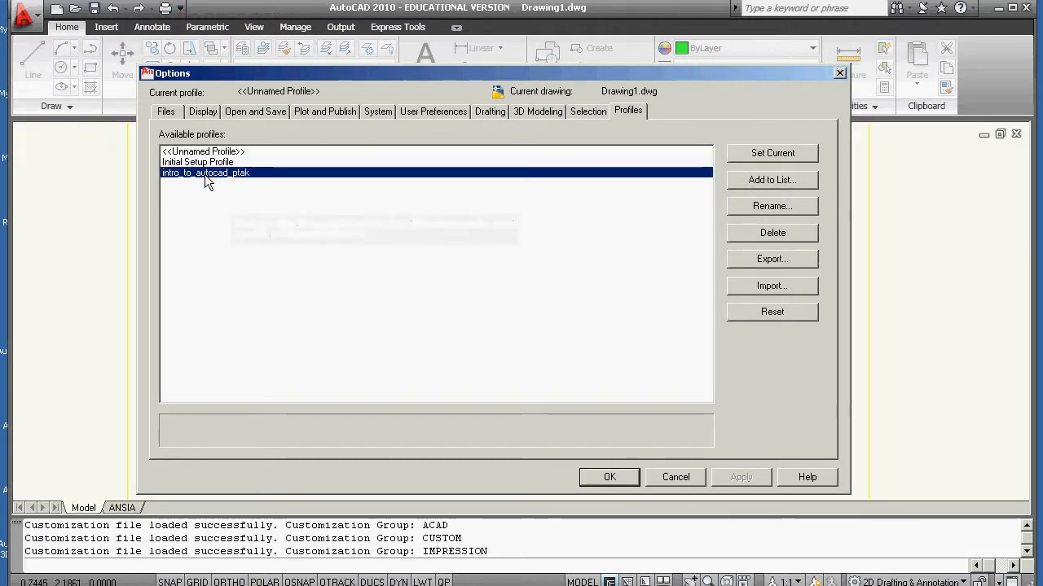
mouse_move(260, 202)
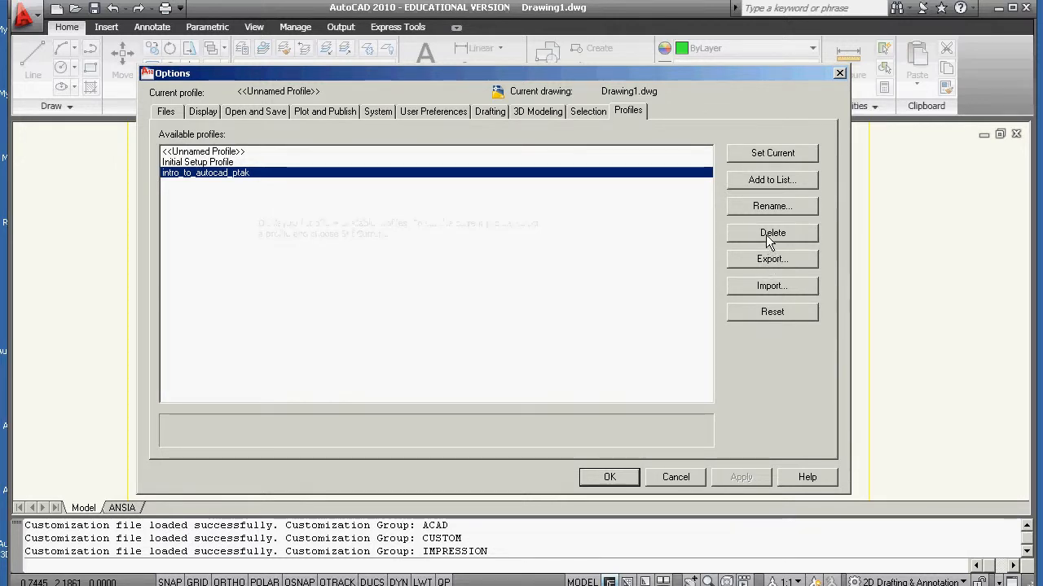
click(772, 233)
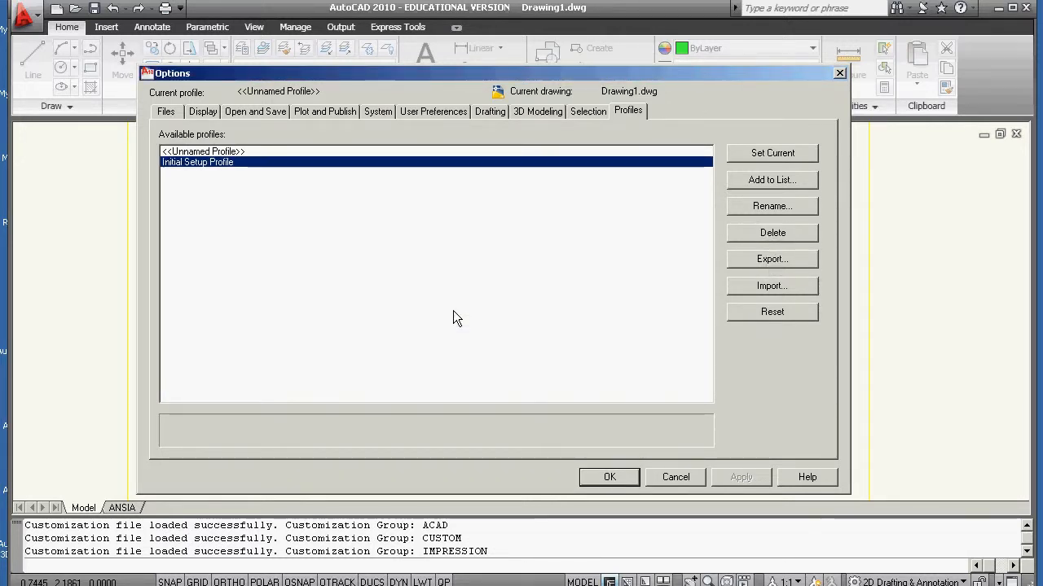
mouse_move(394, 277)
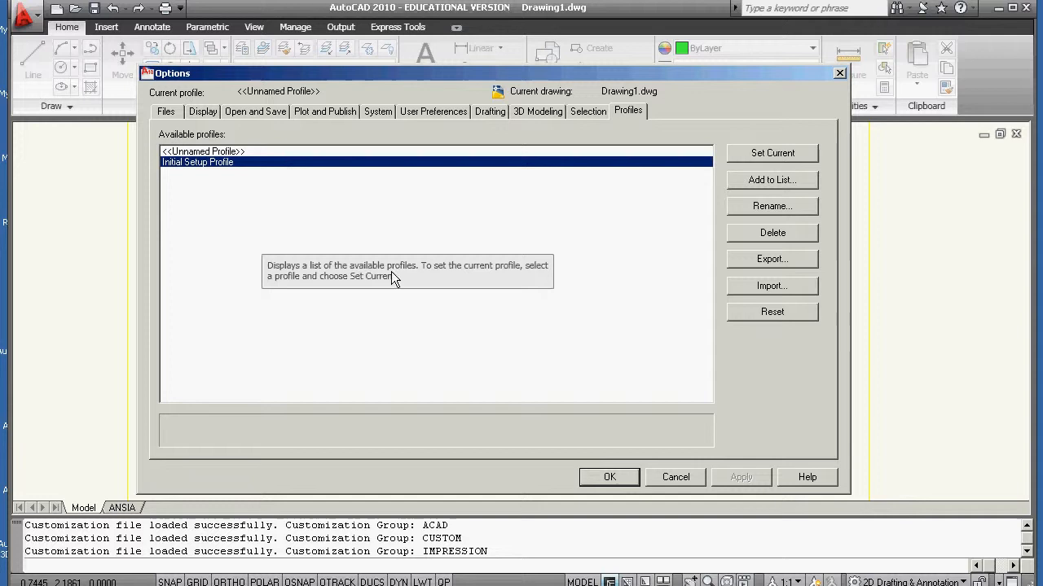
mouse_move(669, 319)
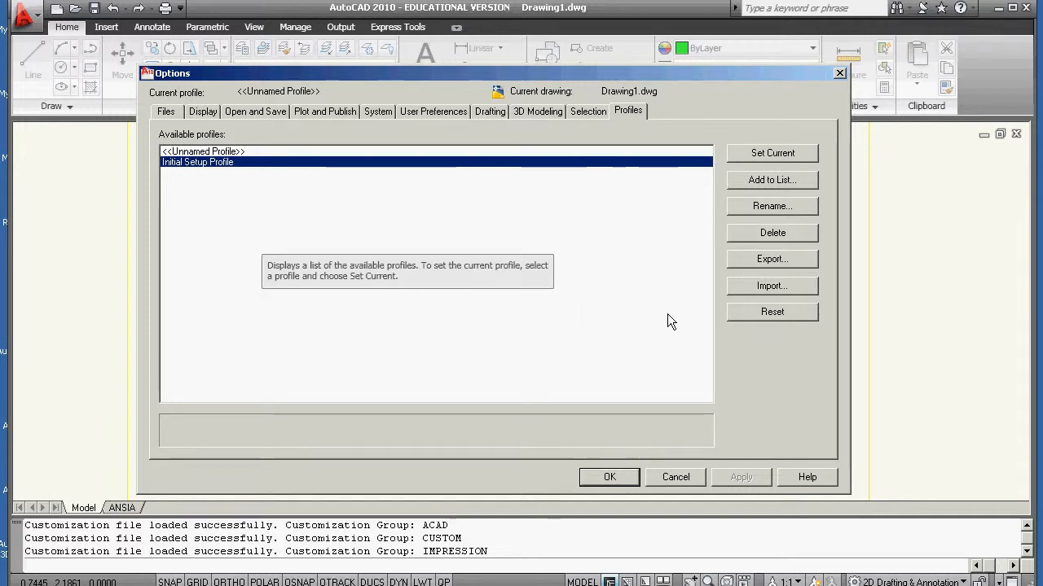
mouse_move(772, 287)
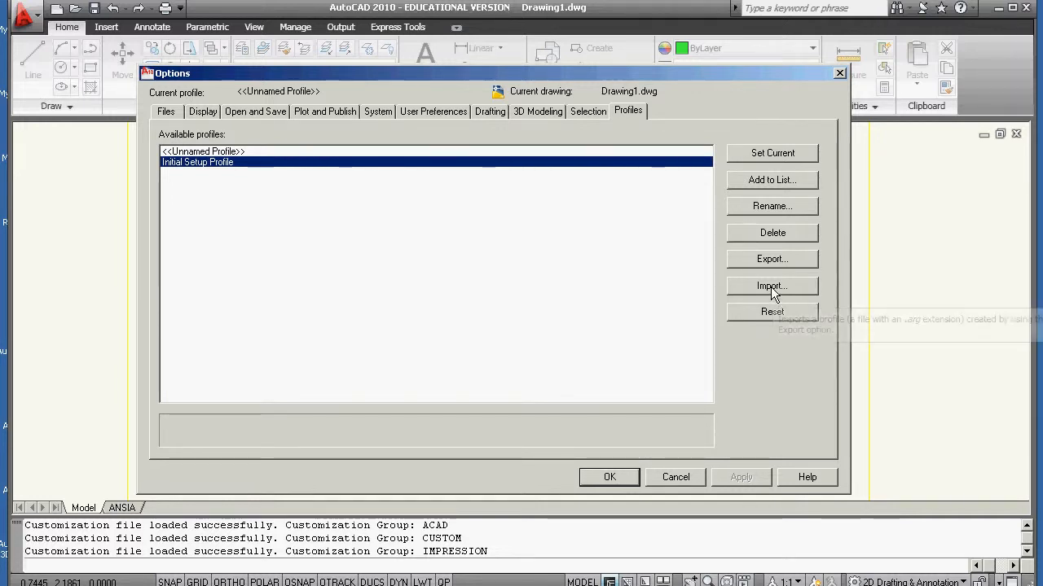
mouse_move(770, 287)
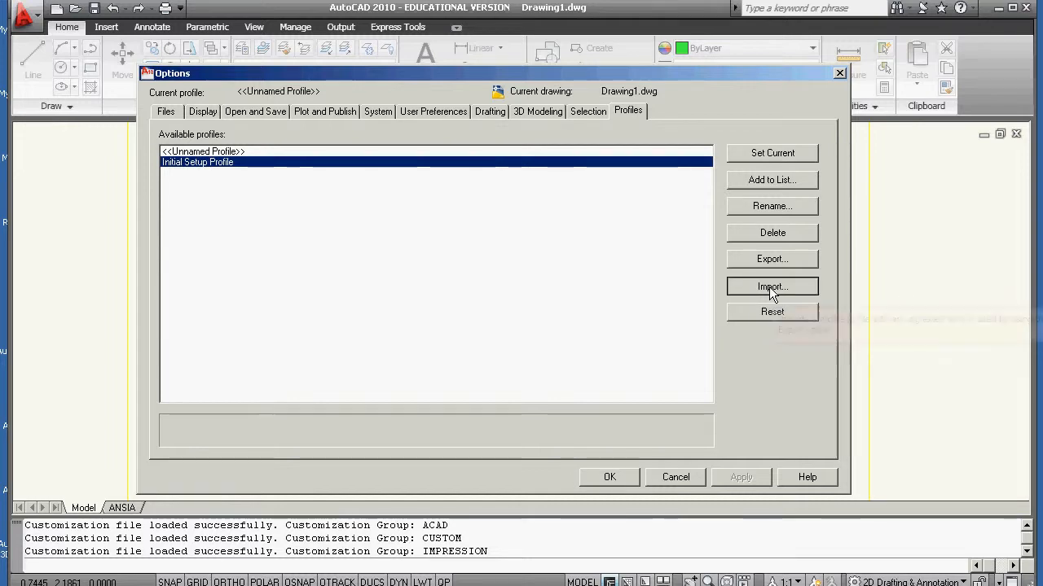
Step: Start Import Profile and browse to civiltech > standards-acad > profiles
click(772, 287)
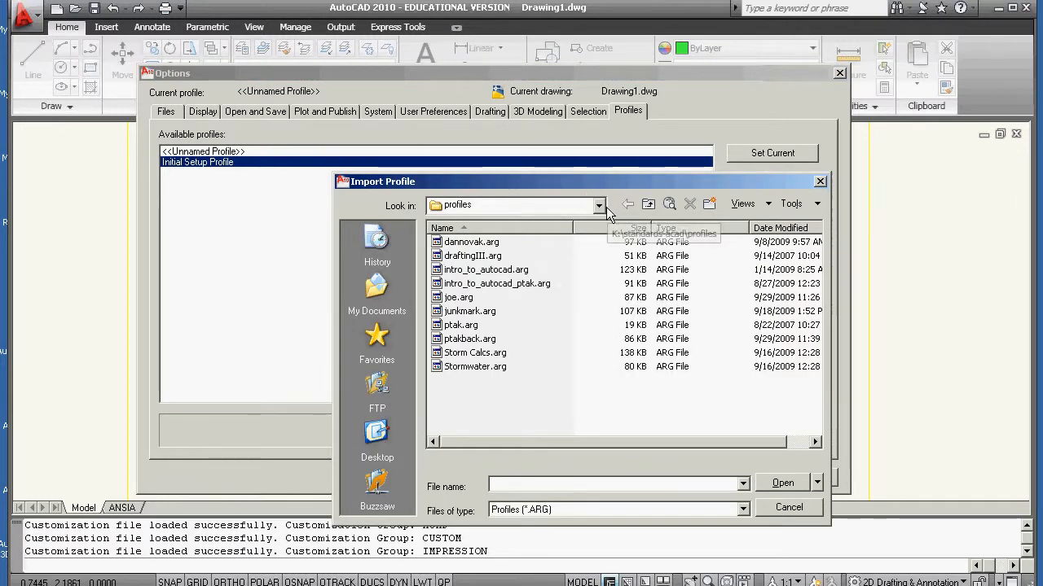
click(599, 205)
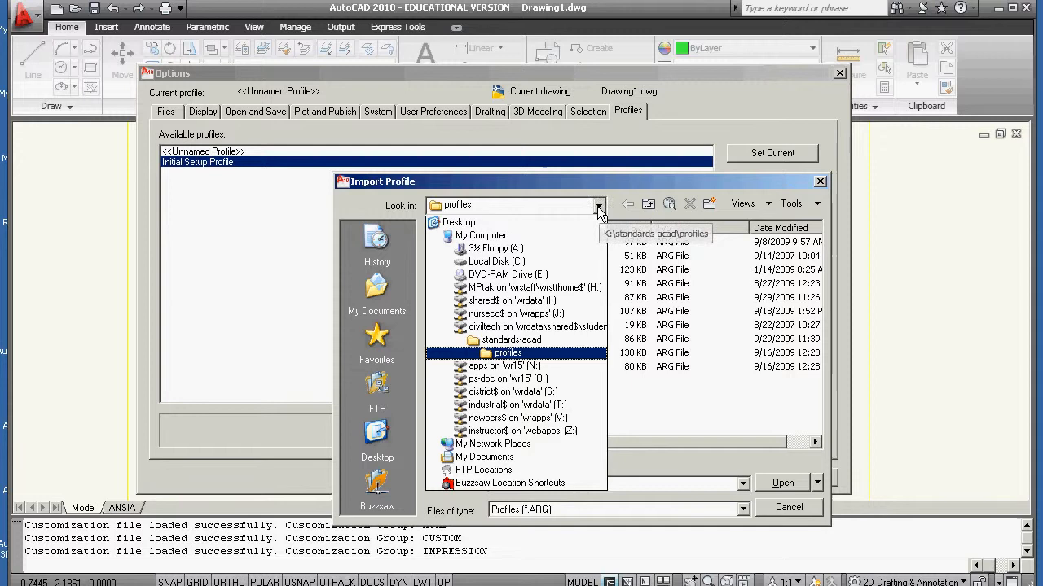
click(538, 326)
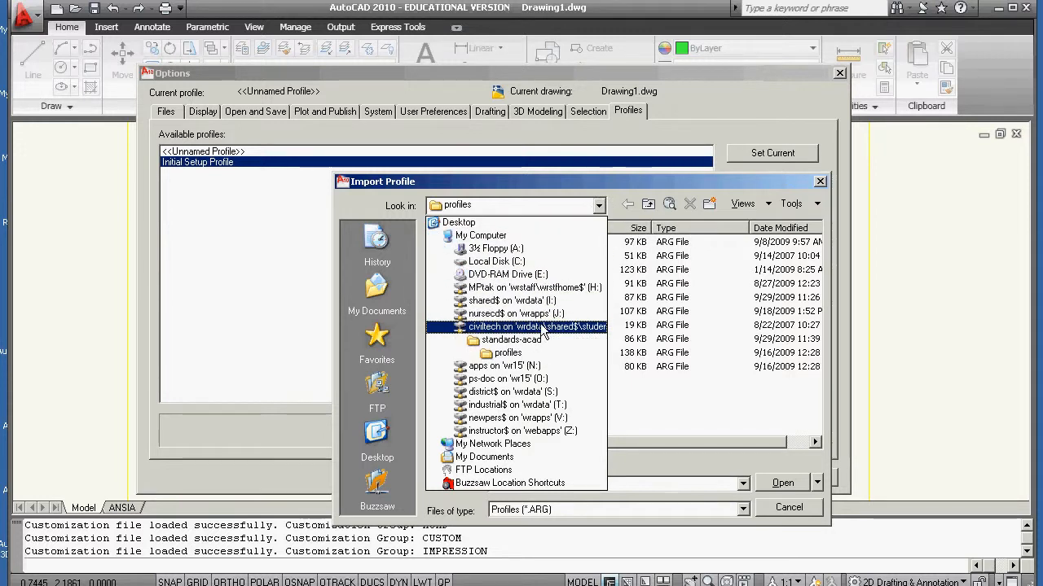
click(511, 340)
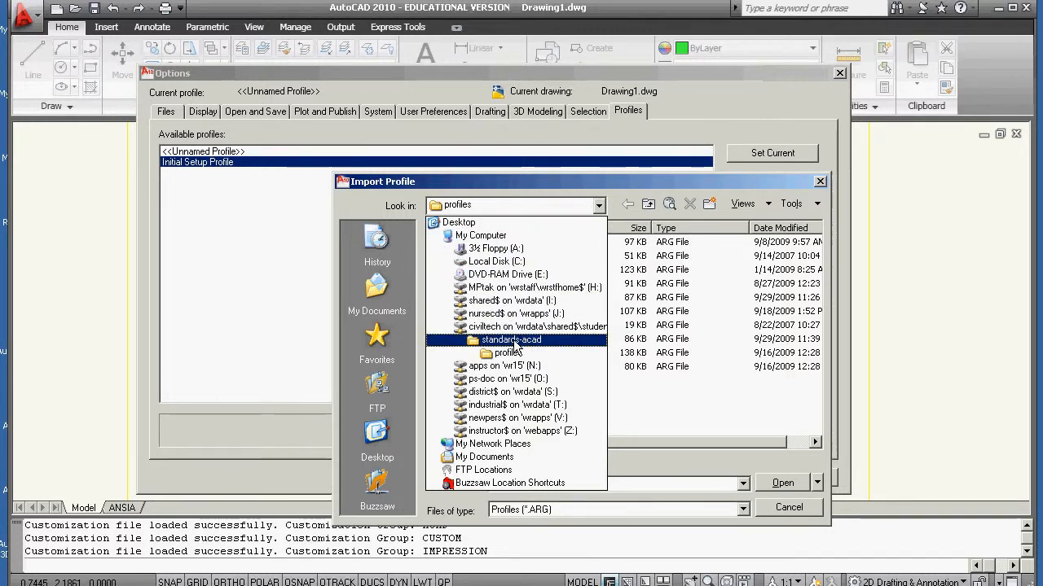
double_click(510, 340)
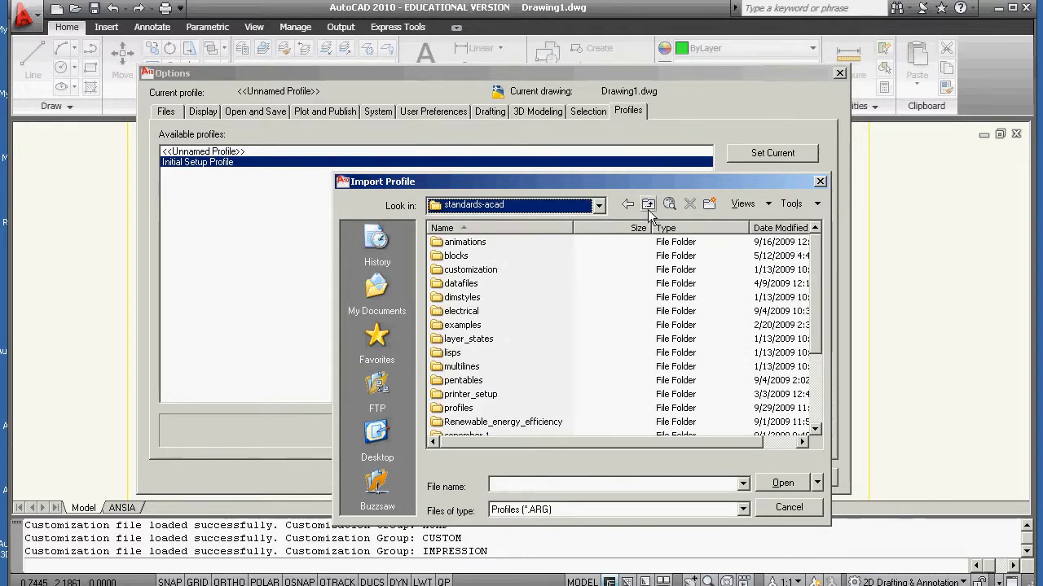
click(648, 206)
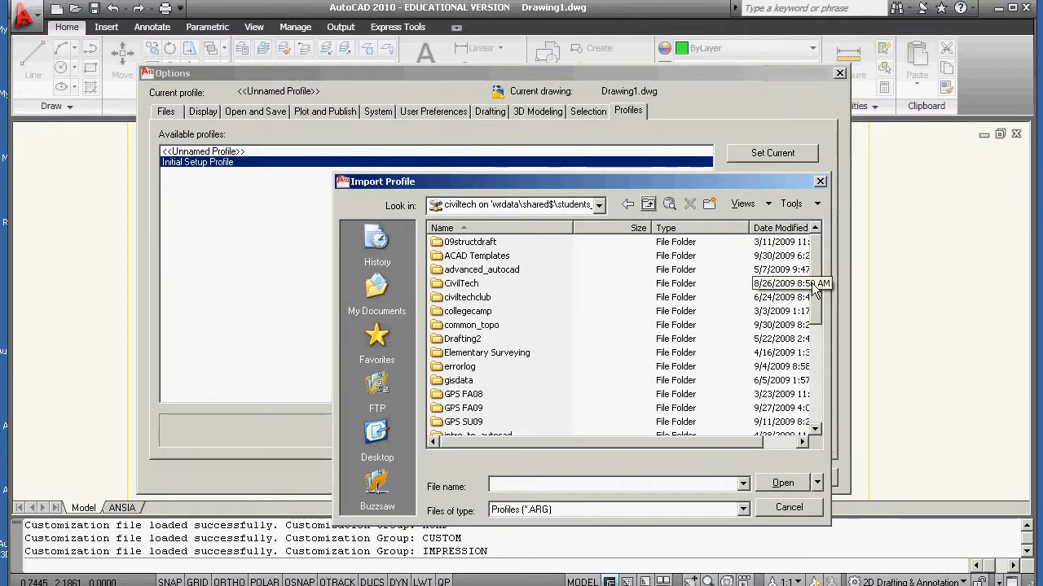
scroll(down, 3)
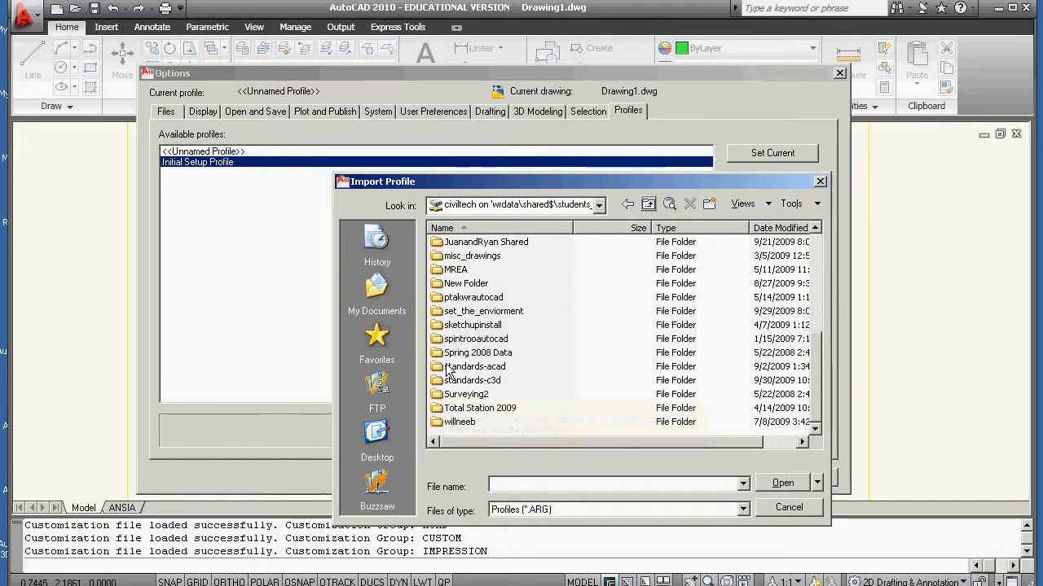
double_click(472, 365)
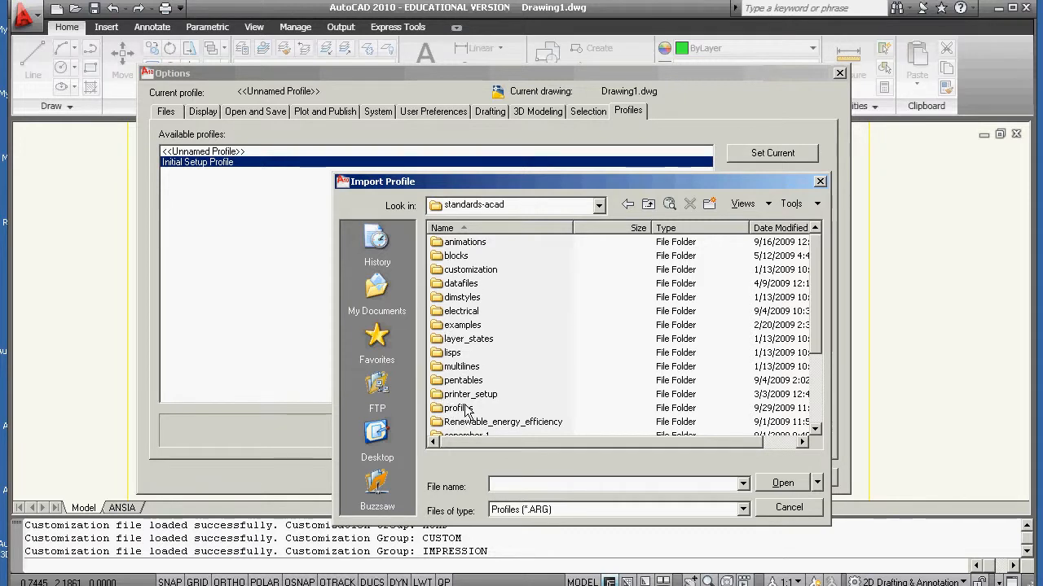
double_click(460, 407)
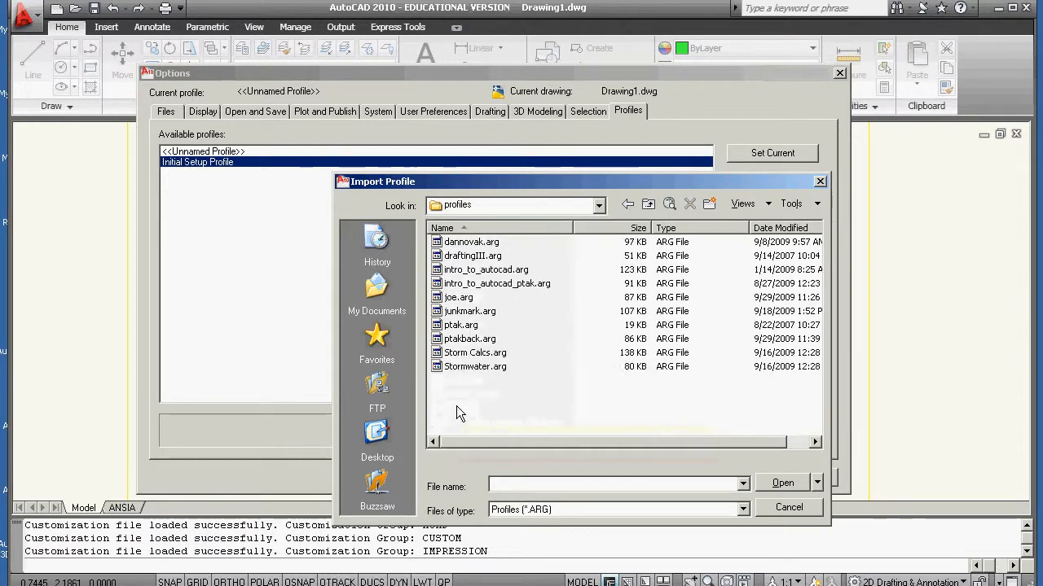
mouse_move(495, 283)
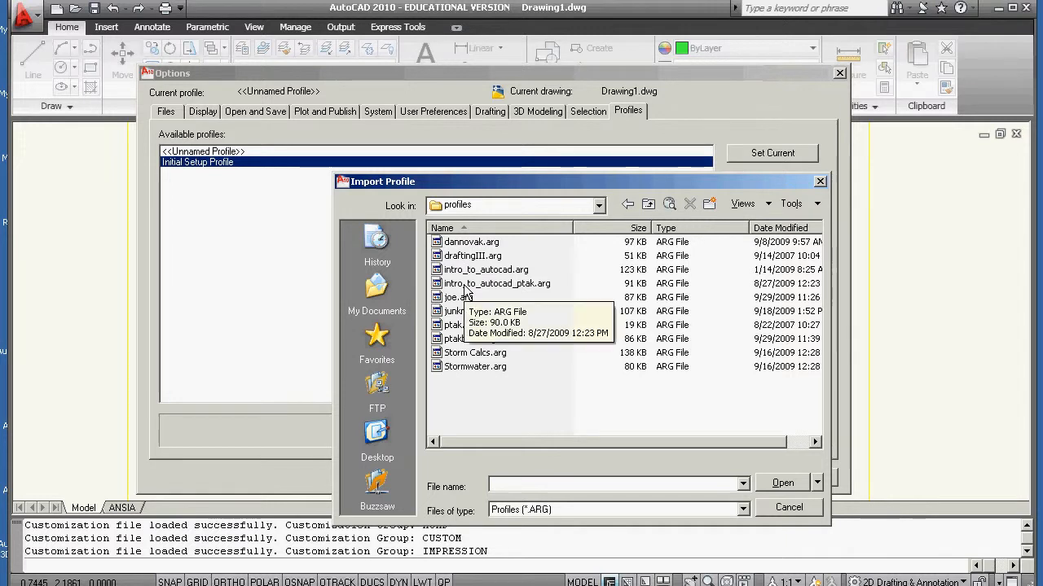
Step: Select intro_to_autocad_ptak.arg and open it for import
click(495, 284)
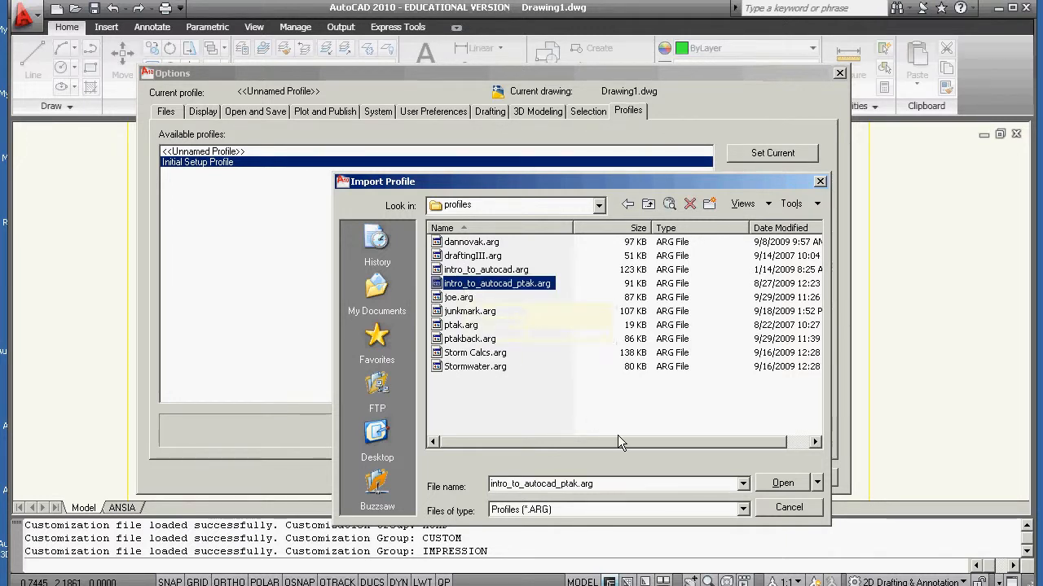
click(779, 482)
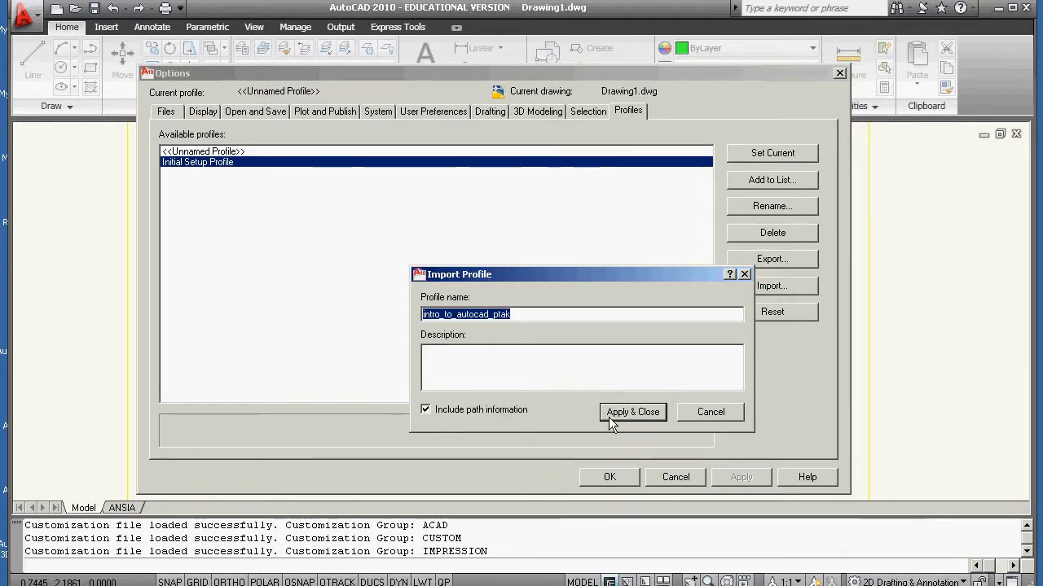
Step: Apply the imported intro_to_autocad_ptak profile, set it current and close Options with OK
click(632, 410)
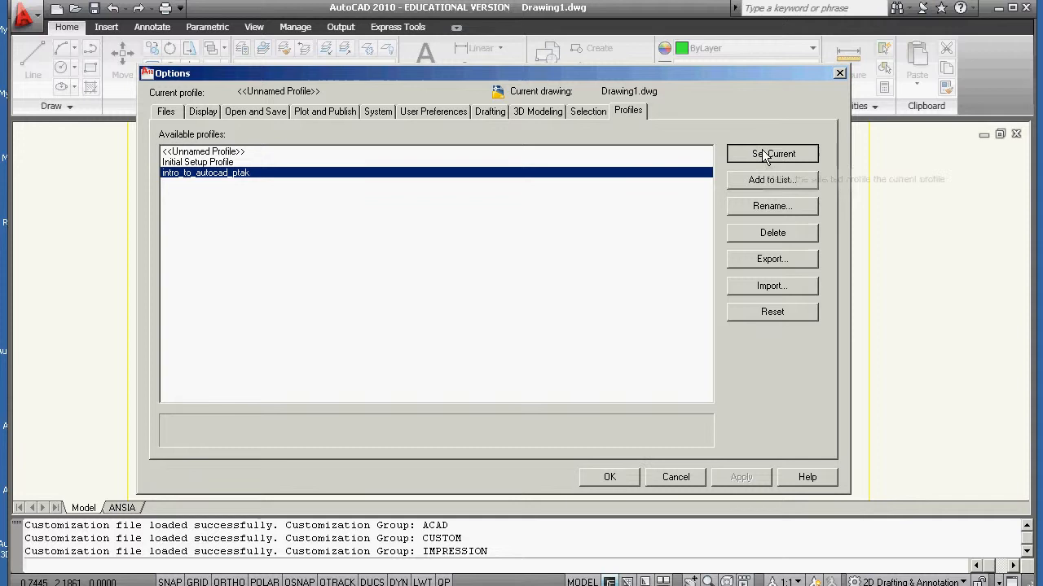
click(772, 153)
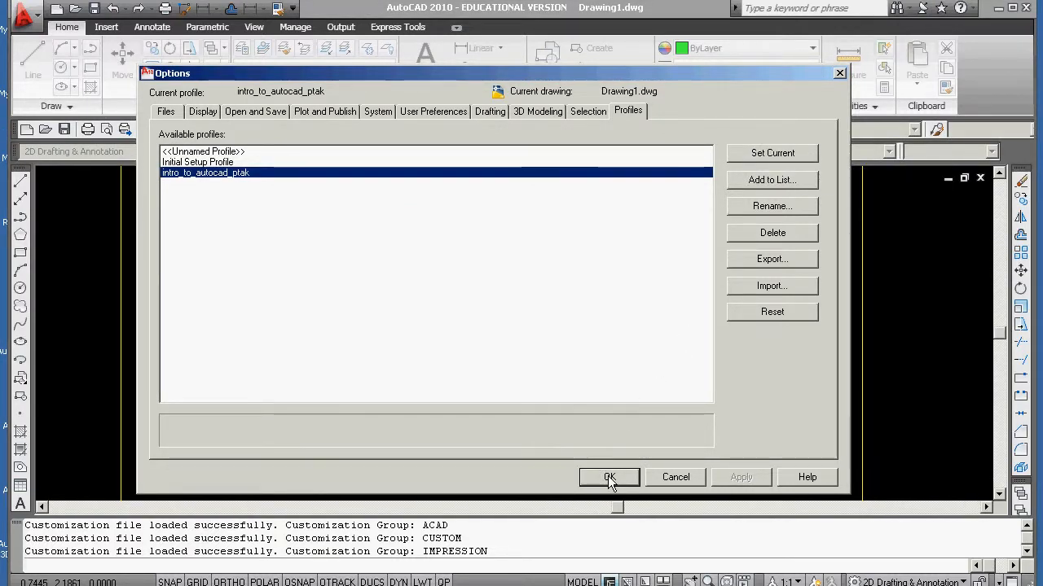
click(609, 477)
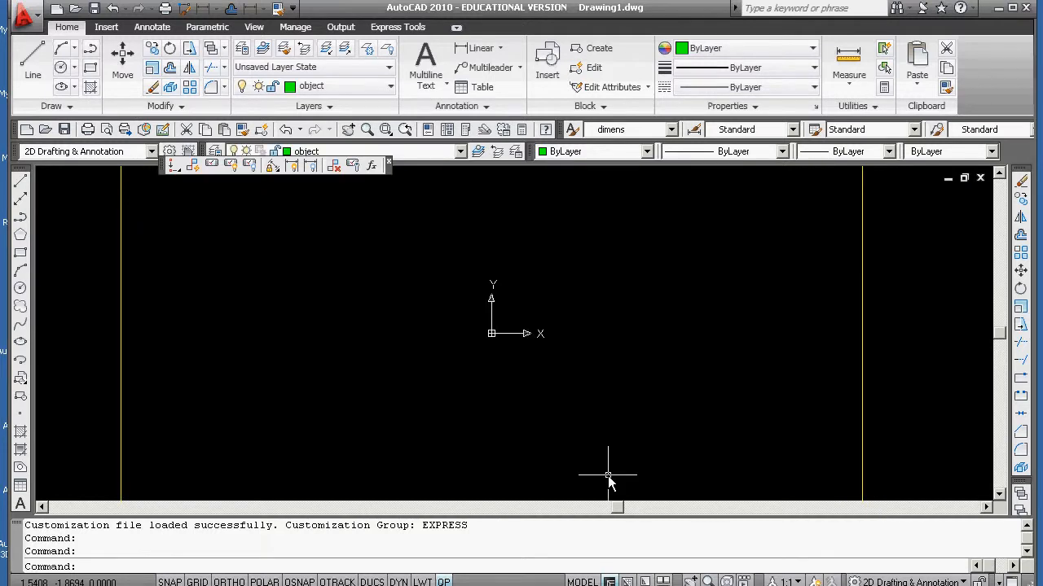
mouse_move(436, 269)
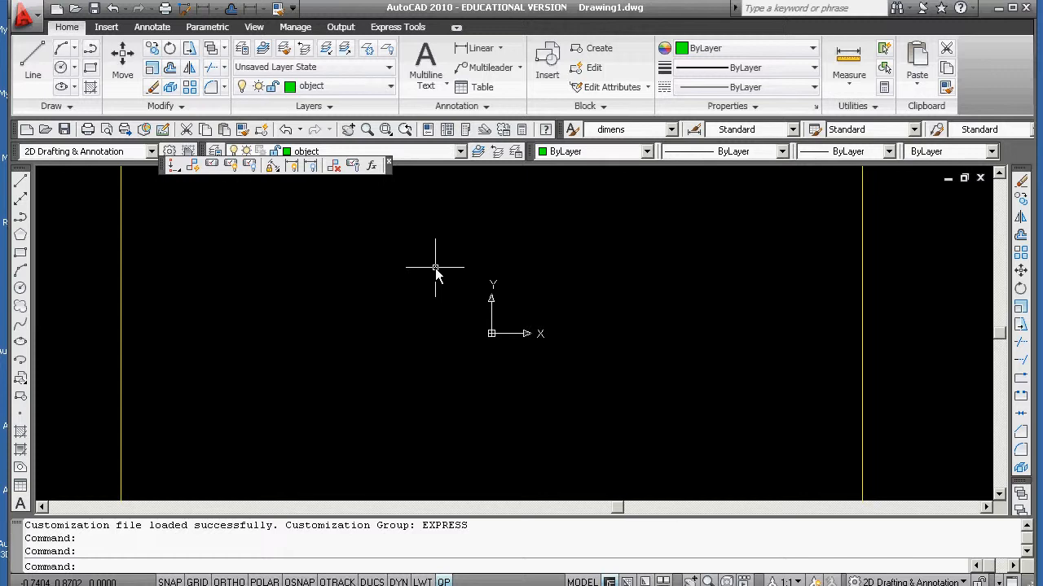
mouse_move(257, 188)
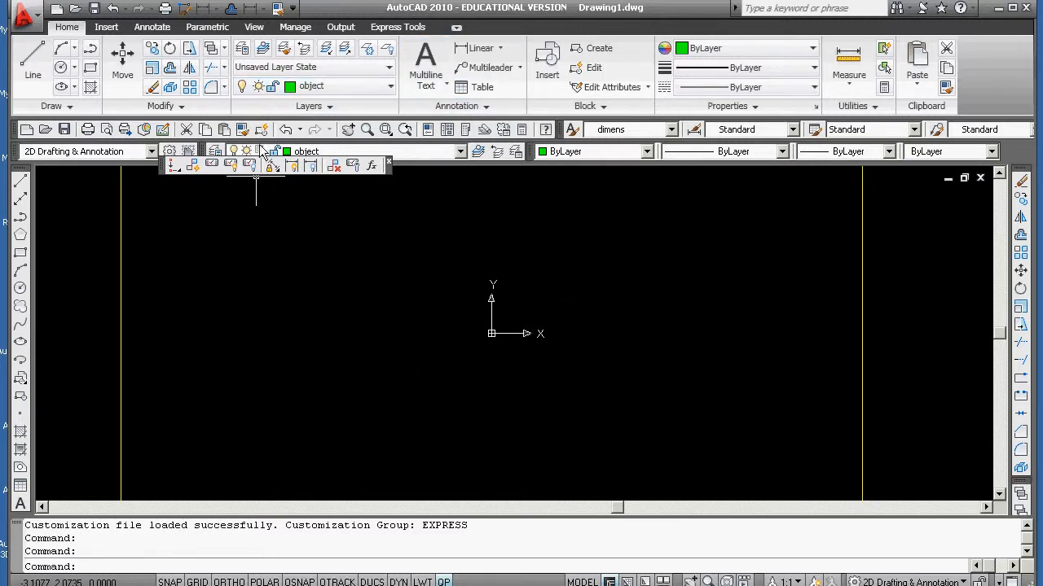
mouse_move(430, 270)
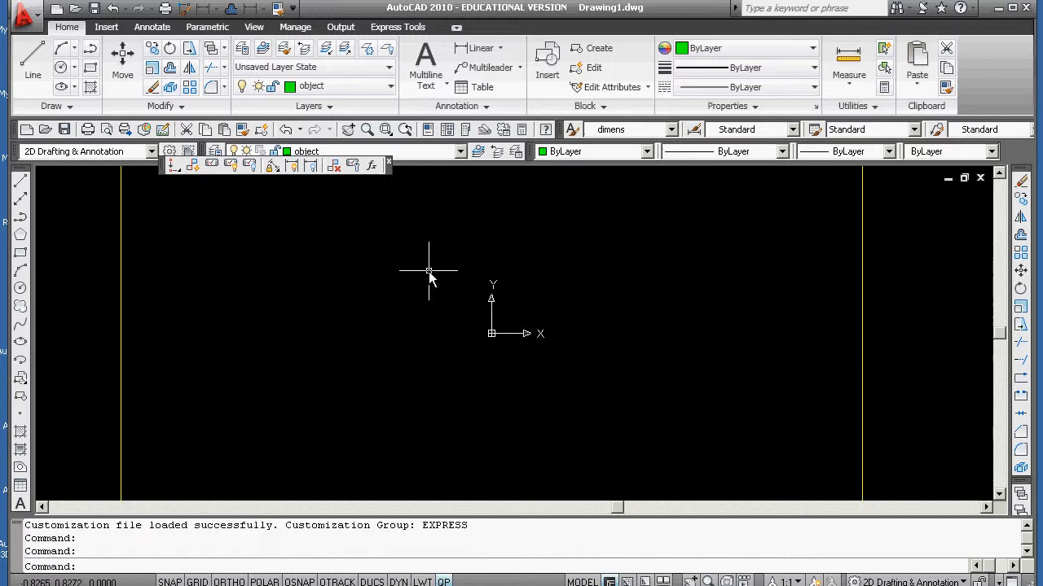
mouse_move(423, 273)
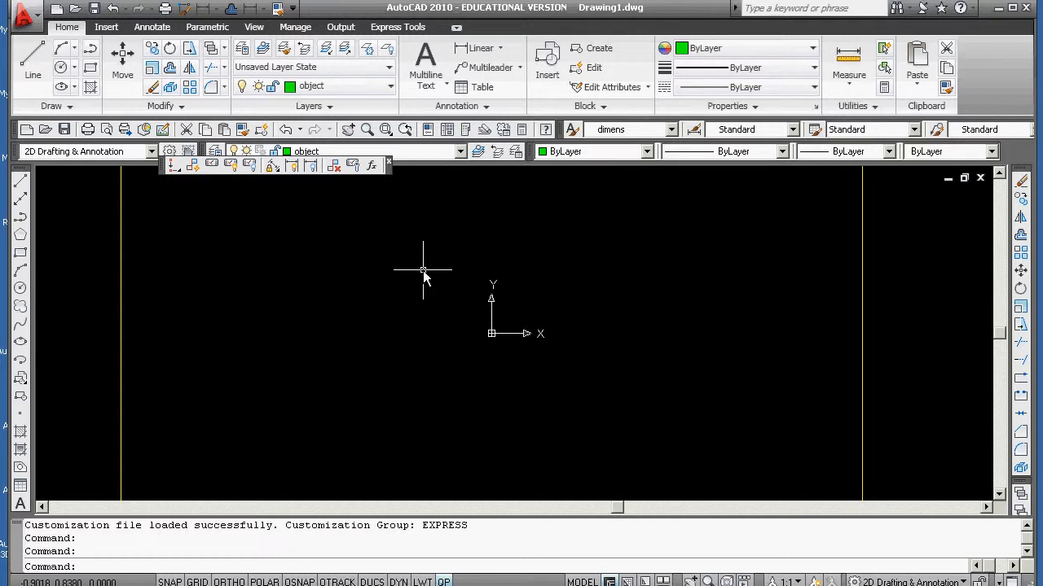
mouse_move(389, 283)
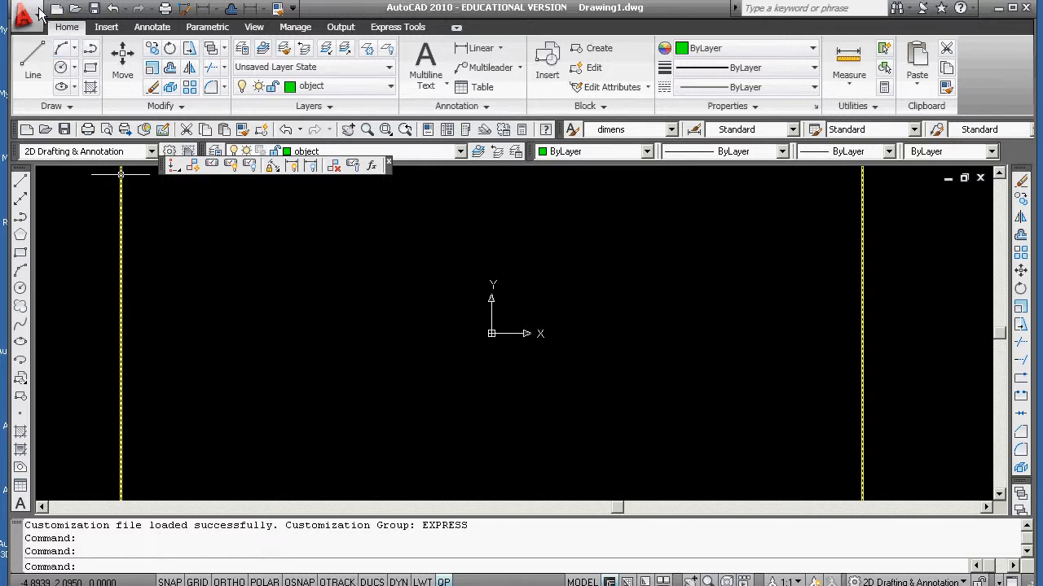
Step: Show the New drawing choices from the application (big A) menu
click(24, 16)
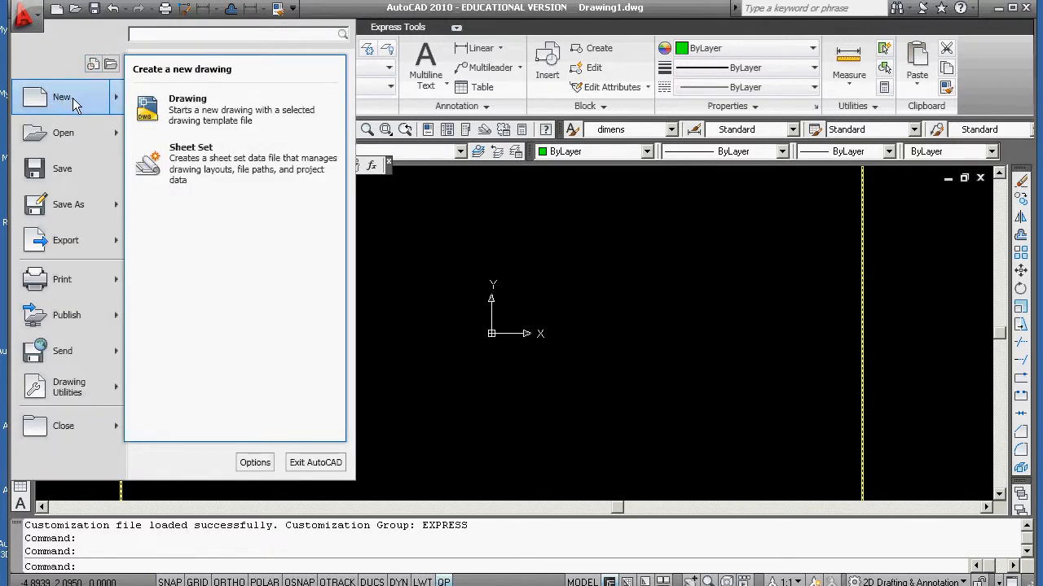
click(187, 111)
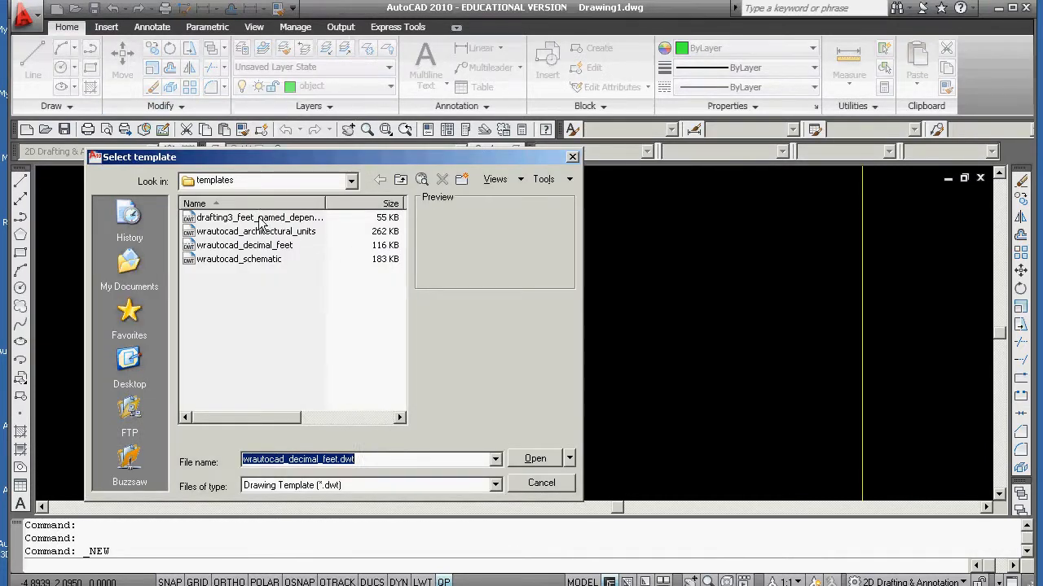
click(352, 180)
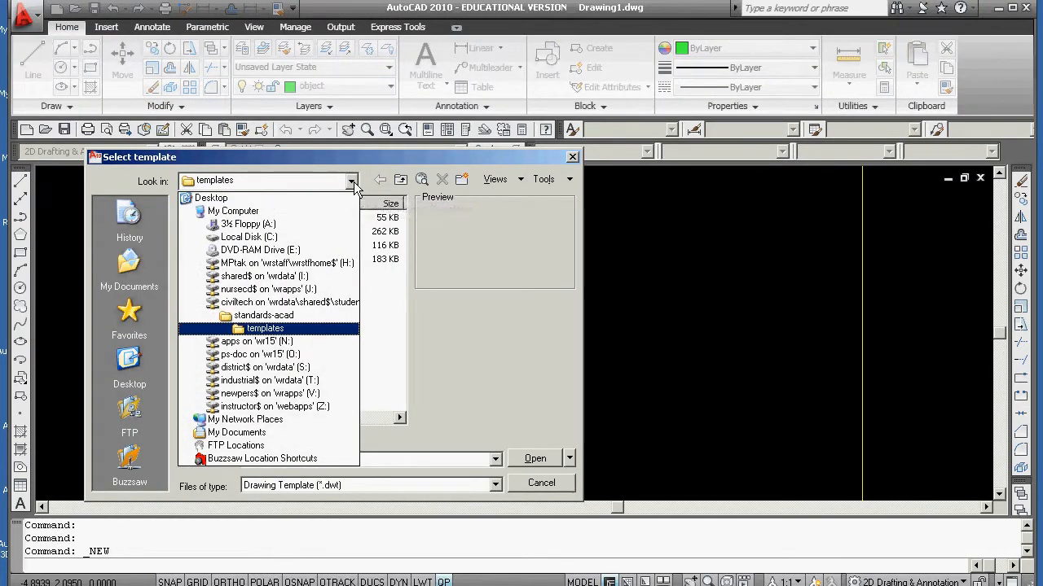
click(263, 316)
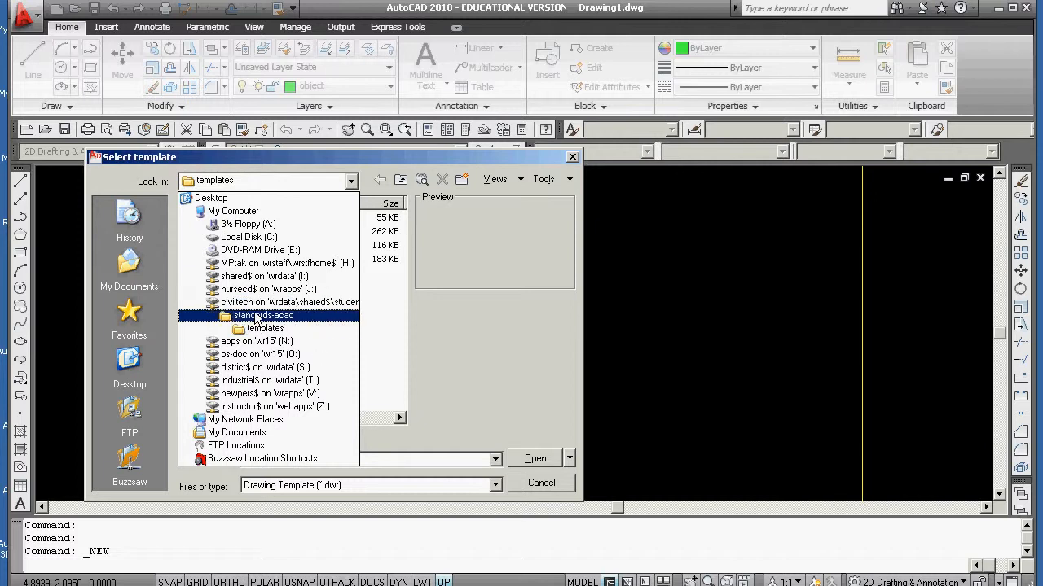
click(258, 342)
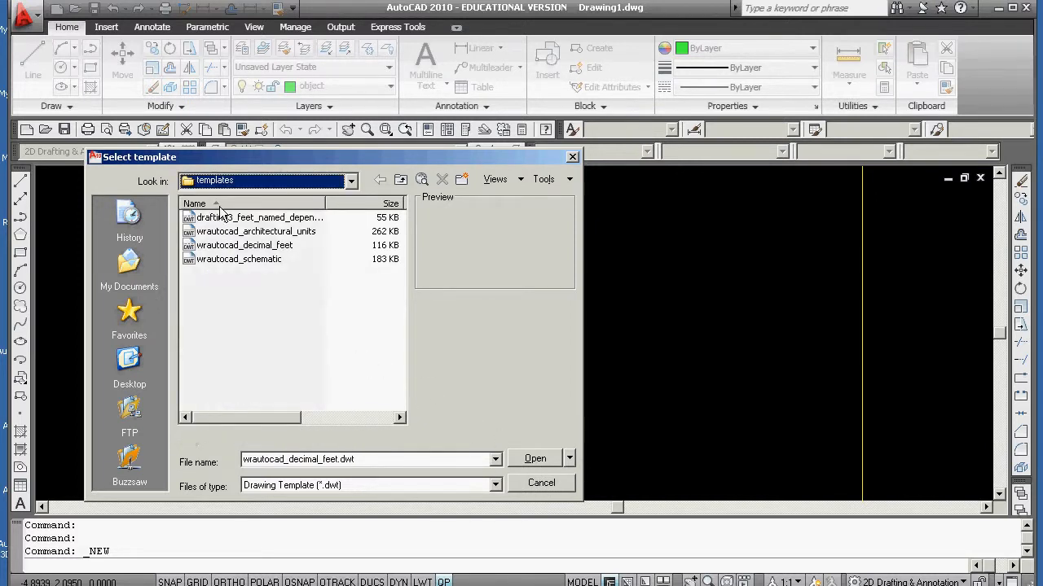
click(255, 219)
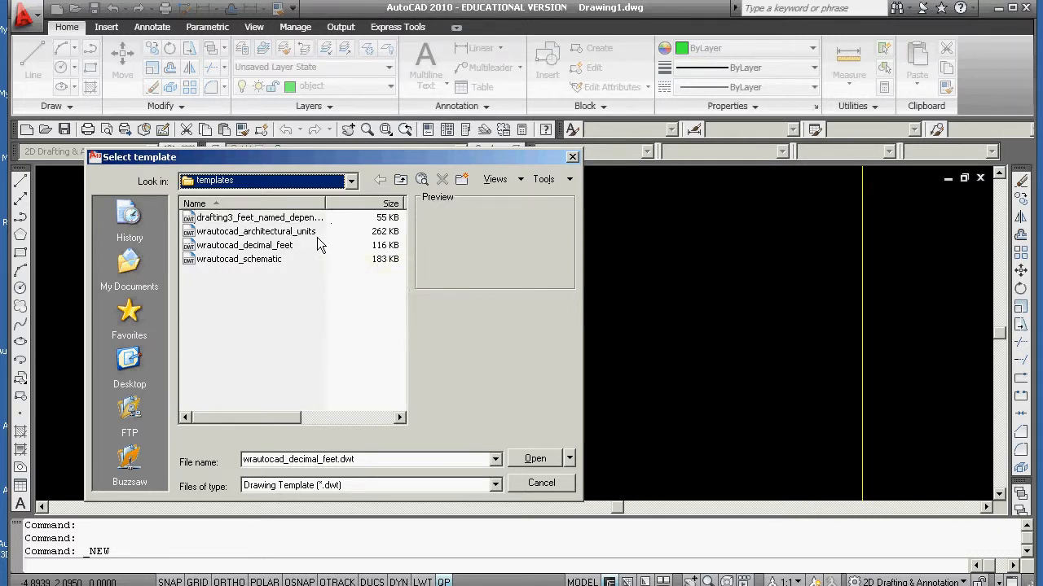
click(534, 457)
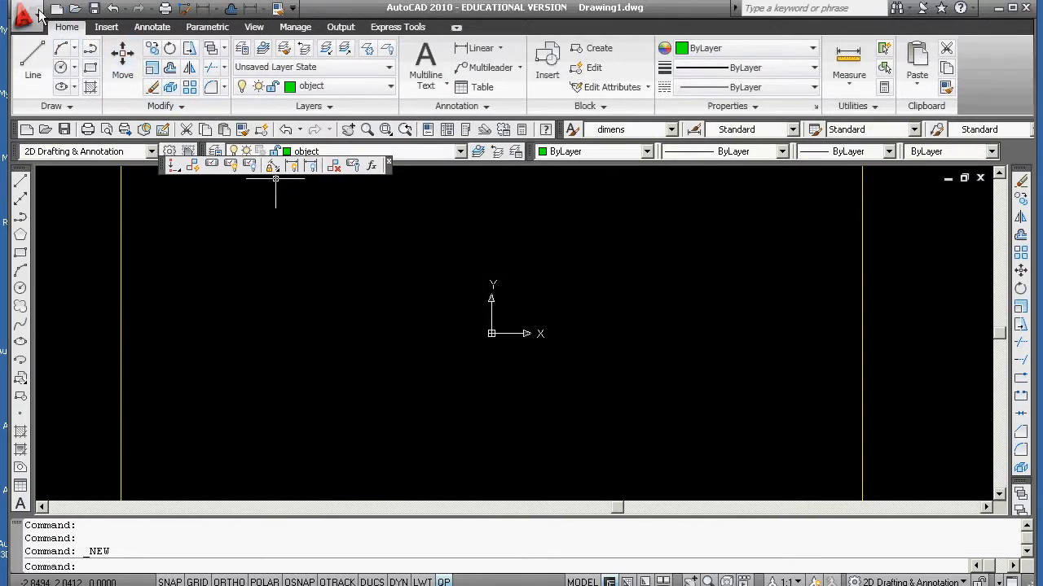
click(25, 18)
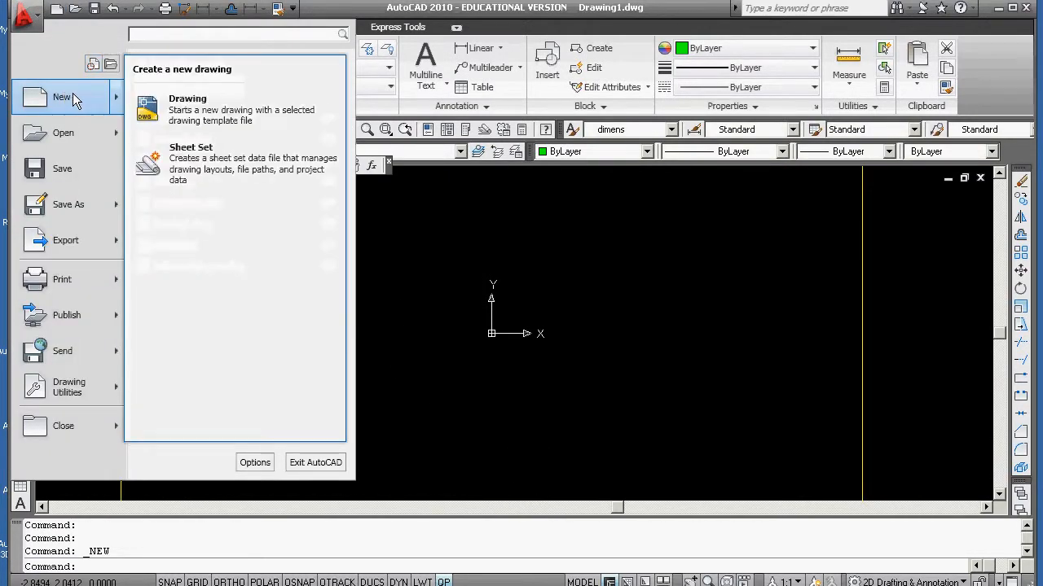
click(187, 111)
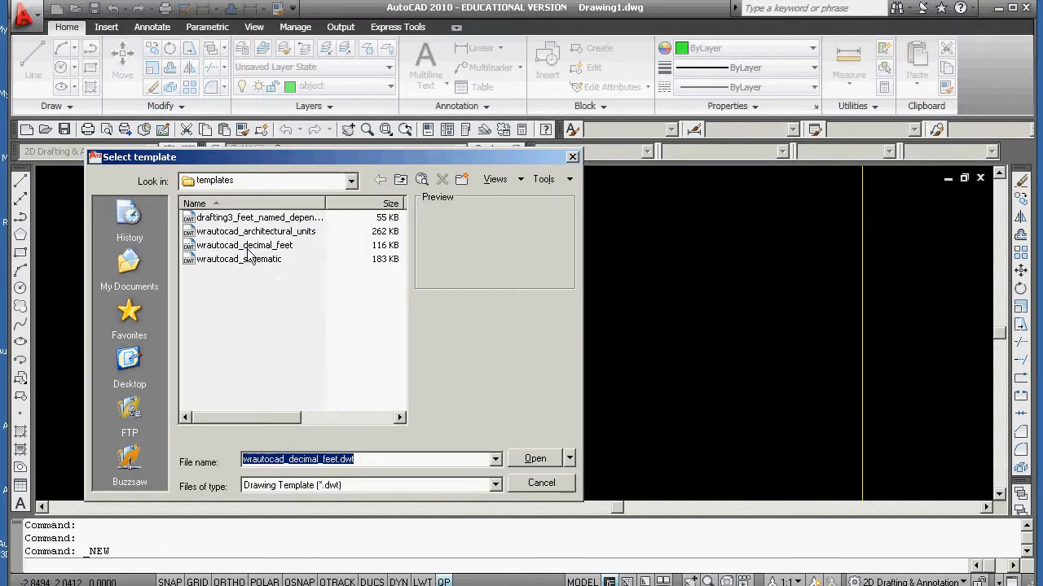
click(244, 244)
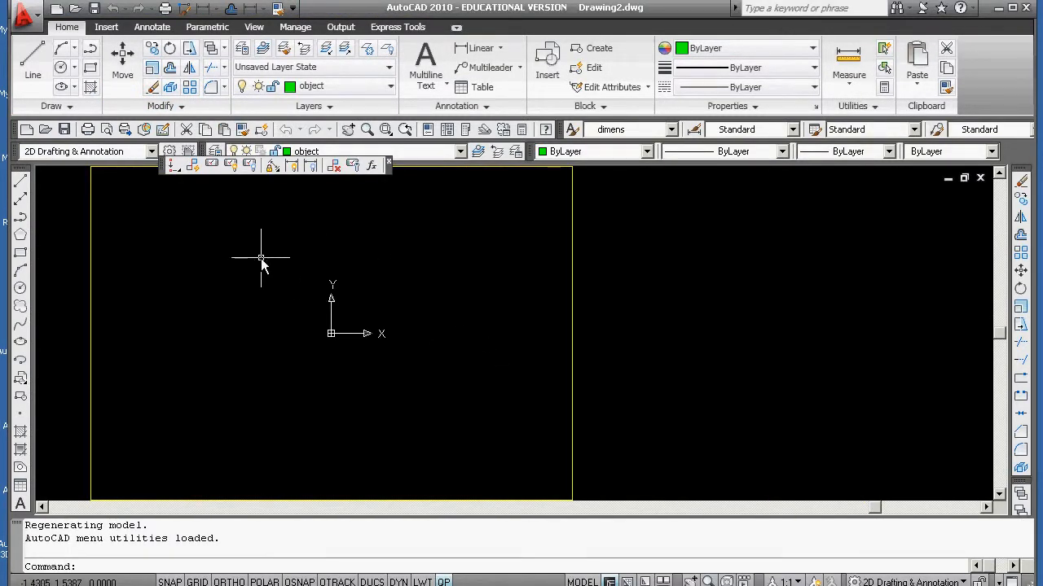
mouse_move(46, 23)
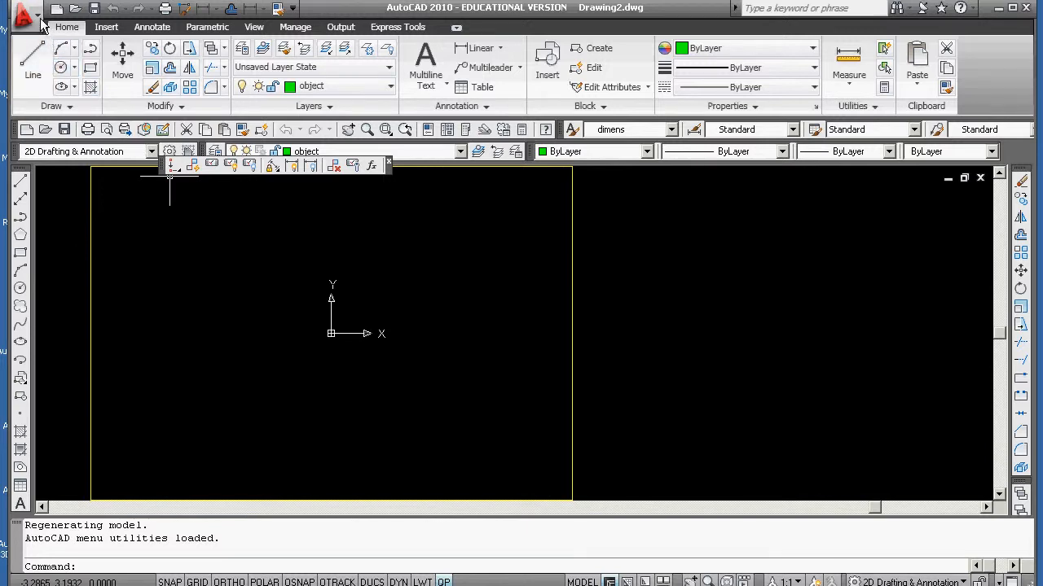
Step: Start Save As and browse to the aaa09fall folder on drive H:
click(23, 18)
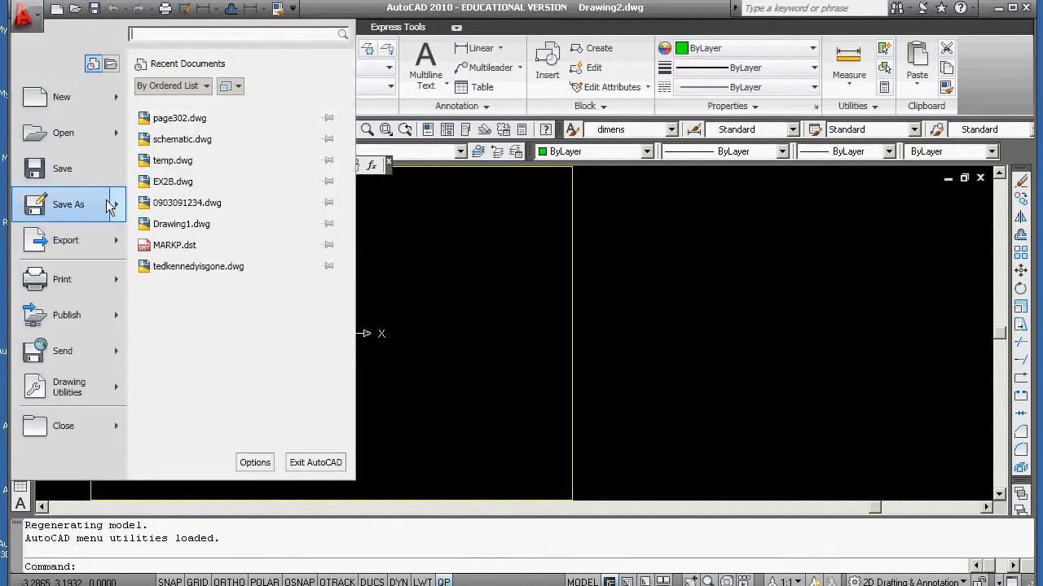
click(68, 205)
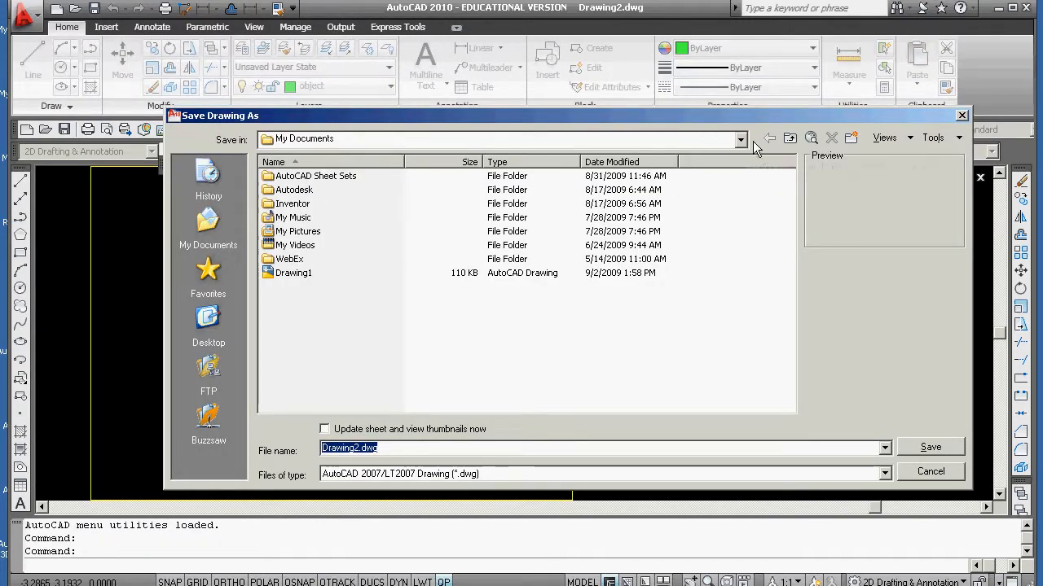
click(738, 139)
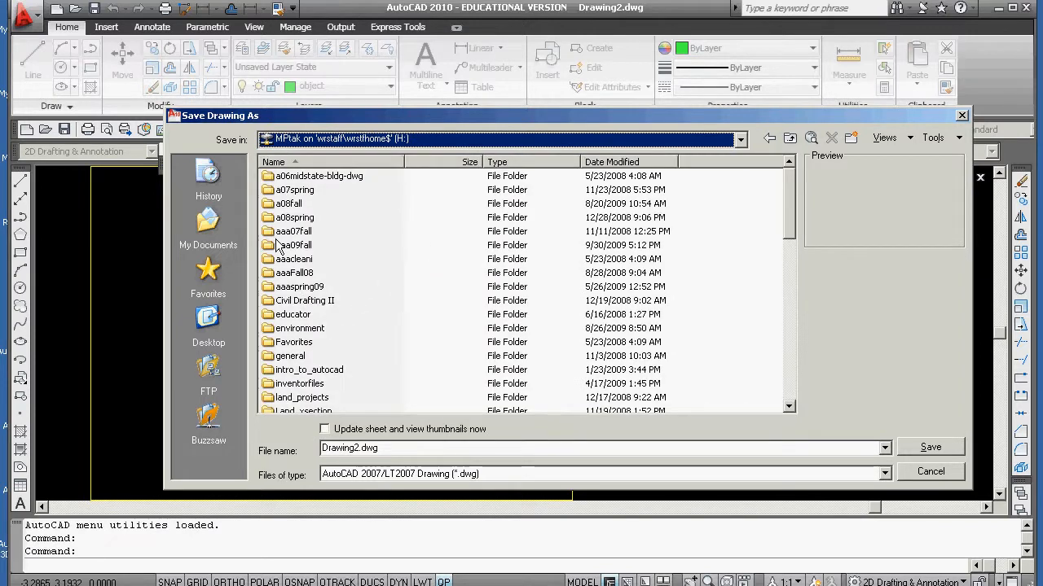
double_click(294, 244)
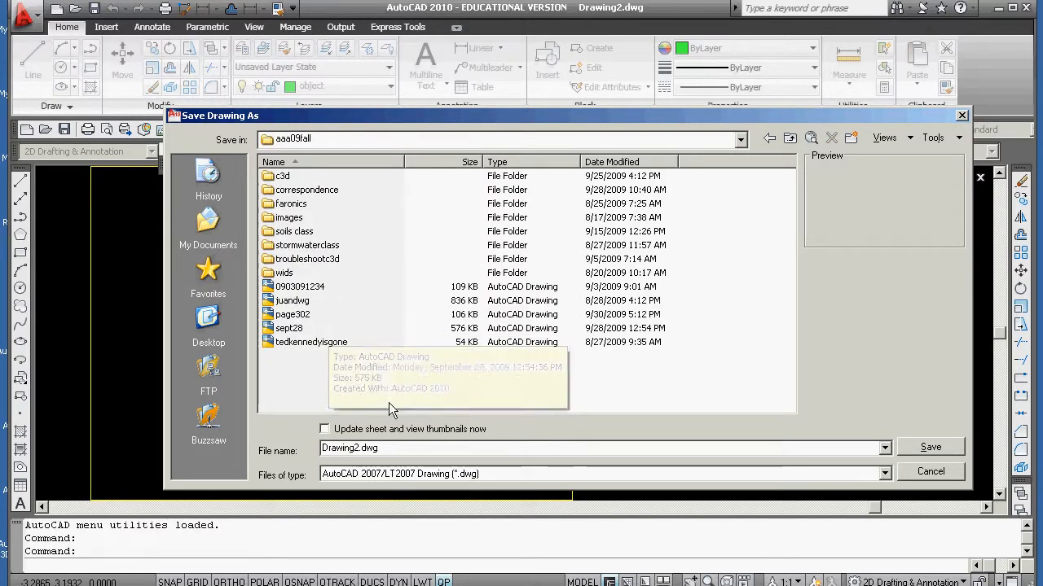
mouse_move(880, 448)
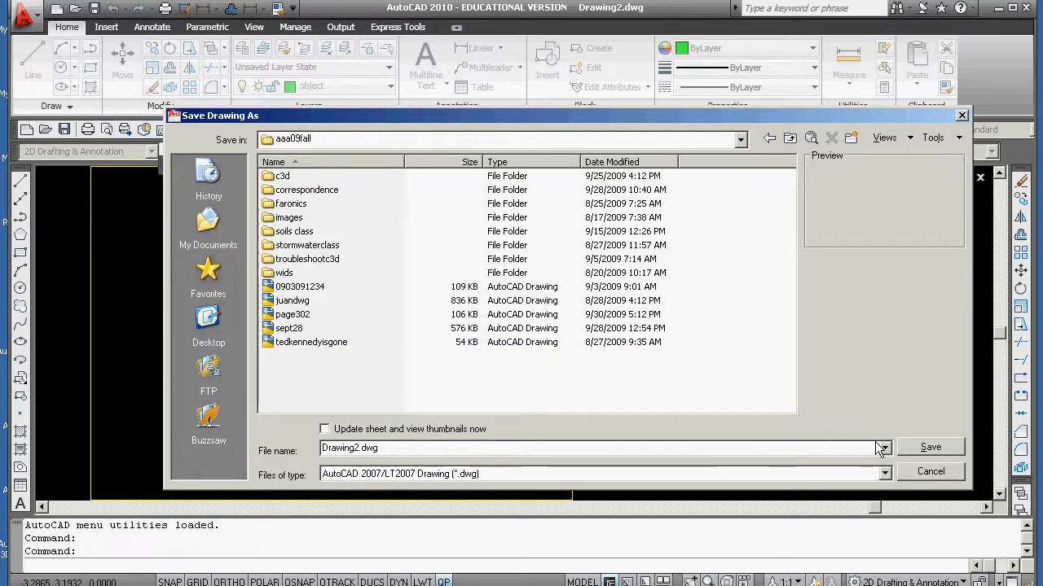
Step: Save the drawing as october in AutoCAD 2010 Drawing format
click(883, 472)
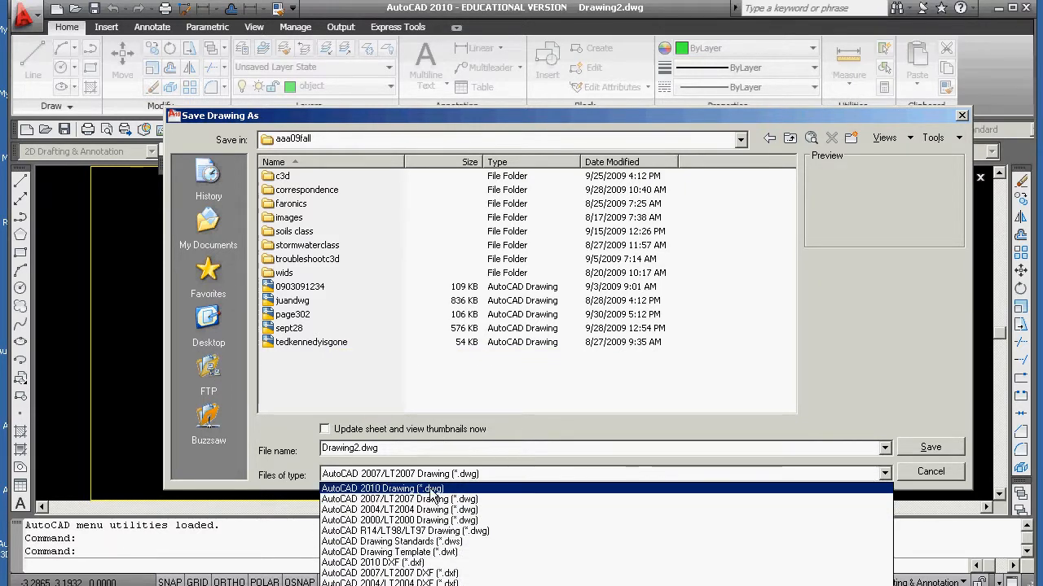
click(381, 489)
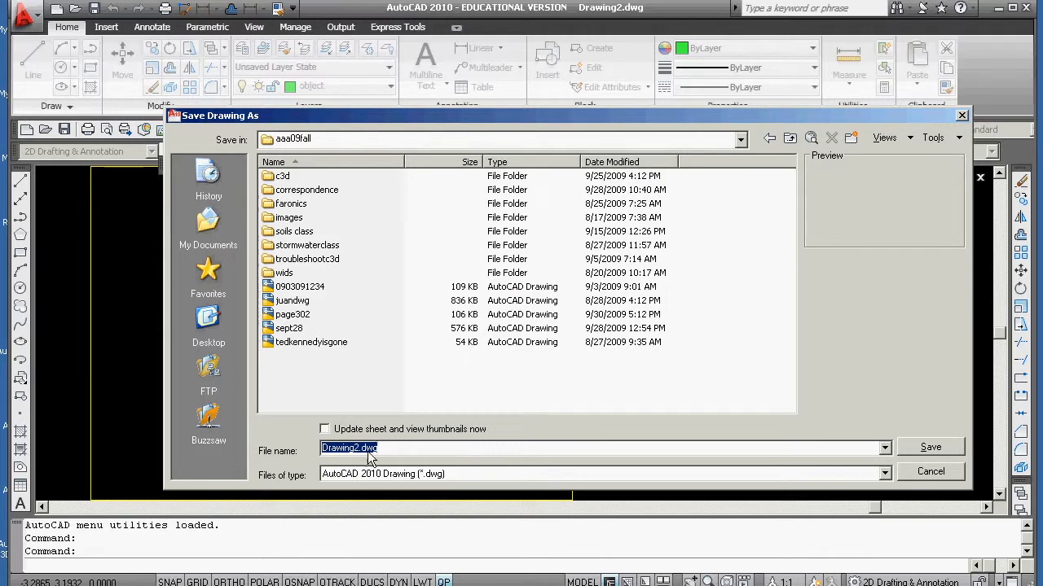
text(october)
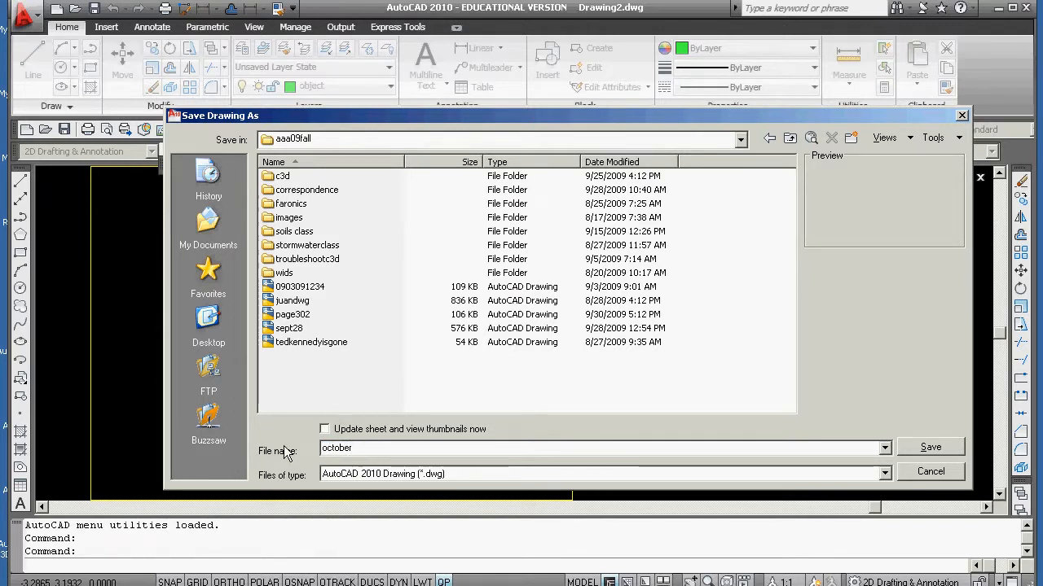
mouse_move(599, 492)
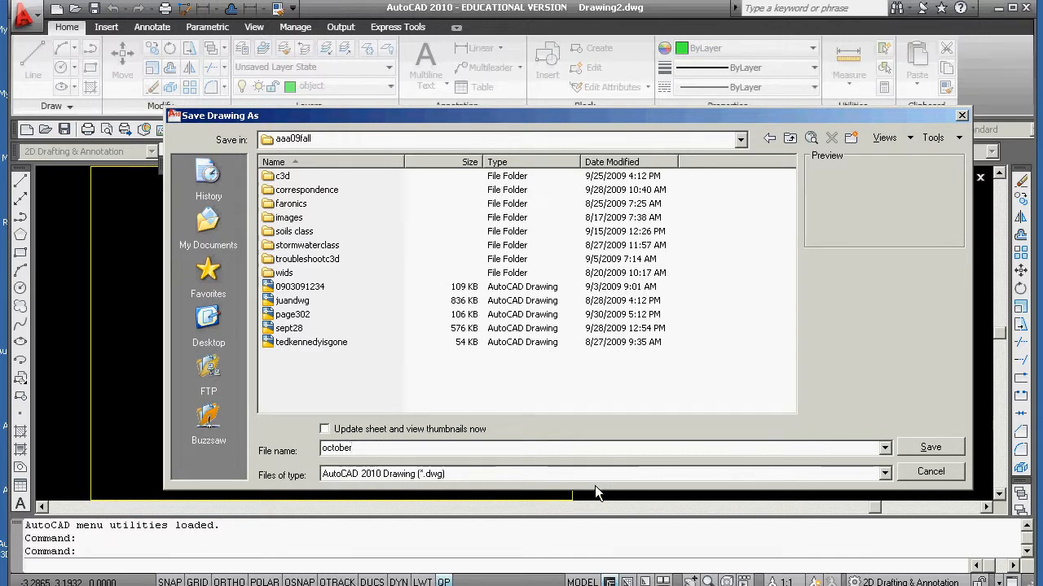
click(930, 446)
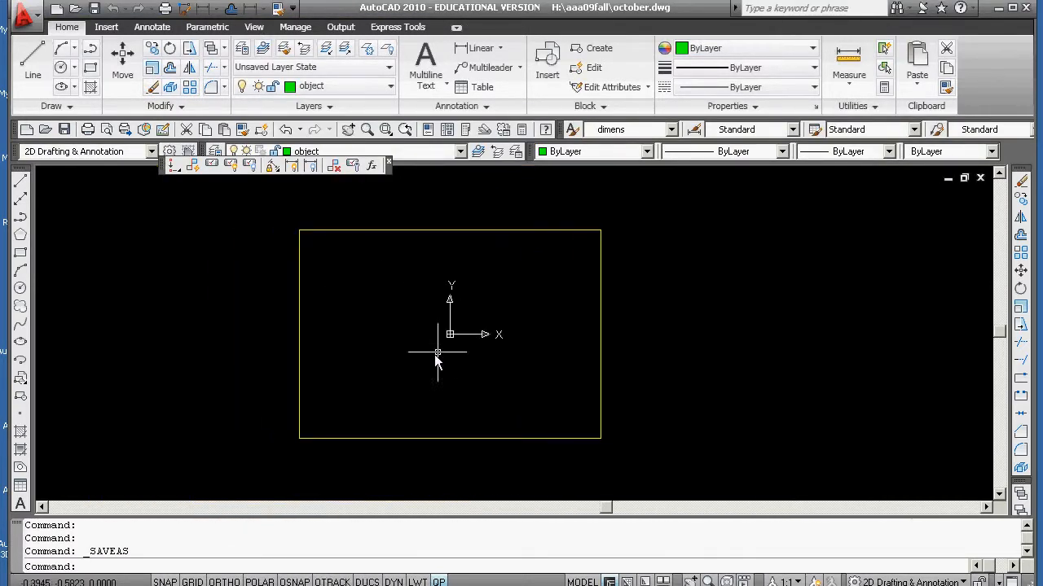
mouse_move(369, 334)
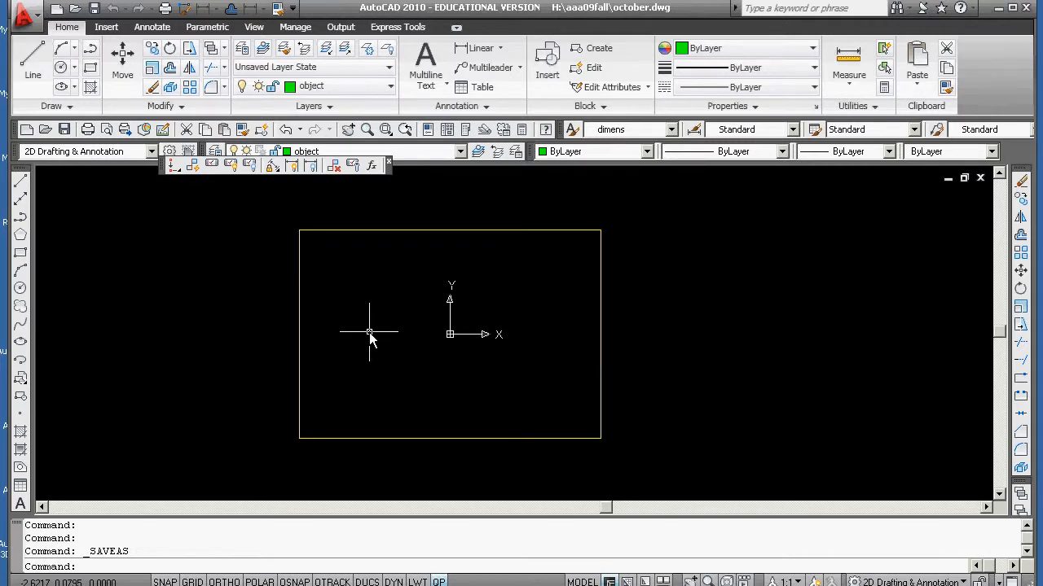
mouse_move(753, 524)
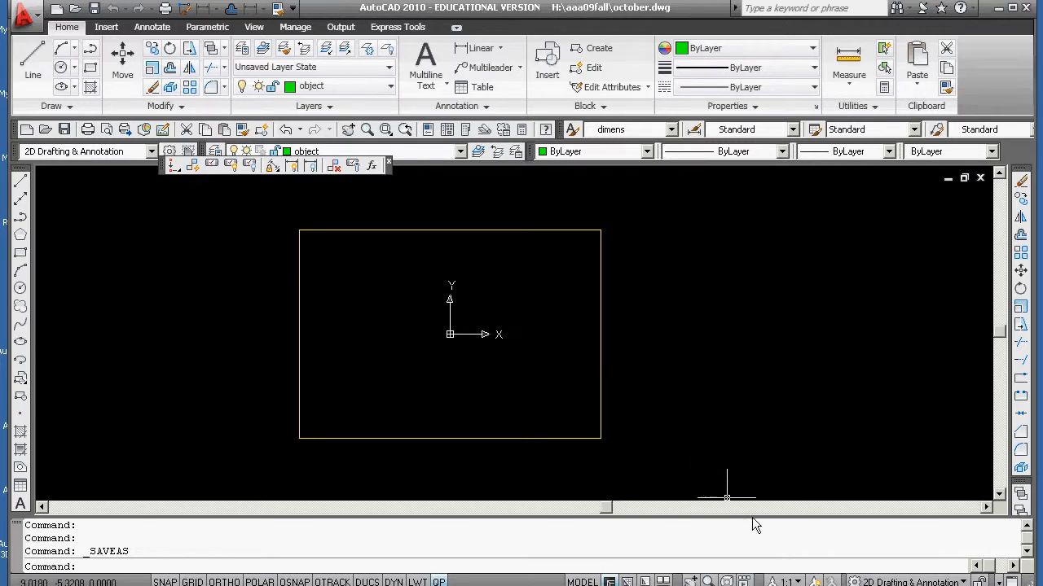
mouse_move(534, 424)
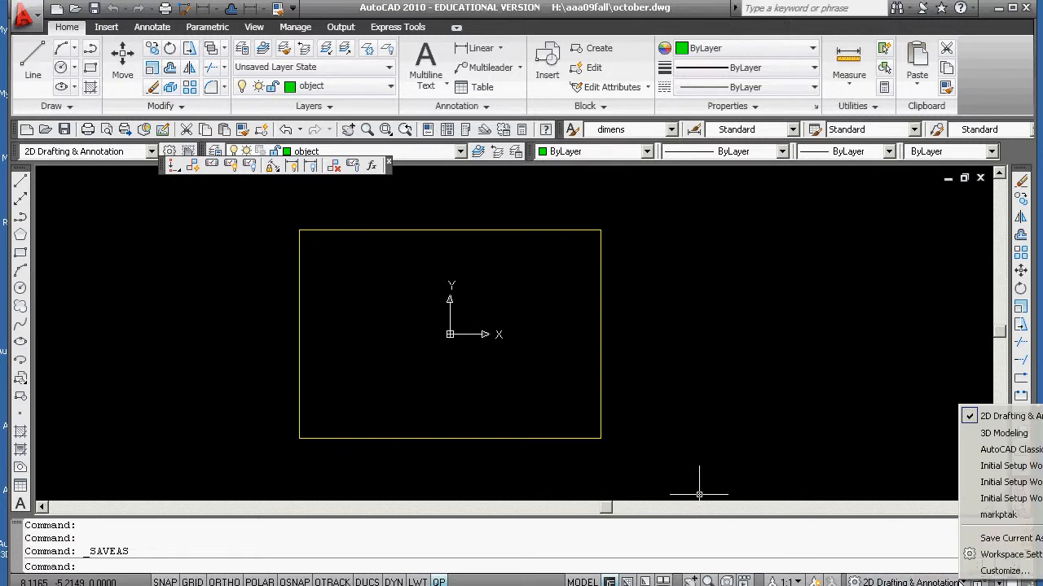
mouse_move(886, 430)
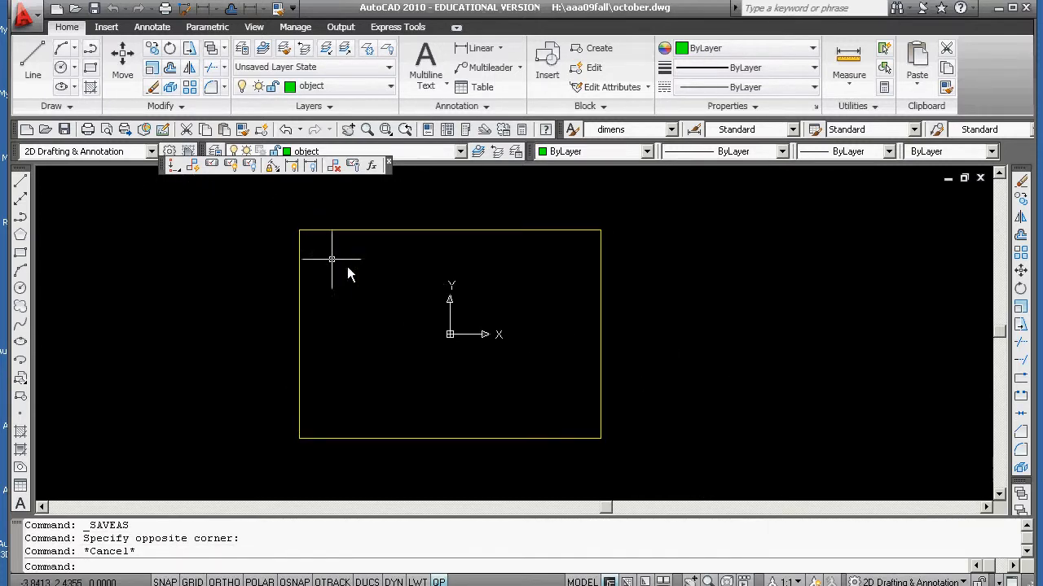
mouse_move(160, 167)
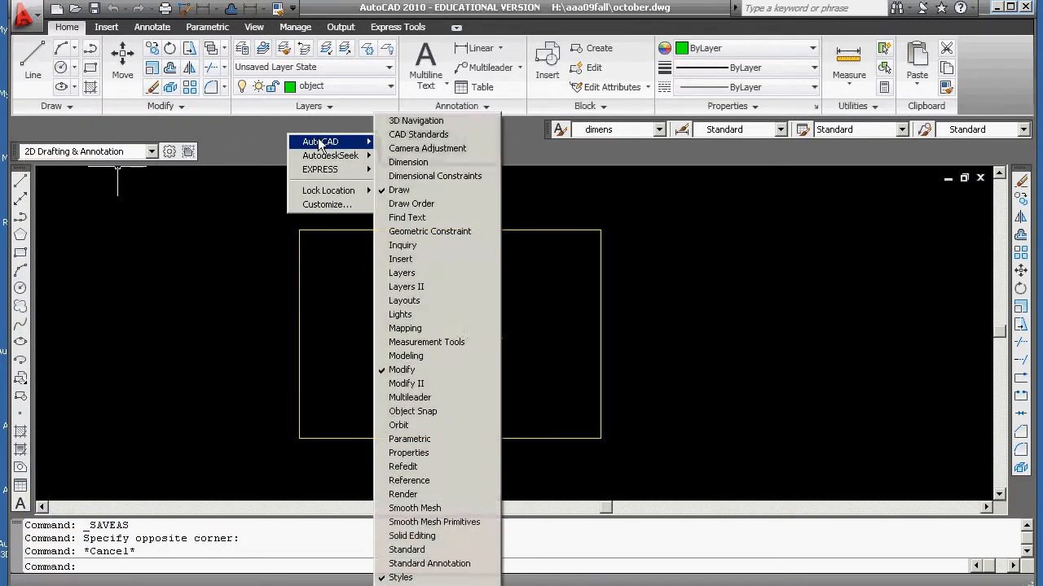
mouse_move(401, 576)
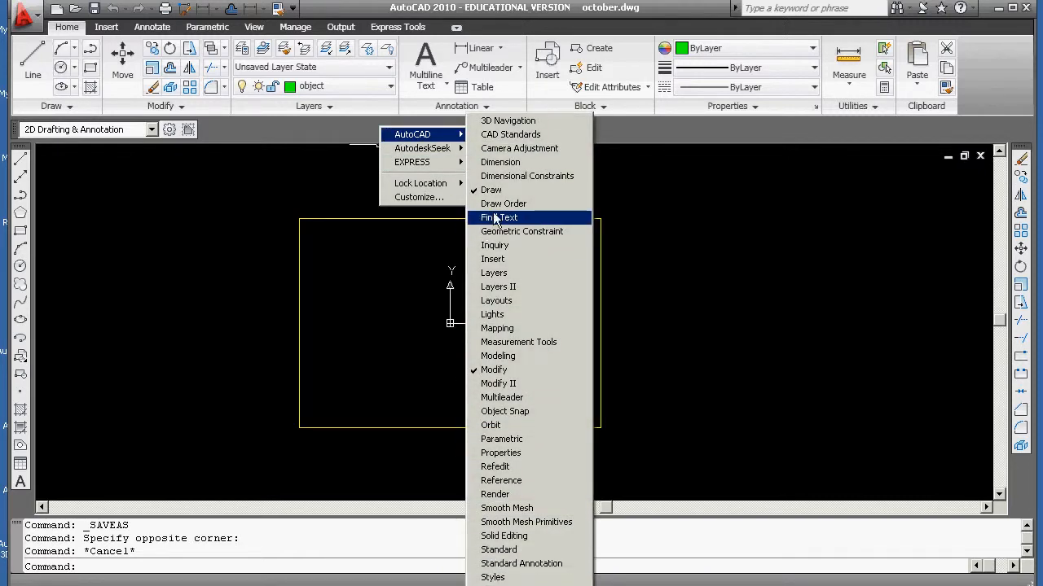
mouse_move(503, 203)
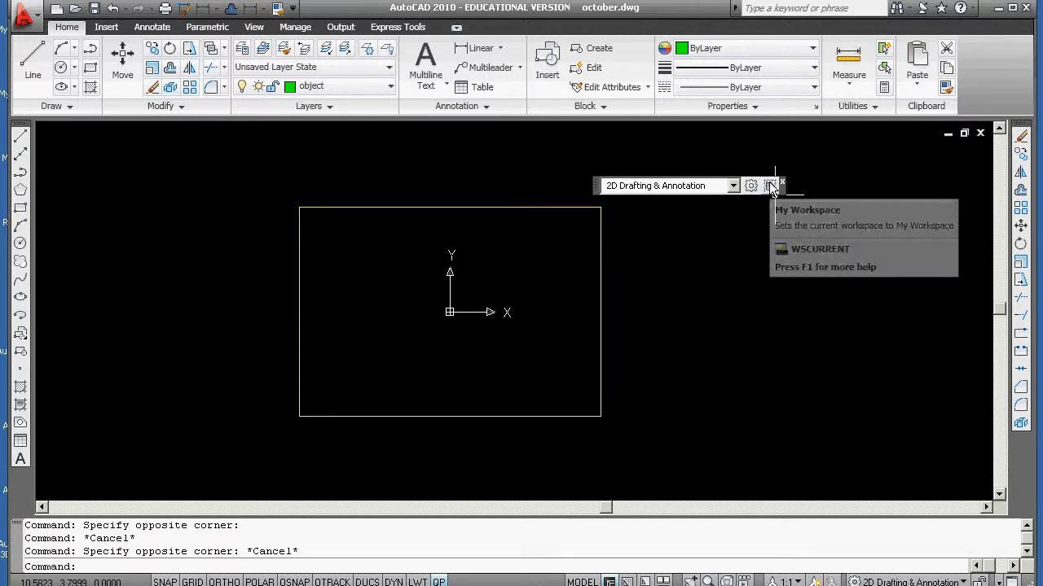
mouse_move(751, 186)
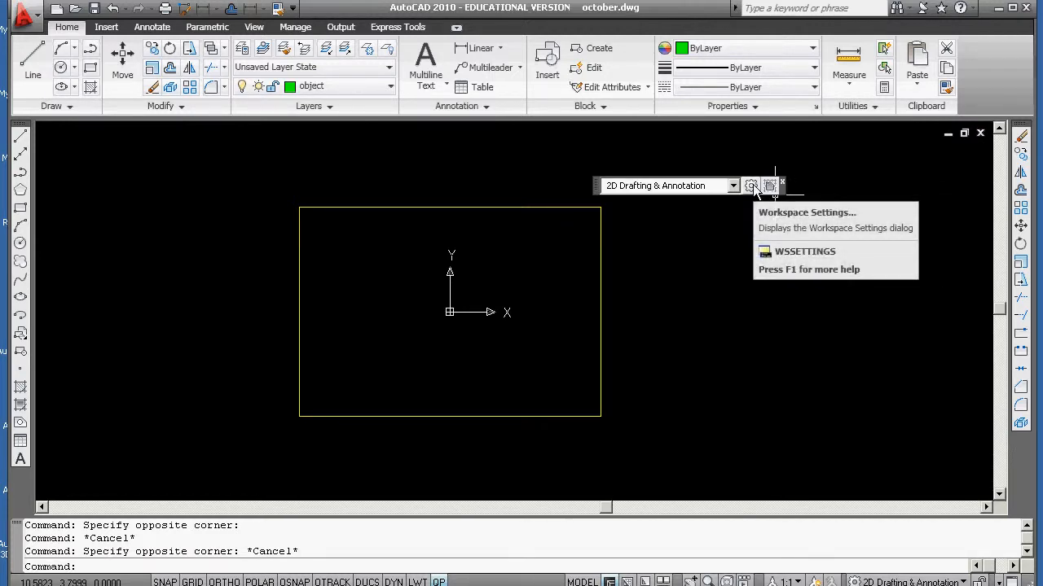
mouse_move(769, 196)
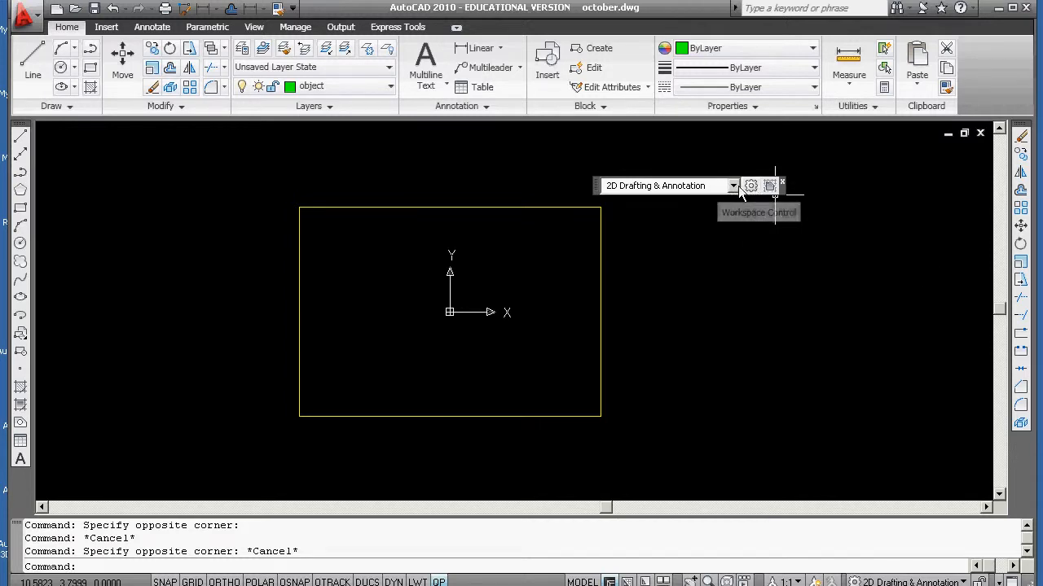
Step: Move the markptak workspace up to second, just below 2D Drafting & Annotation
click(750, 185)
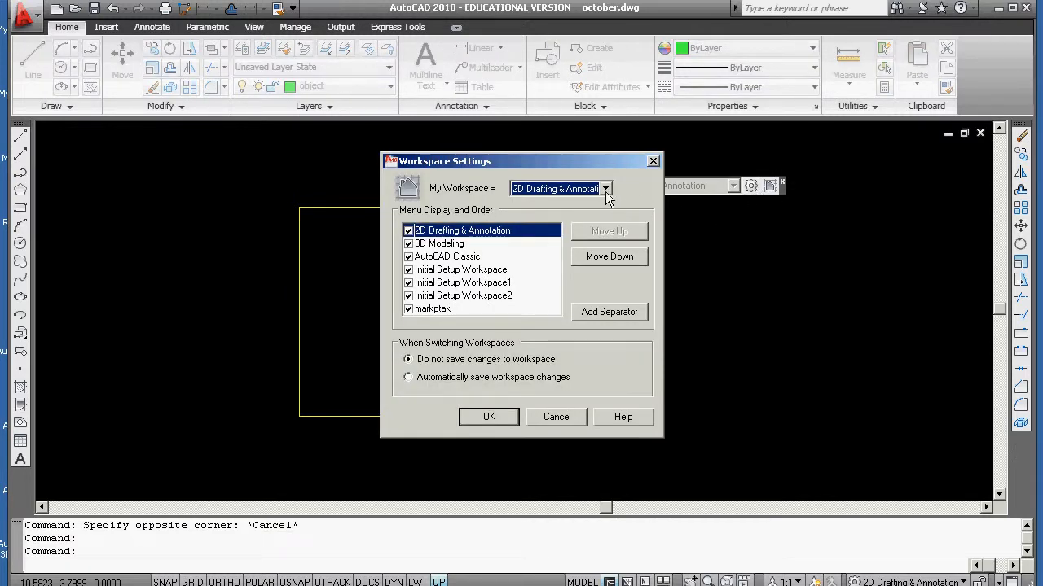
mouse_move(423, 423)
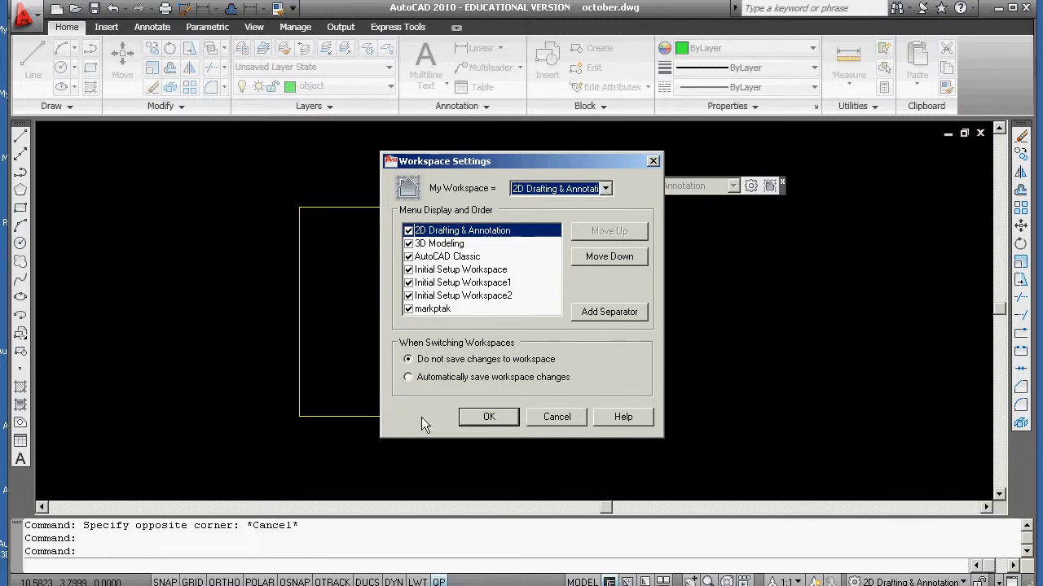
mouse_move(479, 397)
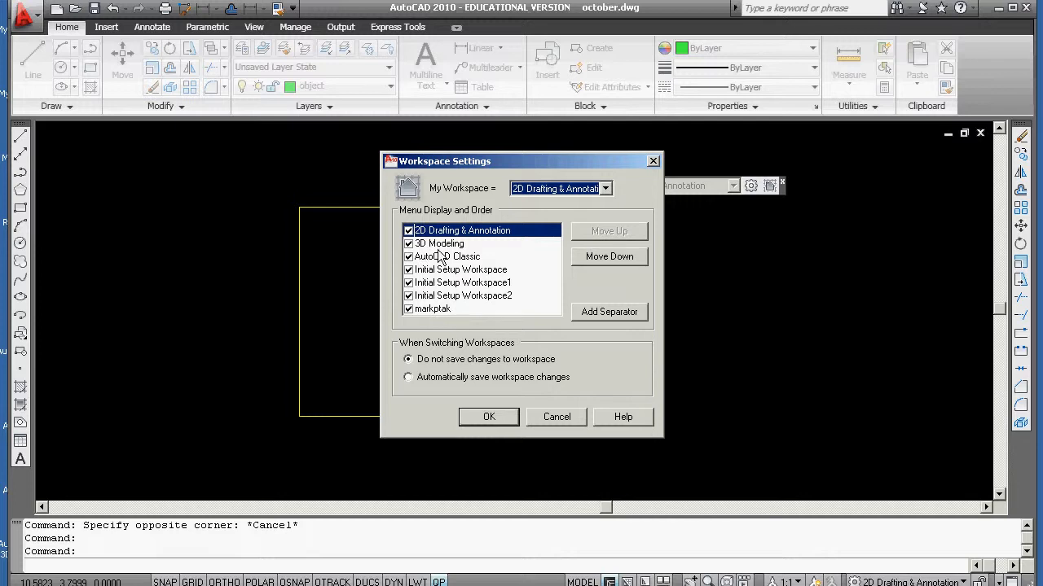
mouse_move(421, 319)
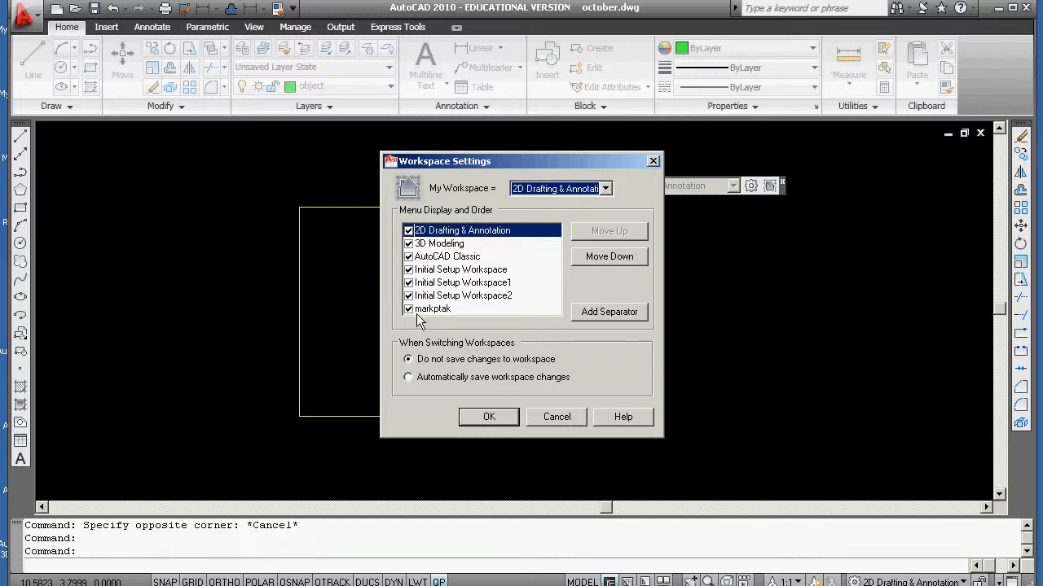
click(431, 309)
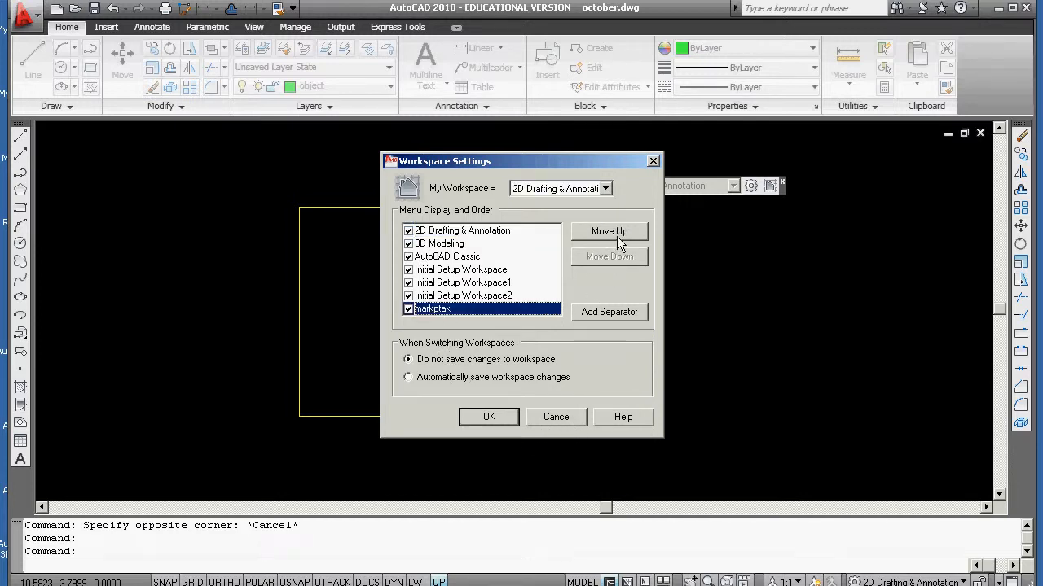
click(609, 231)
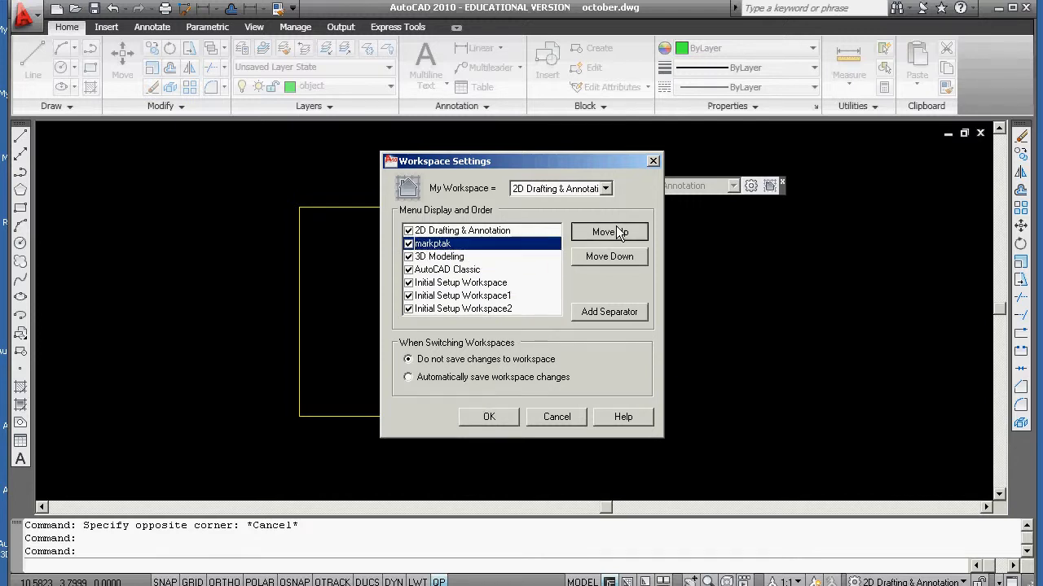
click(489, 417)
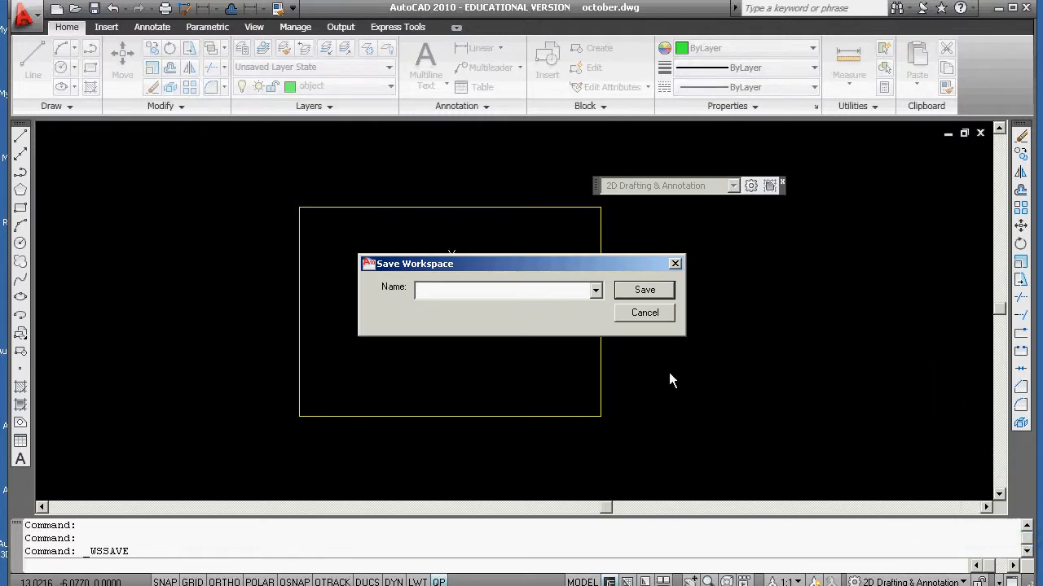
Step: Save the current layout as markptak, replacing the existing workspace of that name
click(597, 290)
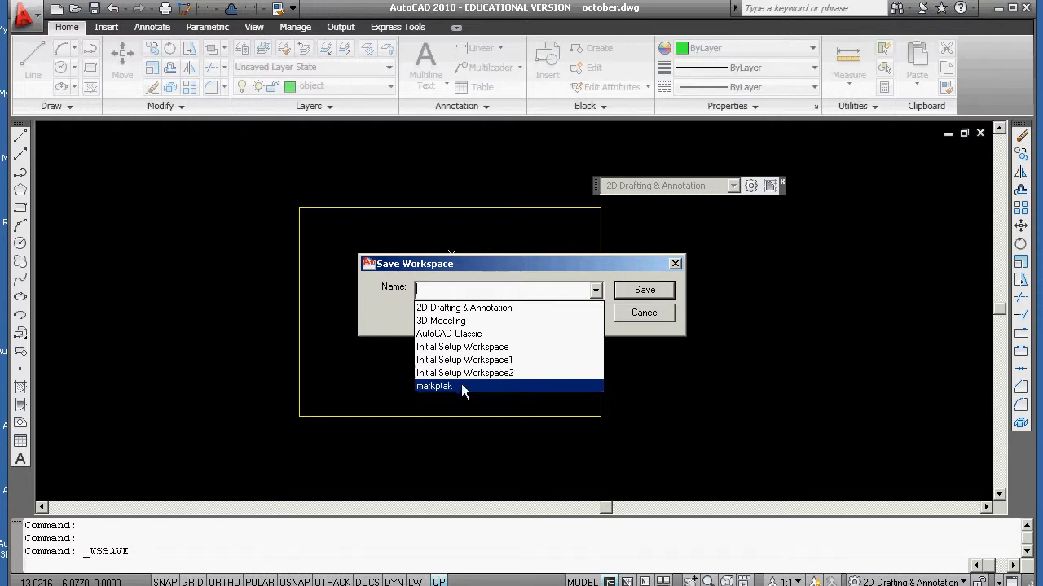
click(645, 290)
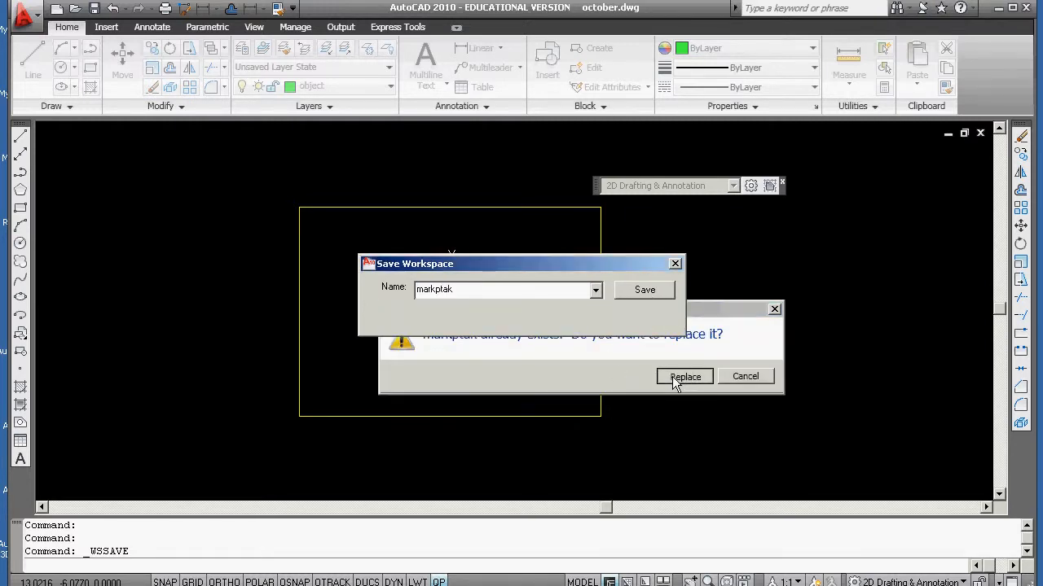
click(684, 376)
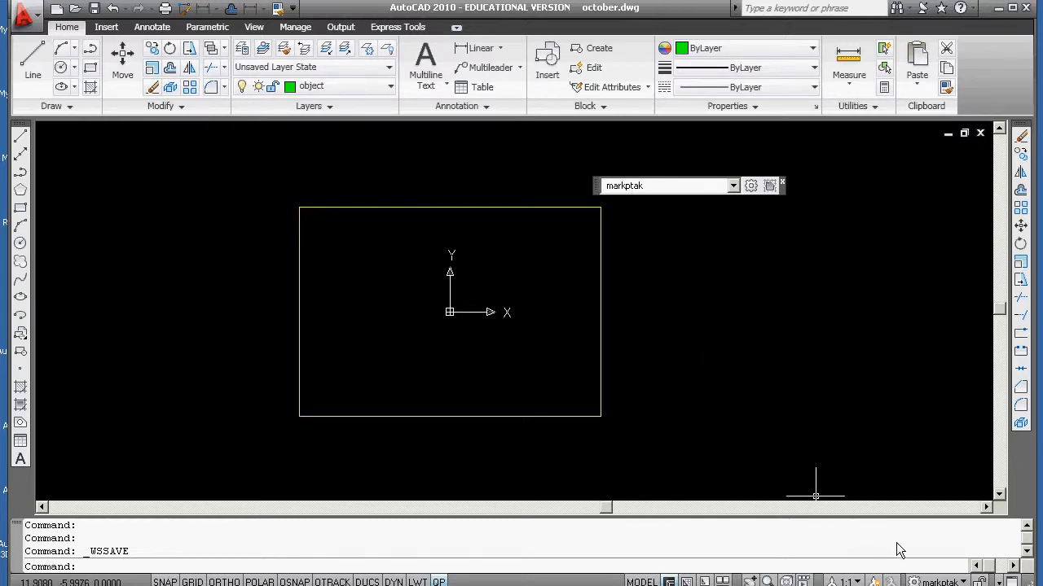
mouse_move(899, 550)
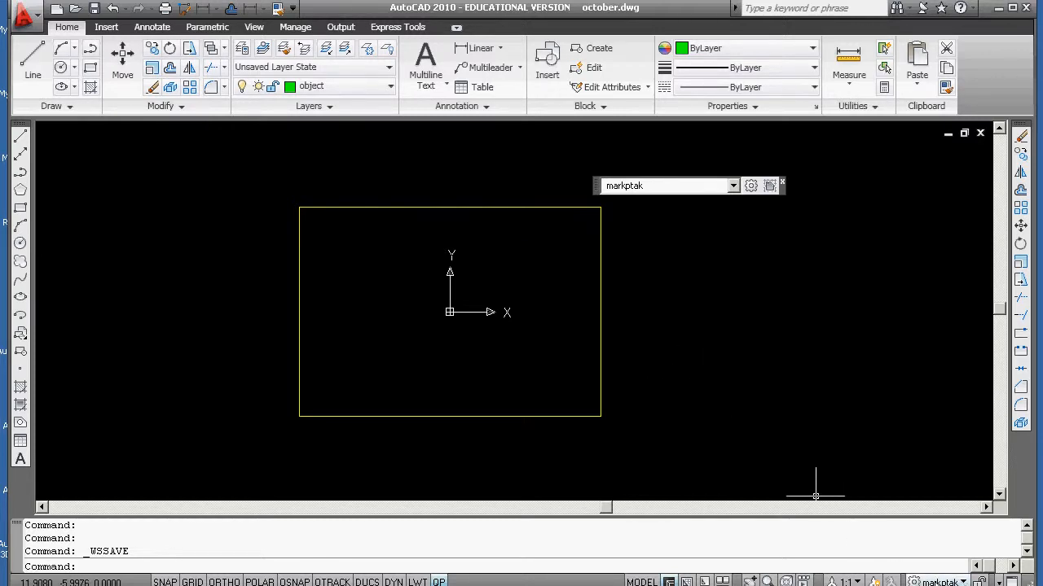
mouse_move(785, 466)
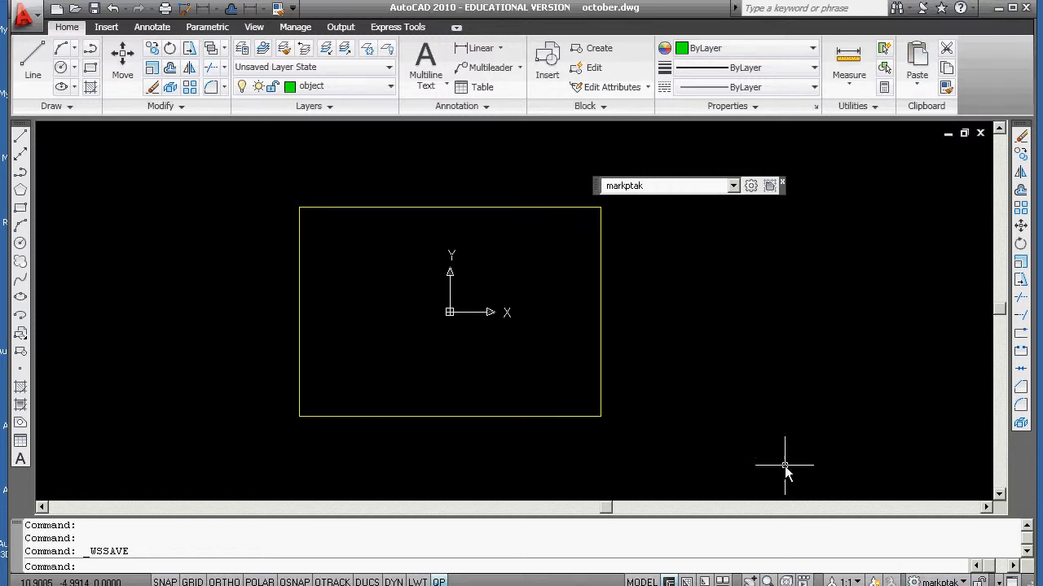
Step: Exit AutoCAD without saving changes to october.dwg
click(23, 17)
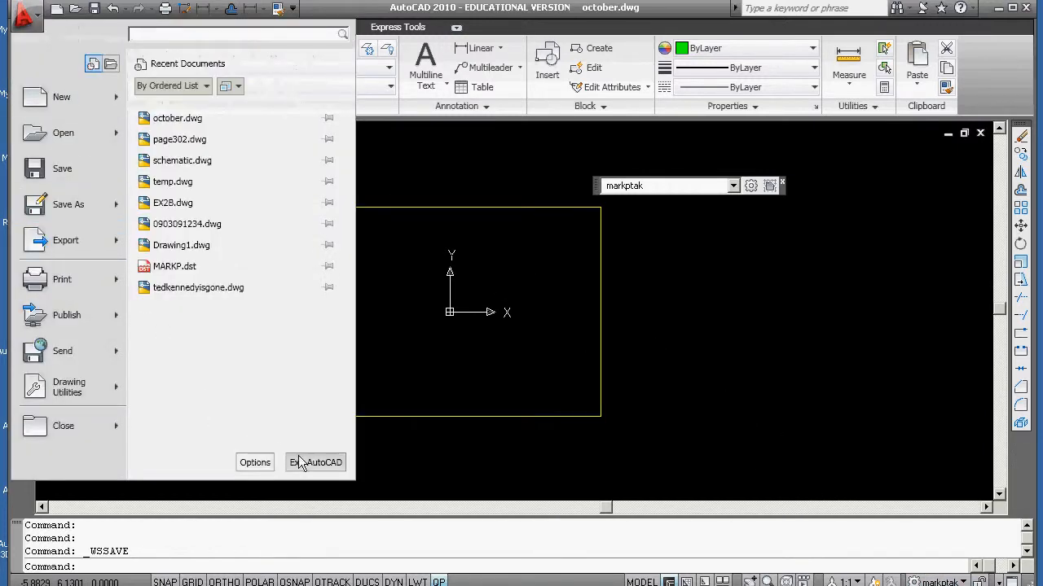
click(320, 463)
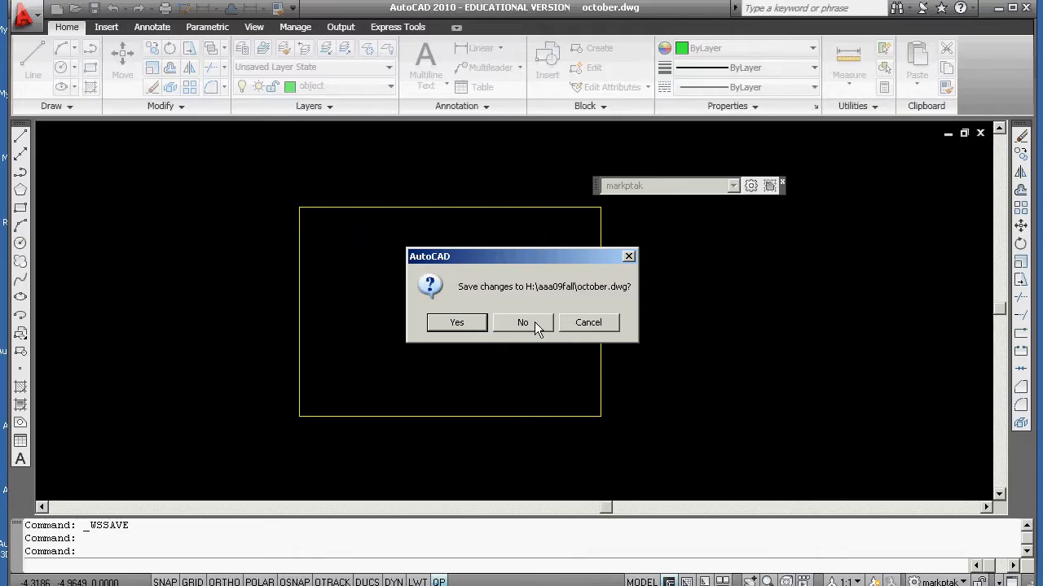
click(521, 323)
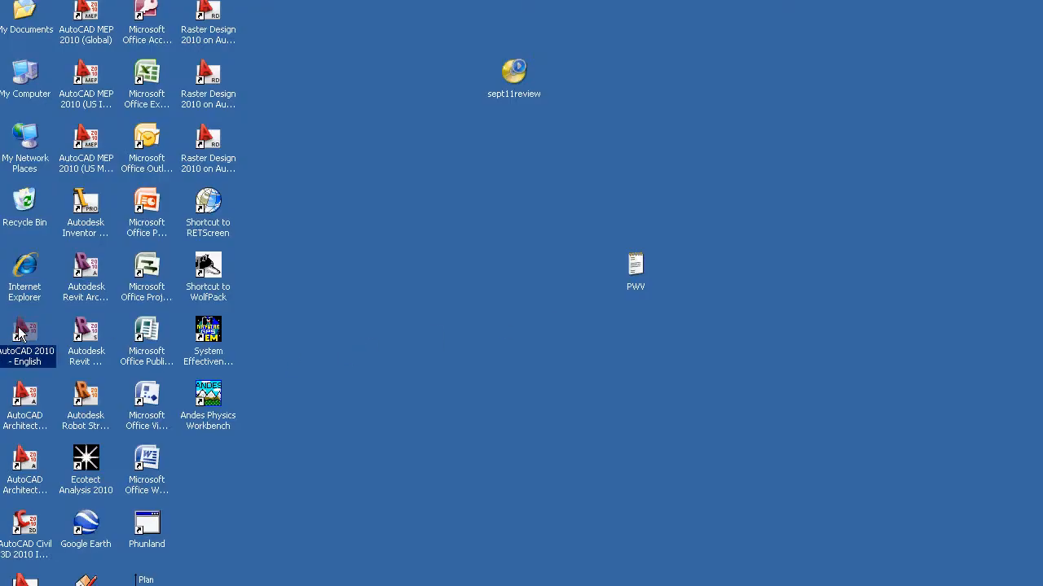
Step: Relaunch AutoCAD 2010 into a blank drawing with markptak still active
double_click(25, 334)
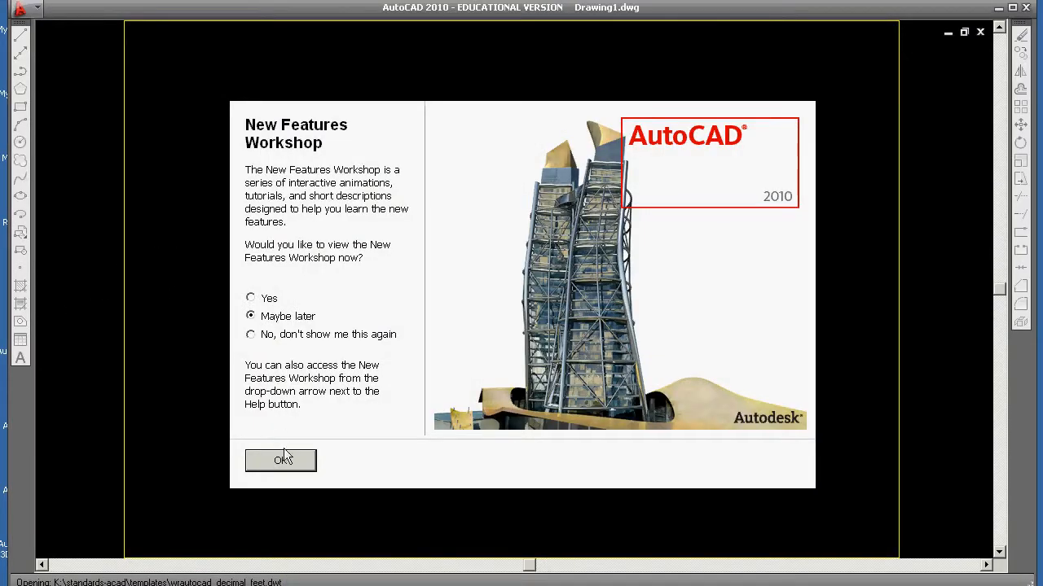
click(280, 459)
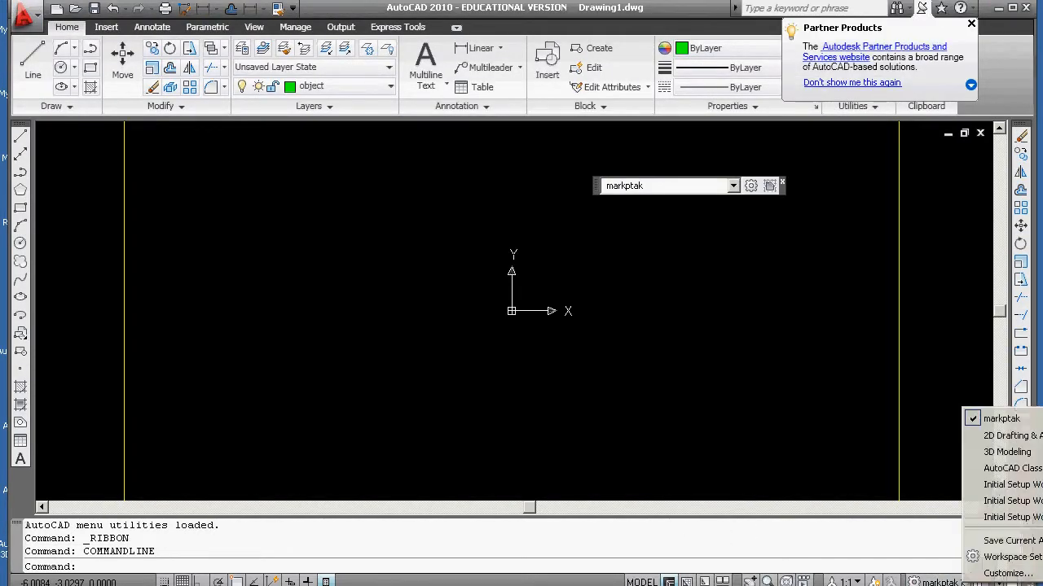
mouse_move(337, 281)
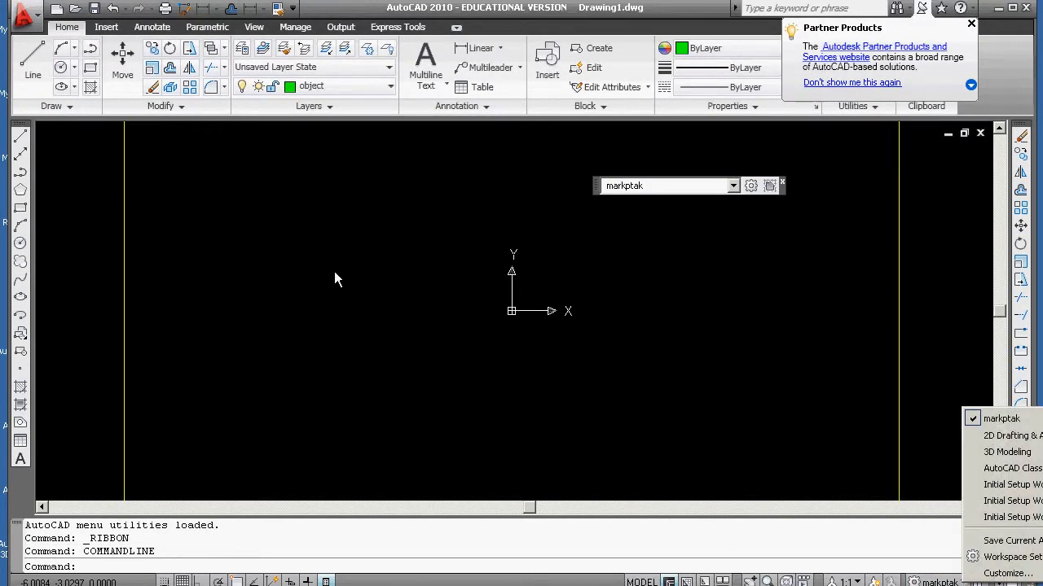
click(971, 23)
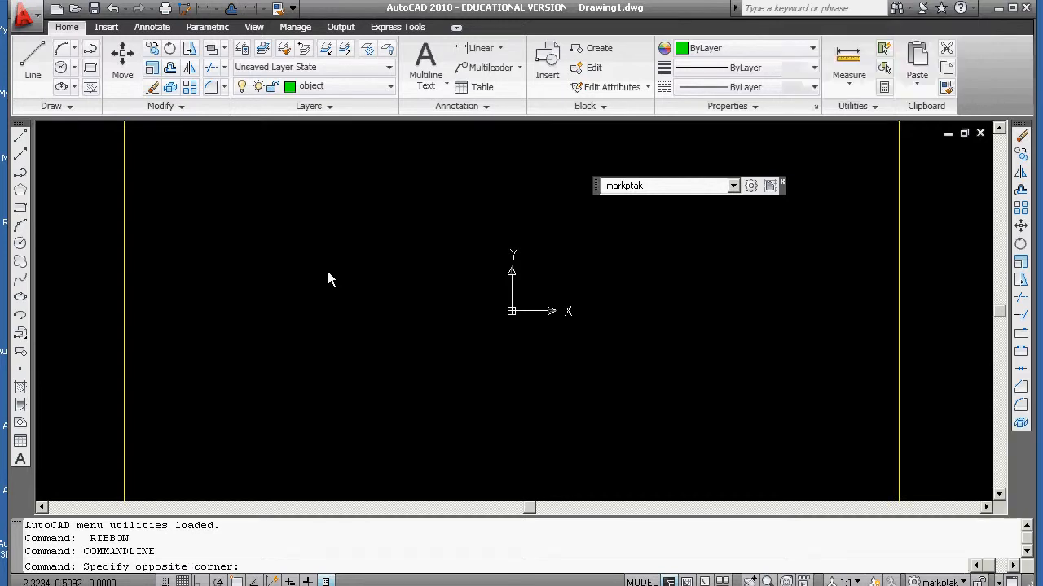
right_click(333, 281)
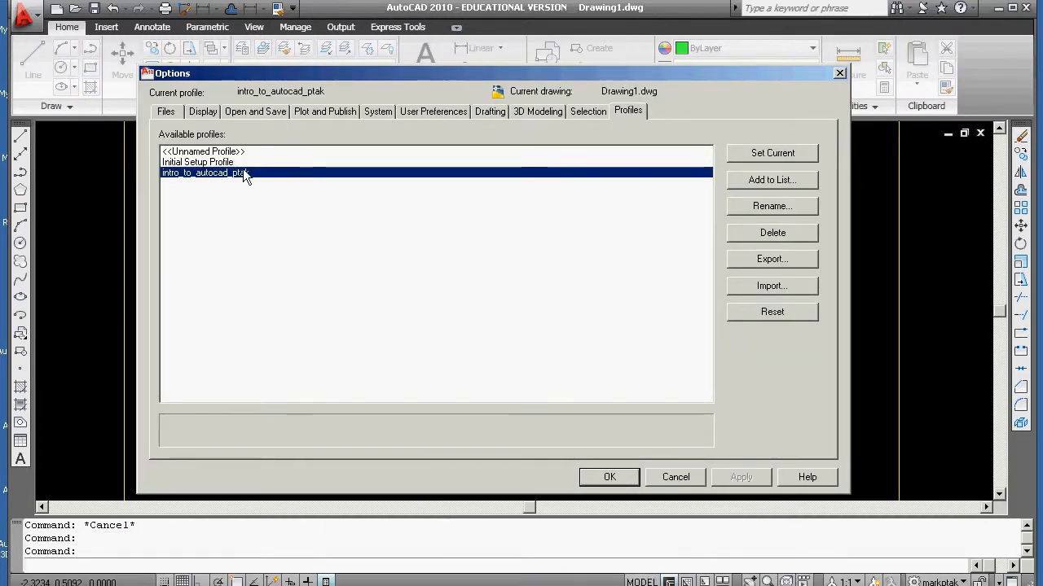
mouse_move(394, 215)
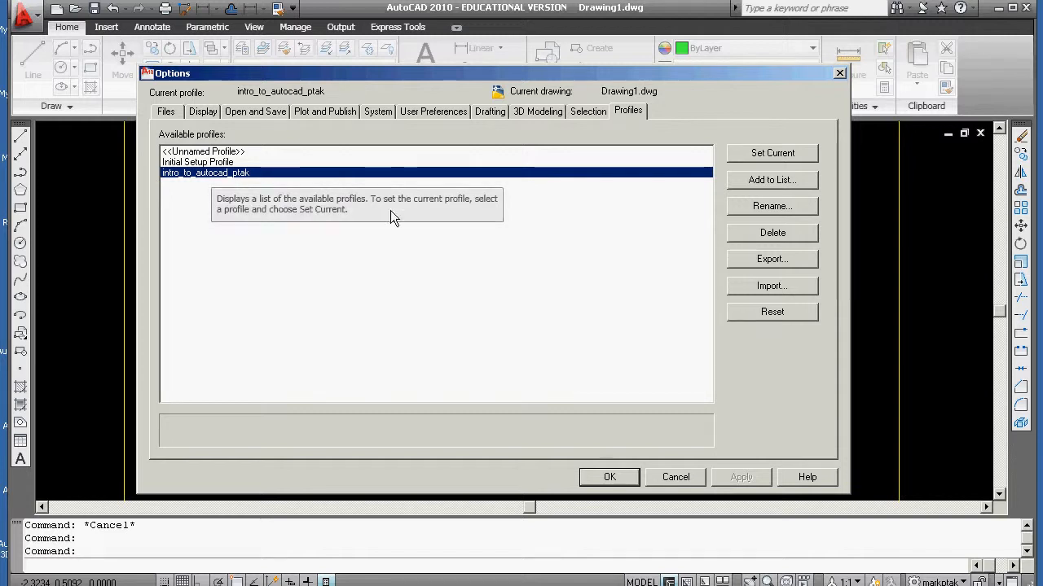
mouse_move(247, 173)
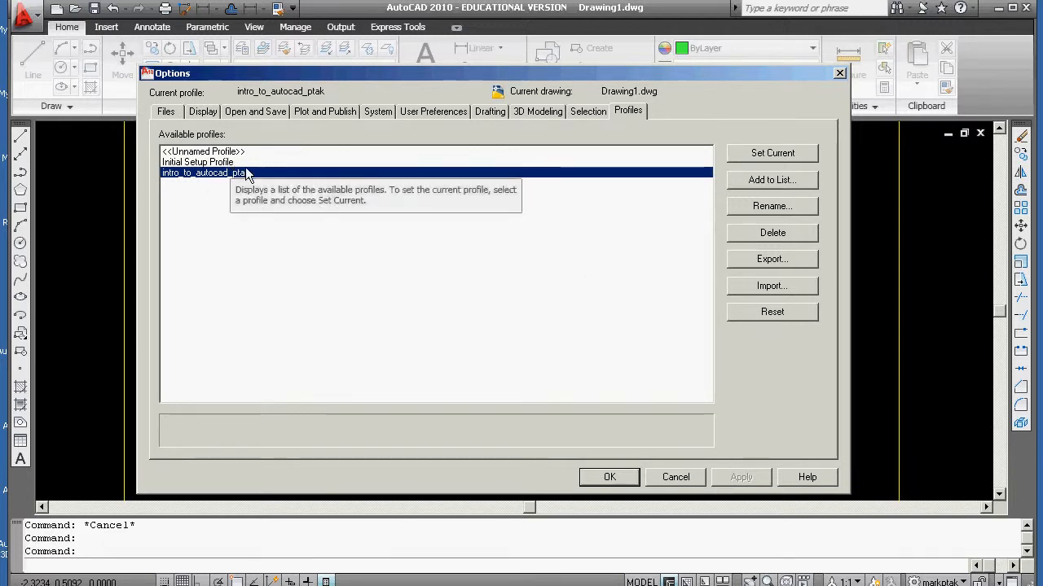
mouse_move(218, 139)
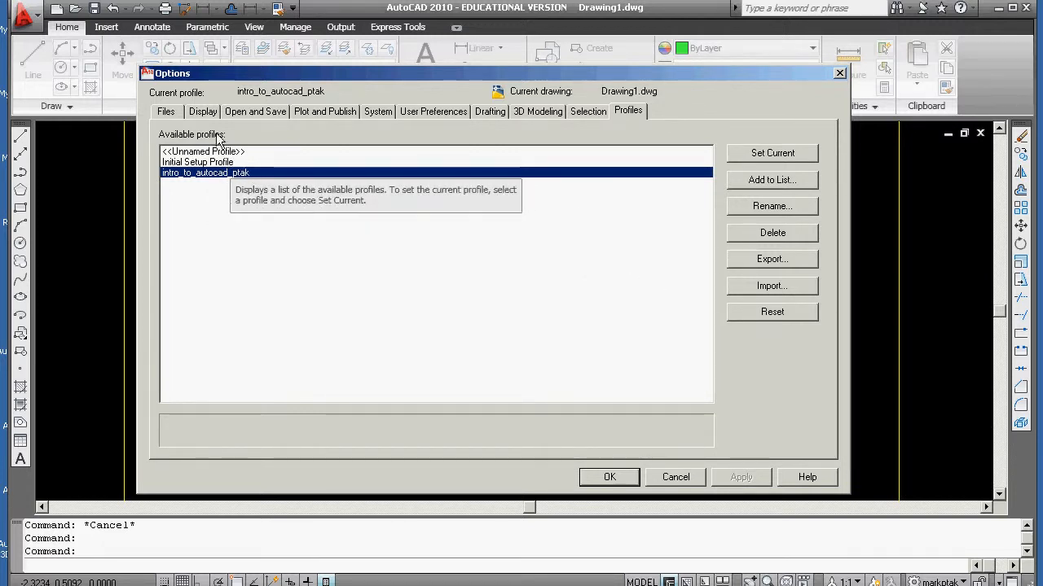
click(166, 111)
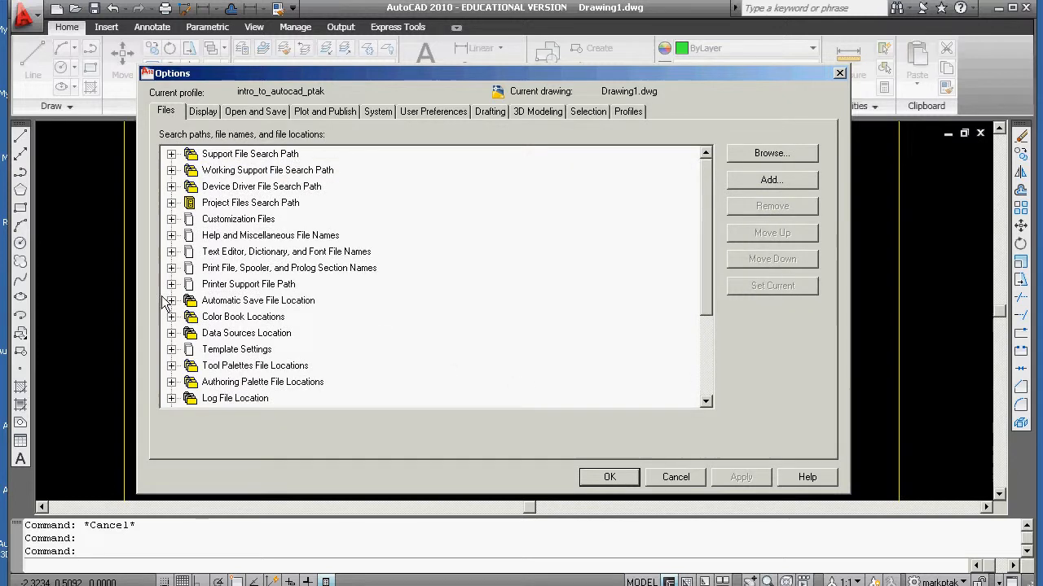
click(171, 283)
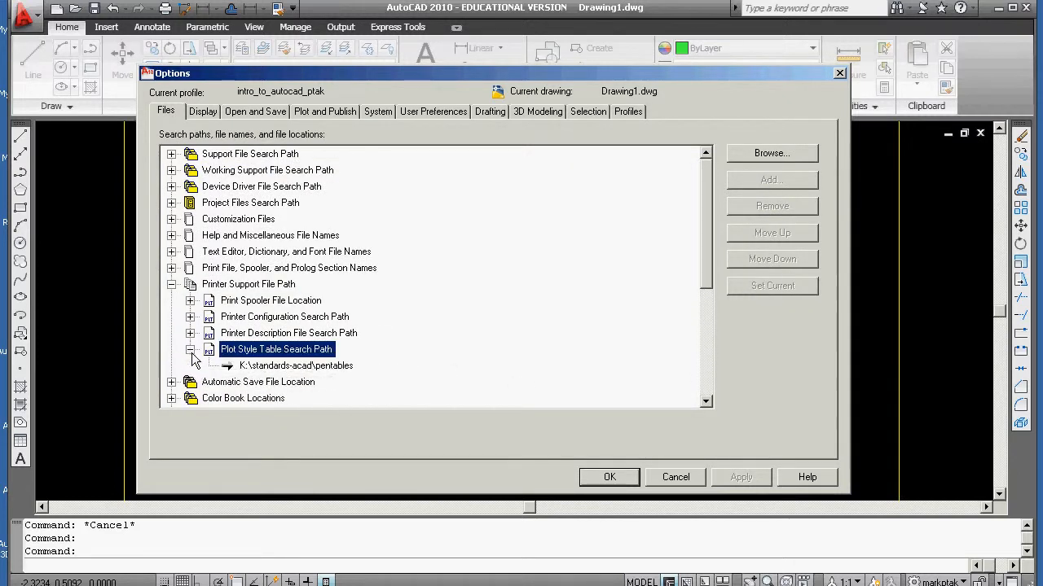
mouse_move(333, 361)
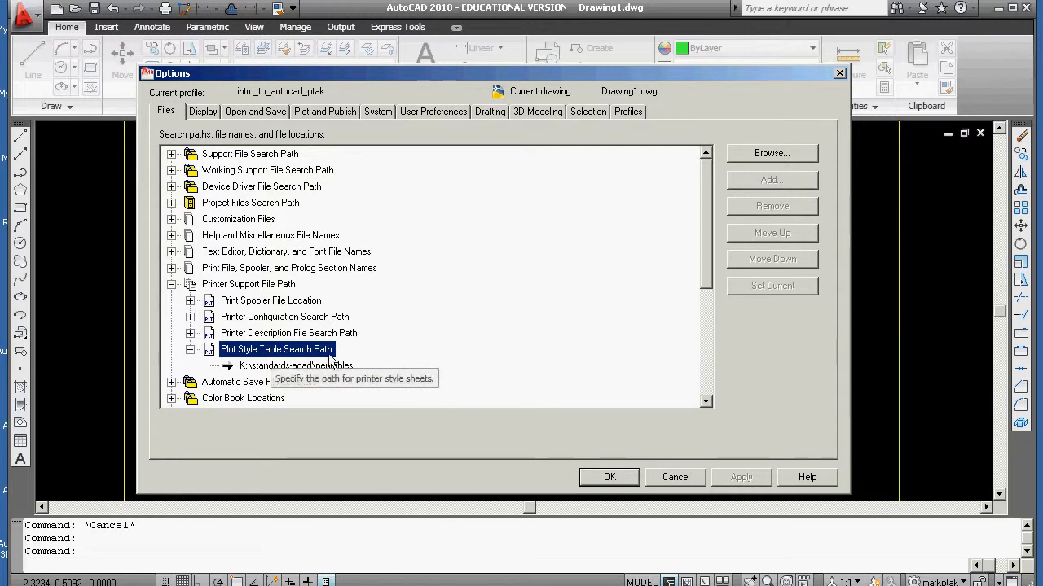
click(171, 283)
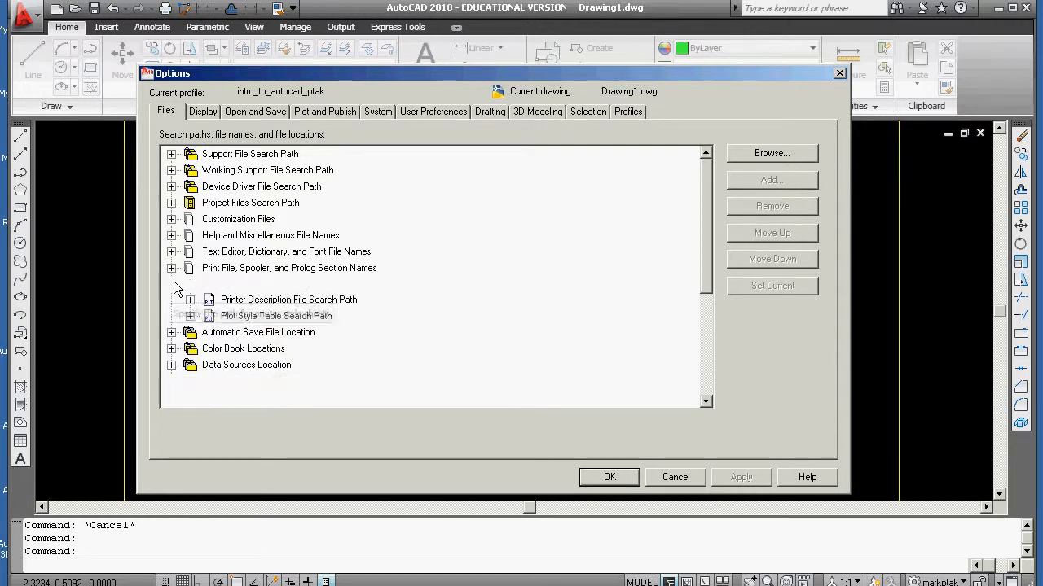
click(249, 284)
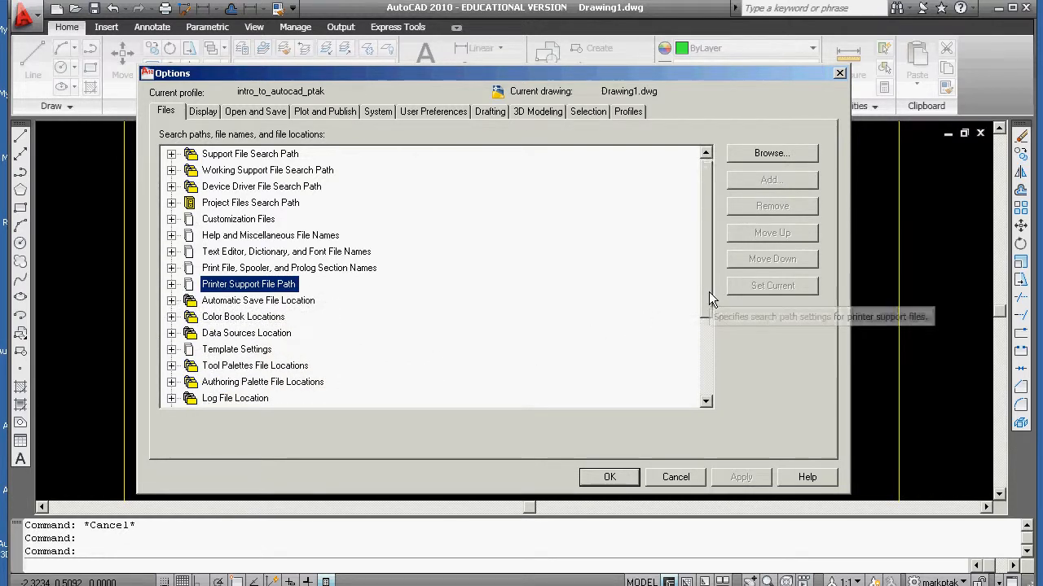
scroll(down, 3)
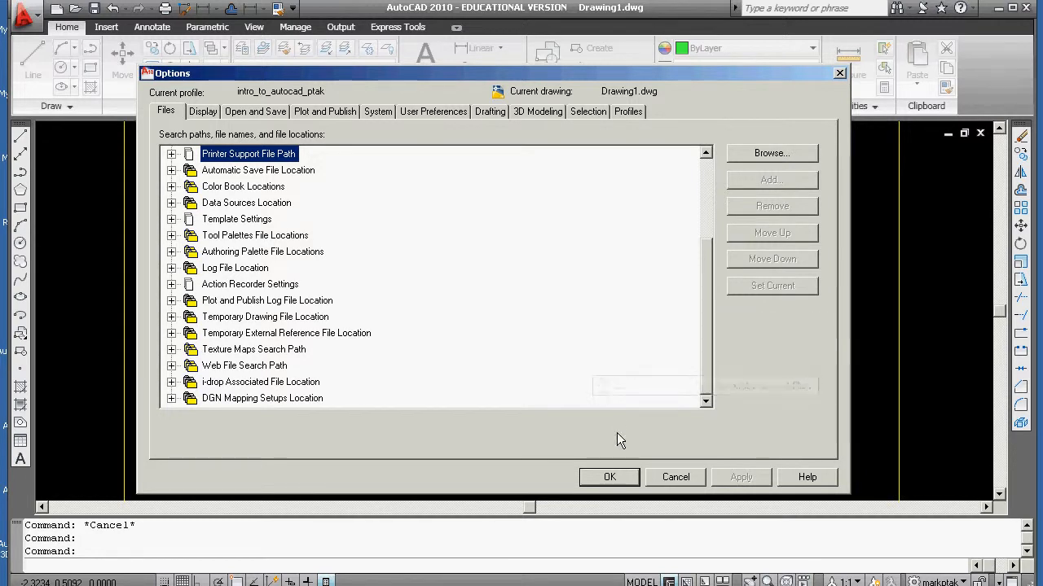
click(610, 476)
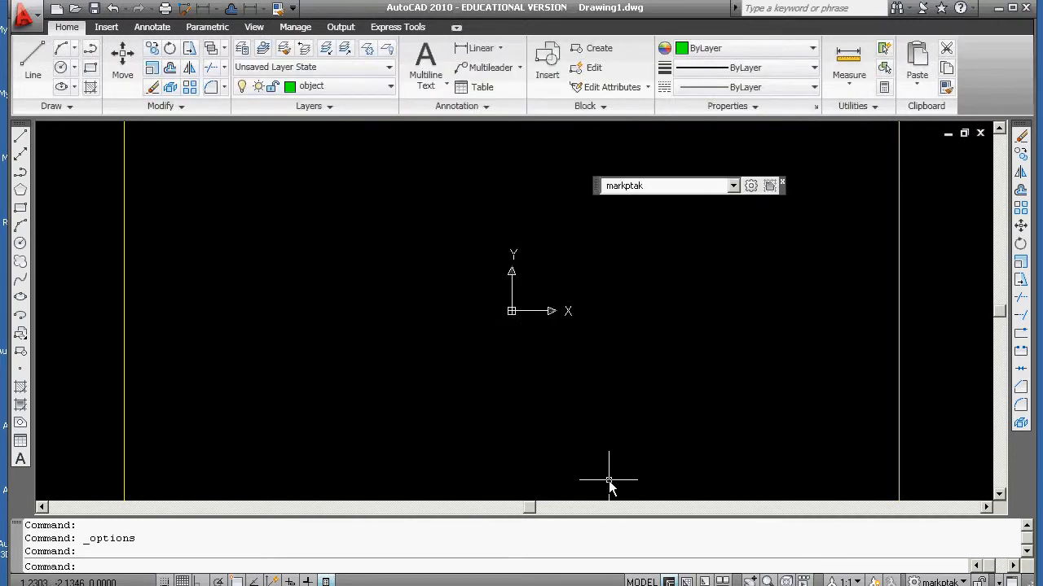
mouse_move(593, 475)
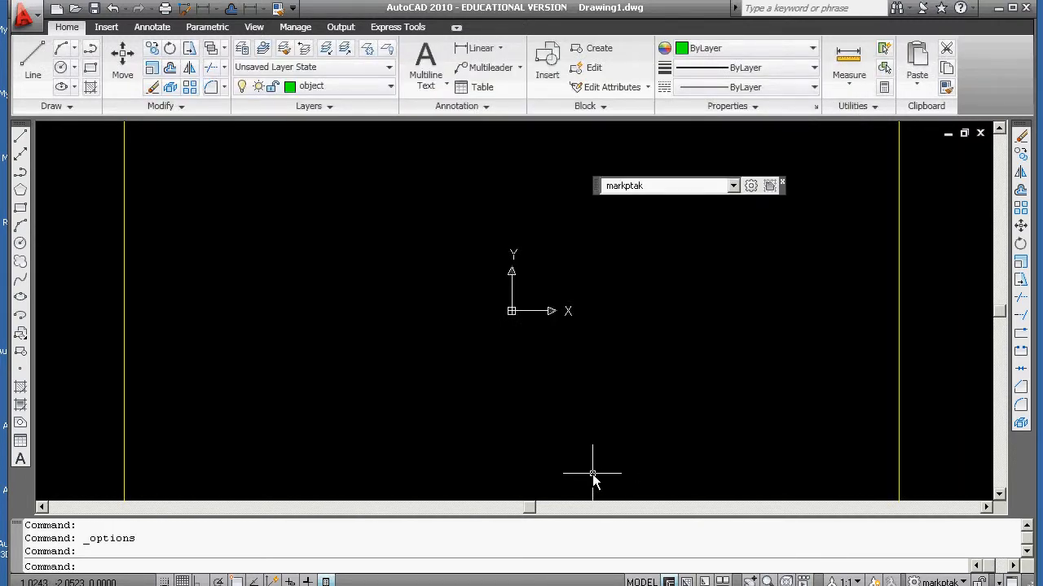